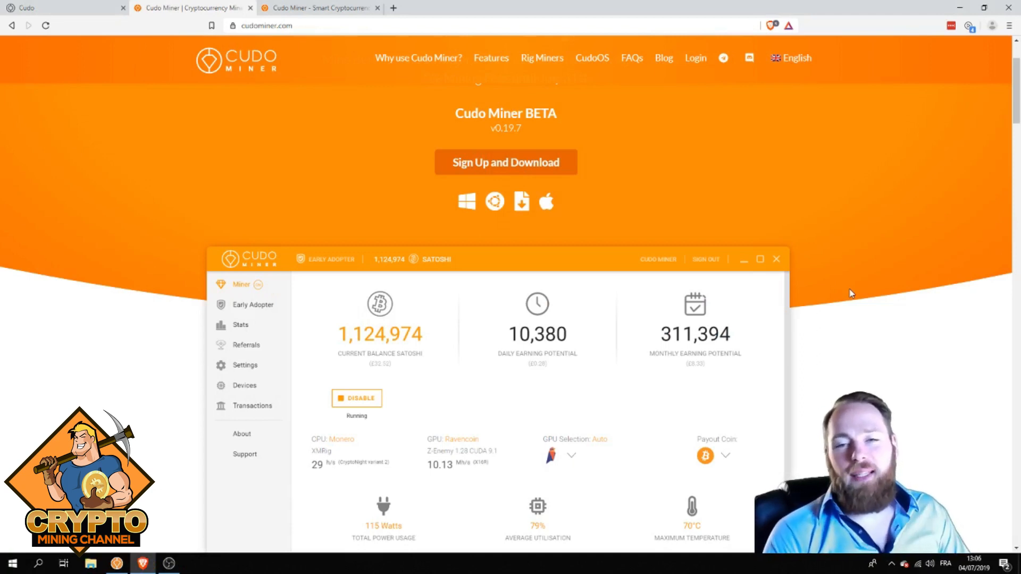
# - Navigate the Cudo Miner website and bring up its Features page
pyautogui.click(240, 323)
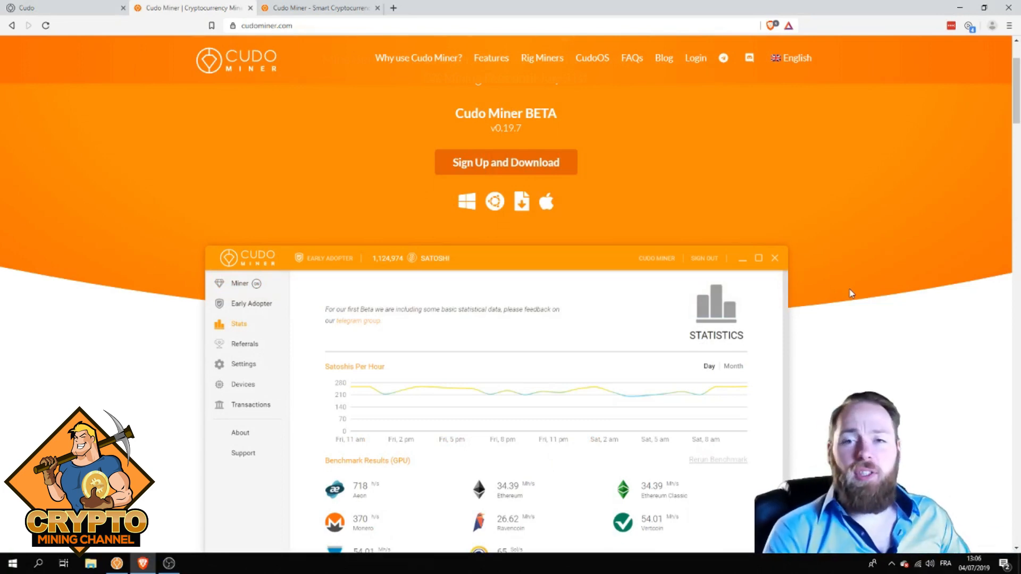
pyautogui.click(243, 363)
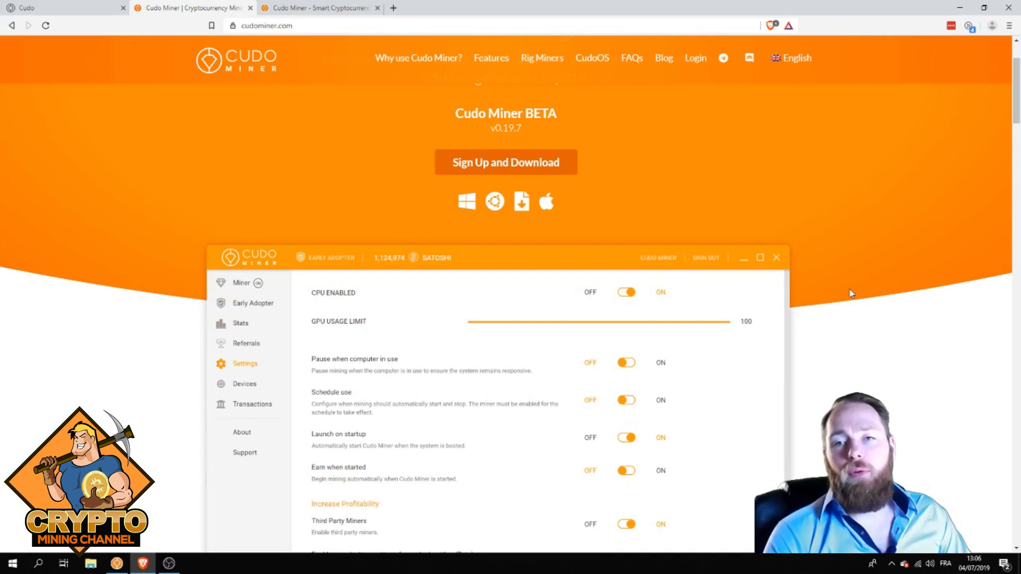
pyautogui.click(242, 283)
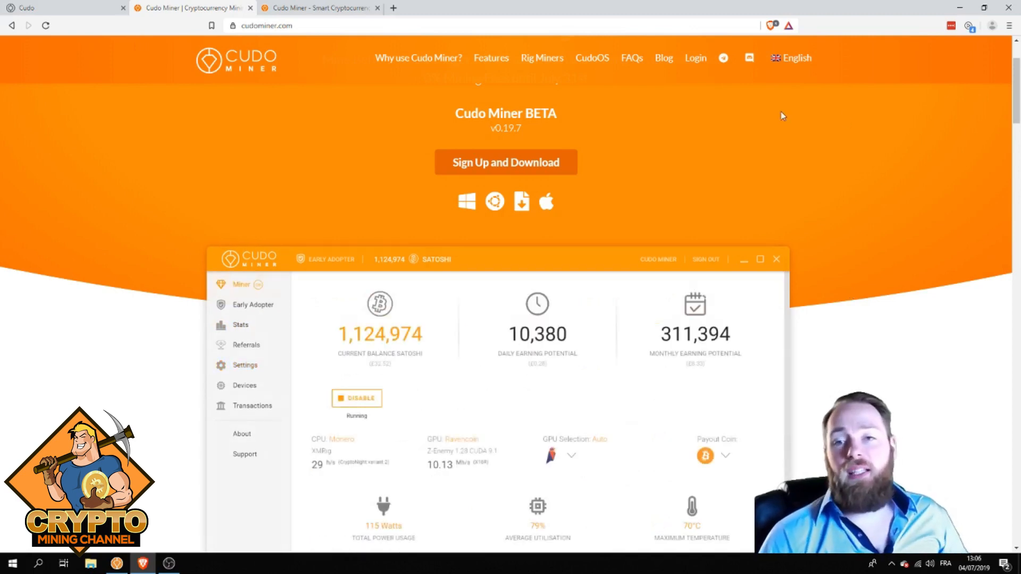
pyautogui.moveTo(523, 154)
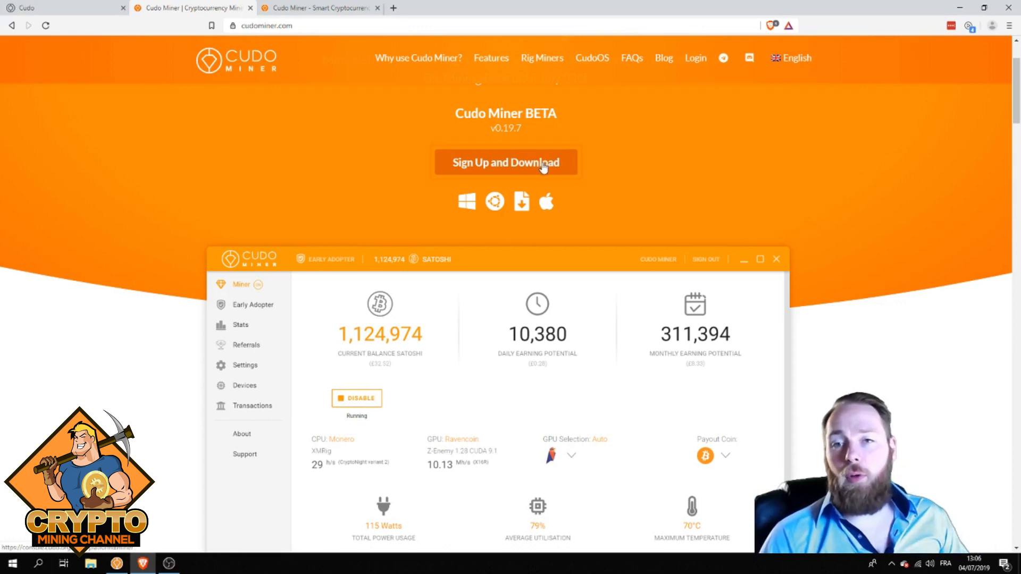
pyautogui.moveTo(504, 207)
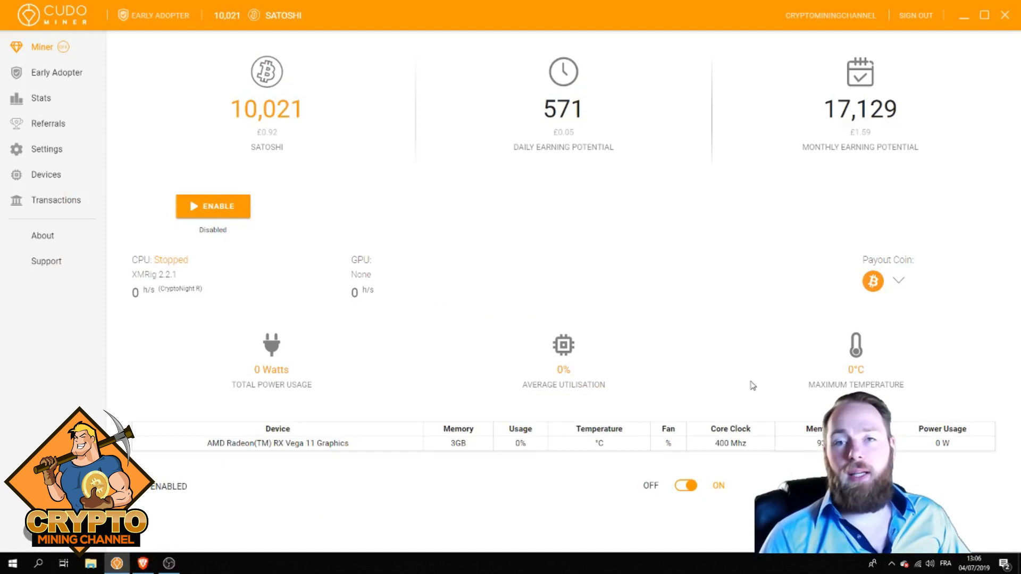
pyautogui.moveTo(289, 515)
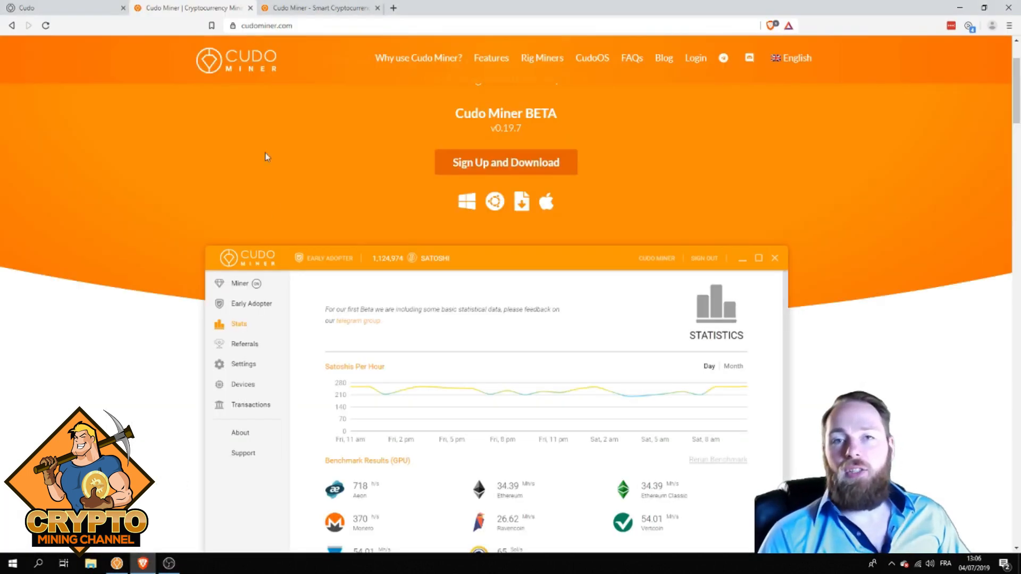
pyautogui.click(491, 57)
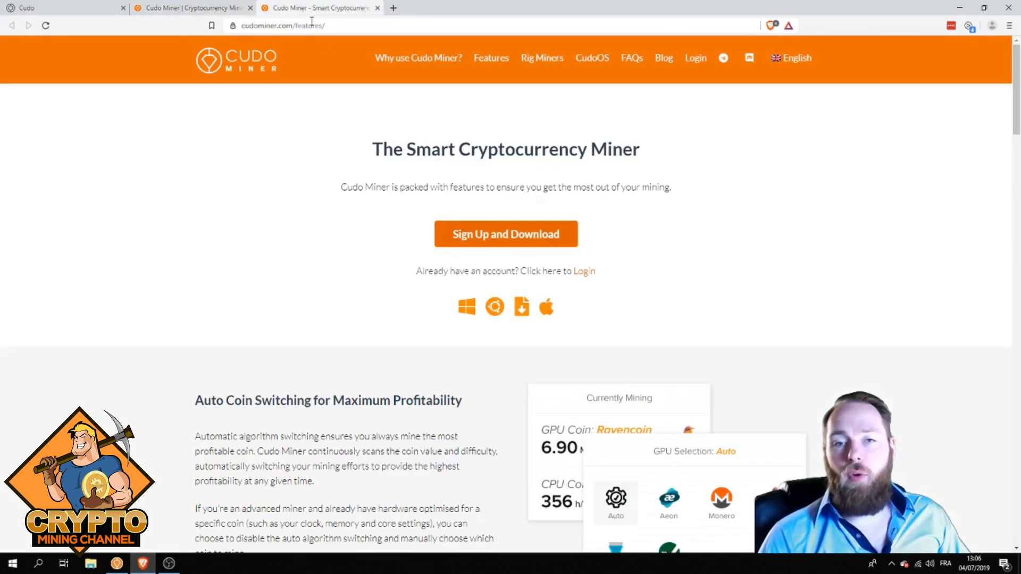
pyautogui.moveTo(168, 294)
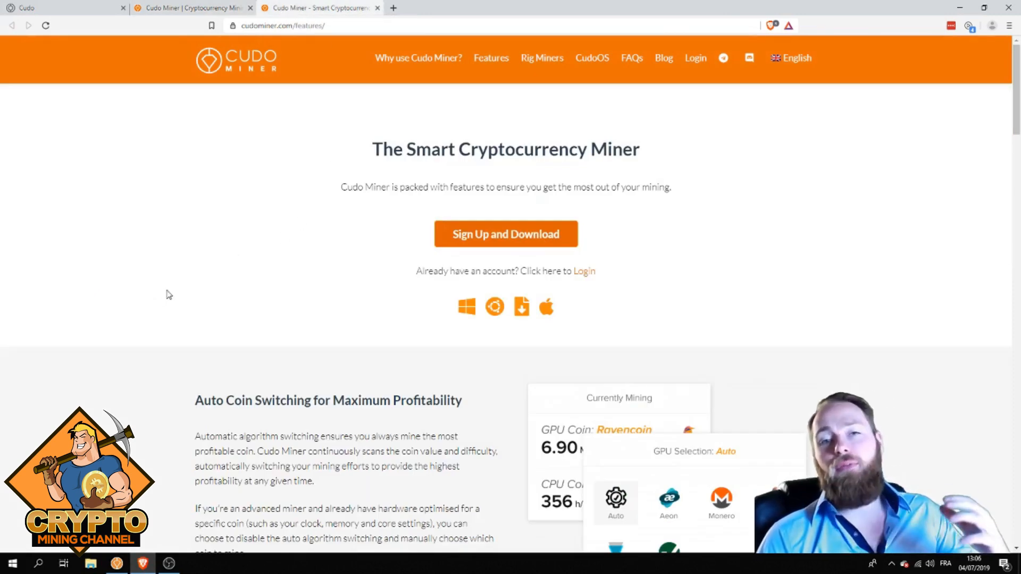
# - Scroll the Features page down to the Performance Data at your Fingertips section
pyautogui.scroll(-3)
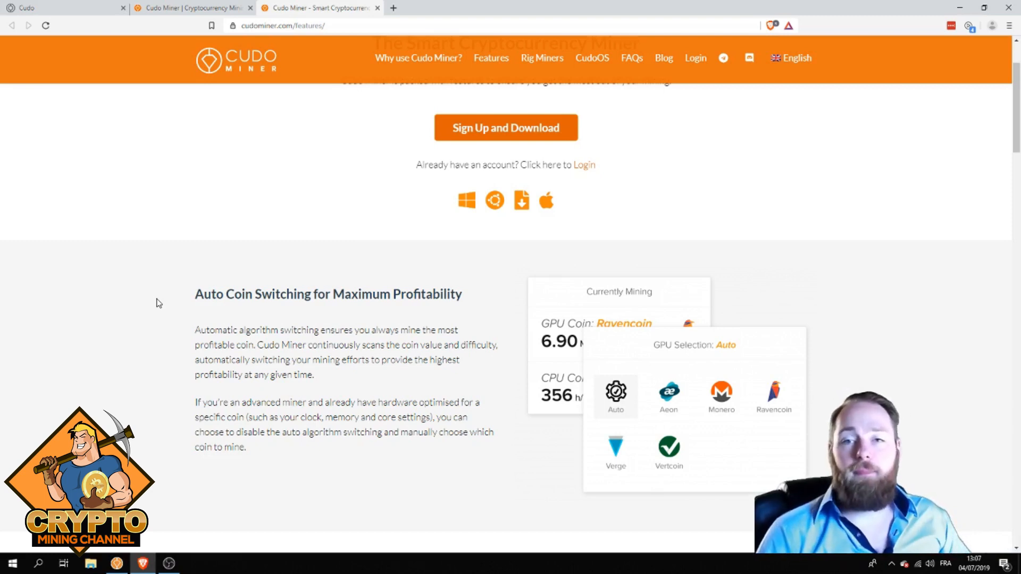
pyautogui.scroll(-3)
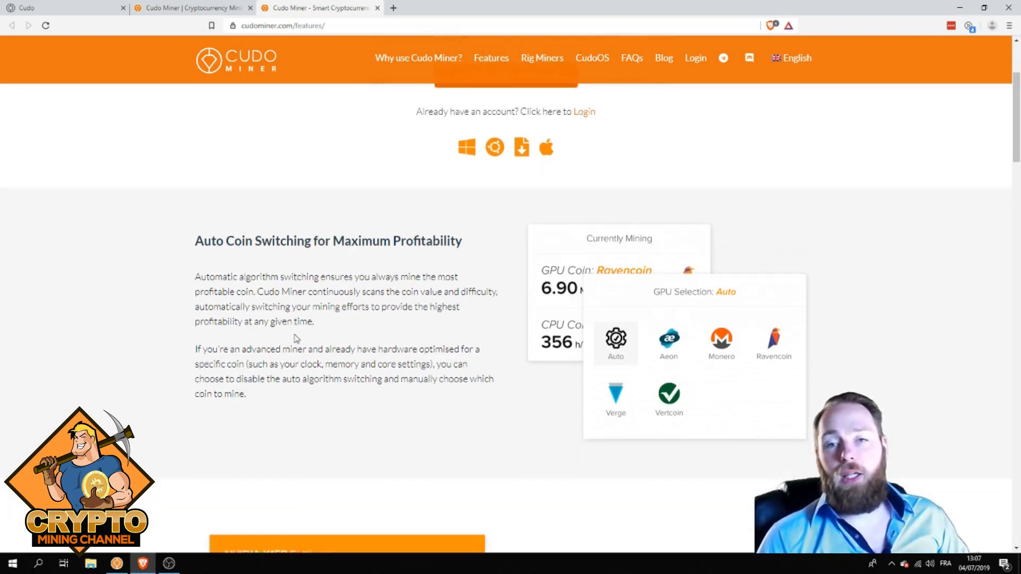
pyautogui.scroll(-3)
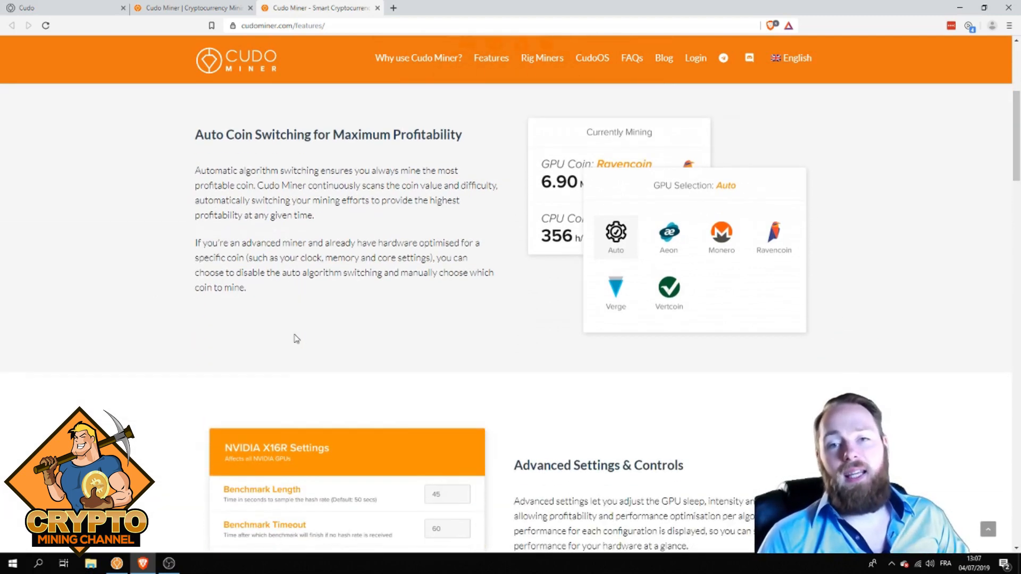
pyautogui.scroll(-3)
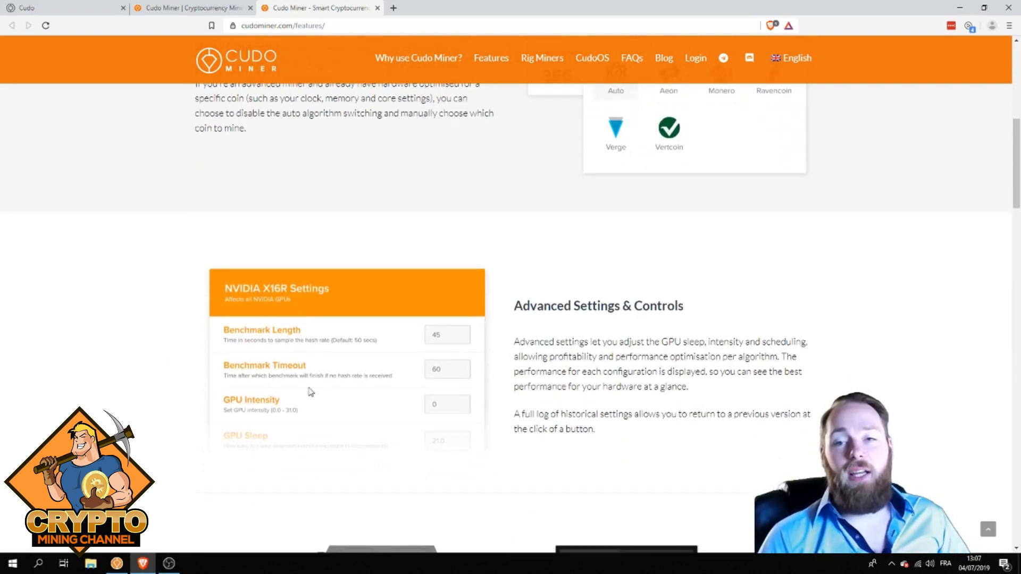
pyautogui.moveTo(309, 392)
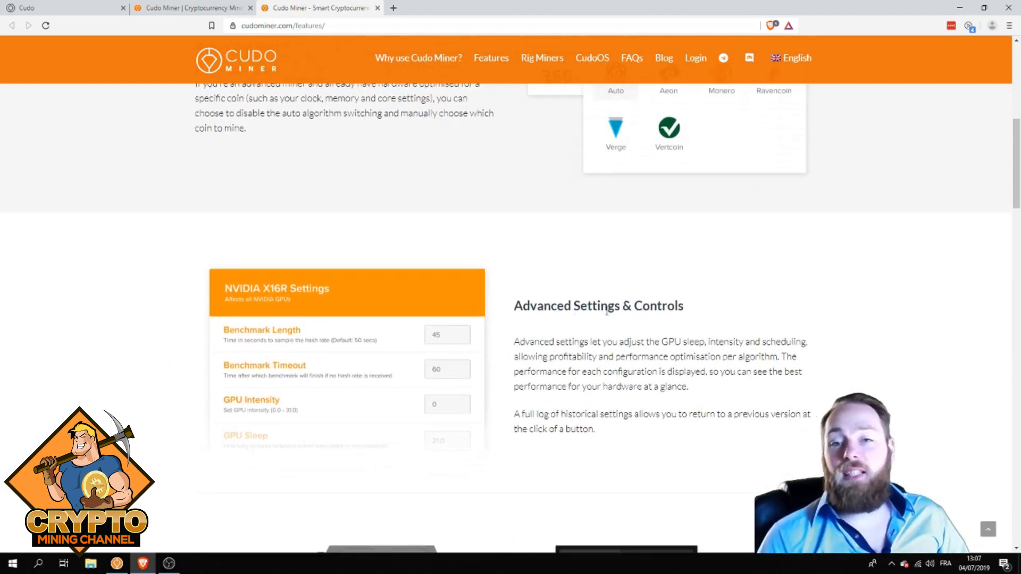
pyautogui.moveTo(648, 319)
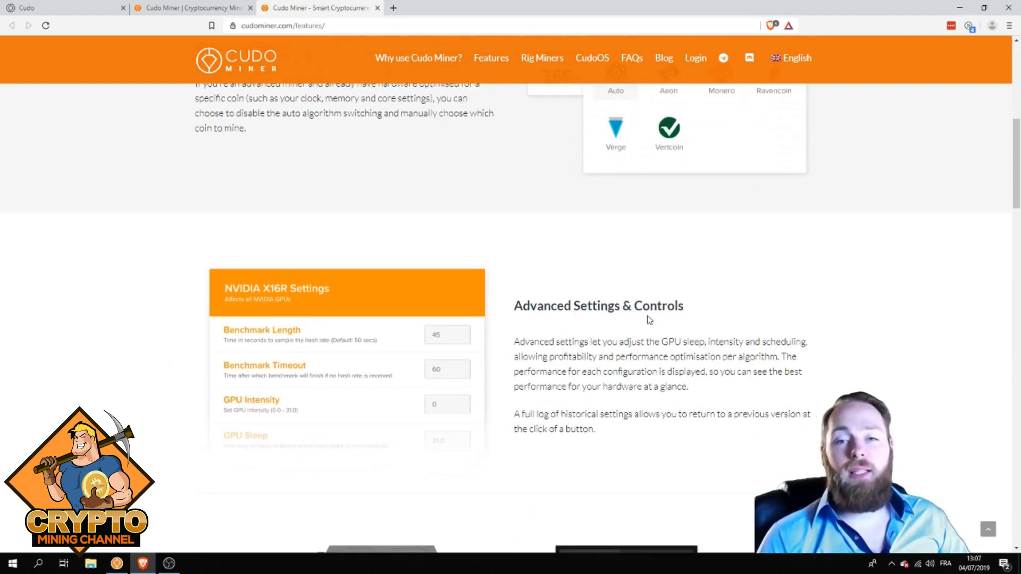
pyautogui.scroll(-3)
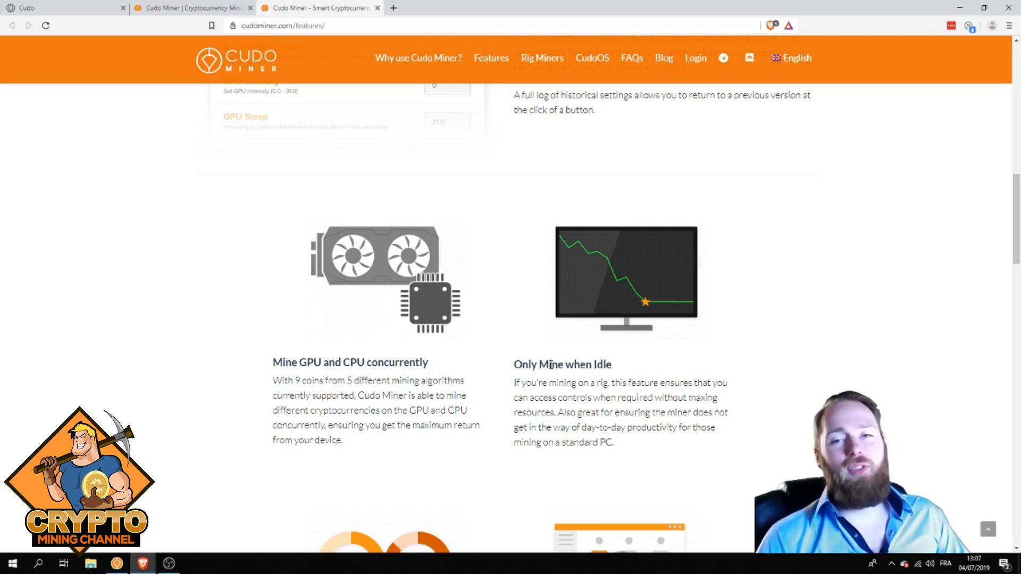
pyautogui.scroll(-3)
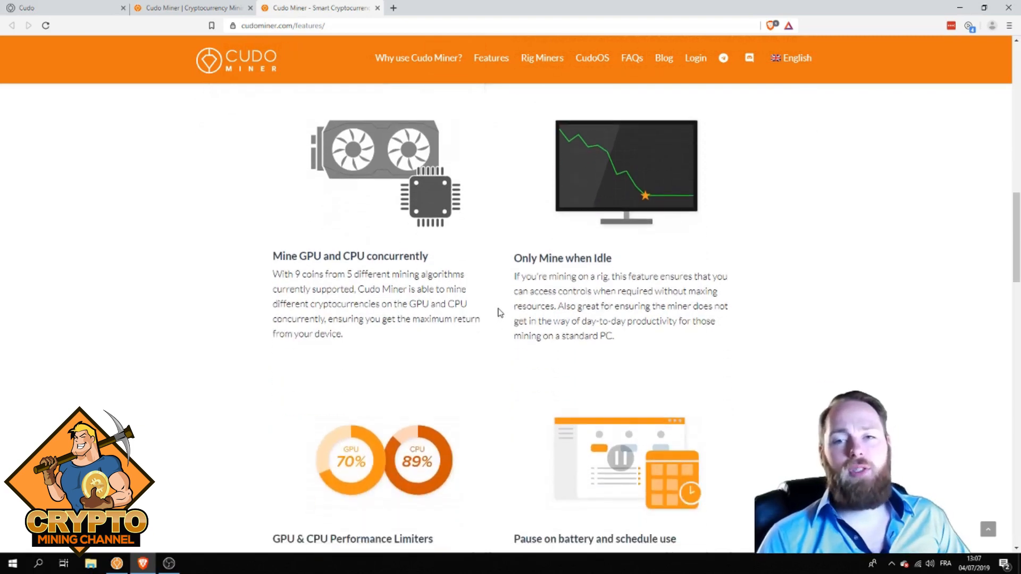
pyautogui.scroll(-3)
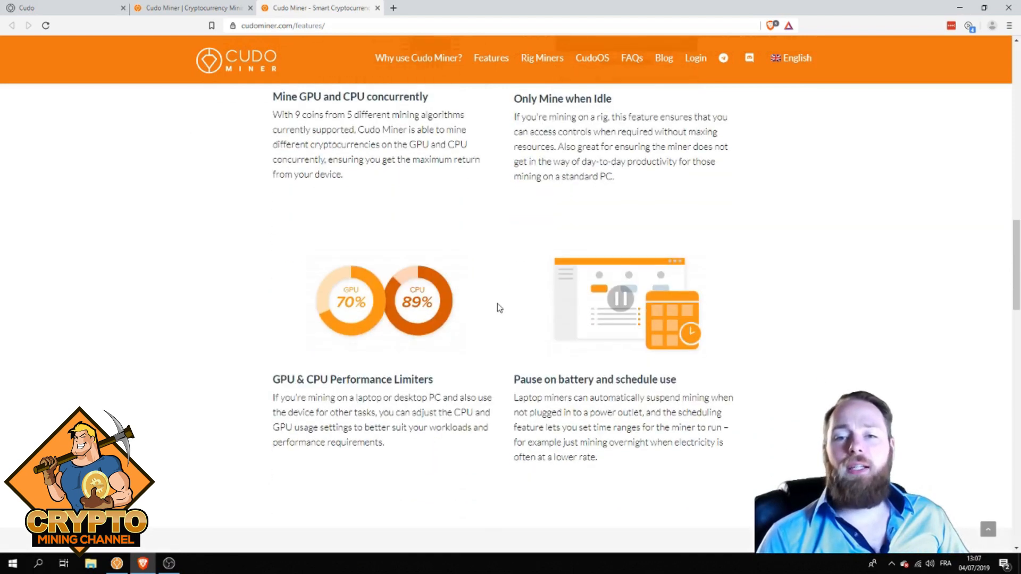
pyautogui.scroll(-3)
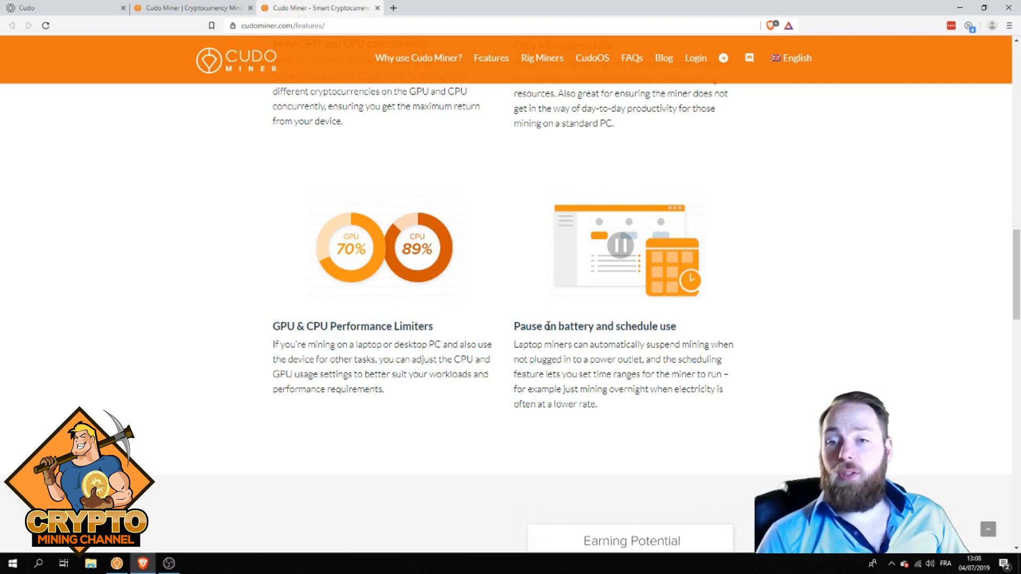
pyautogui.scroll(-3)
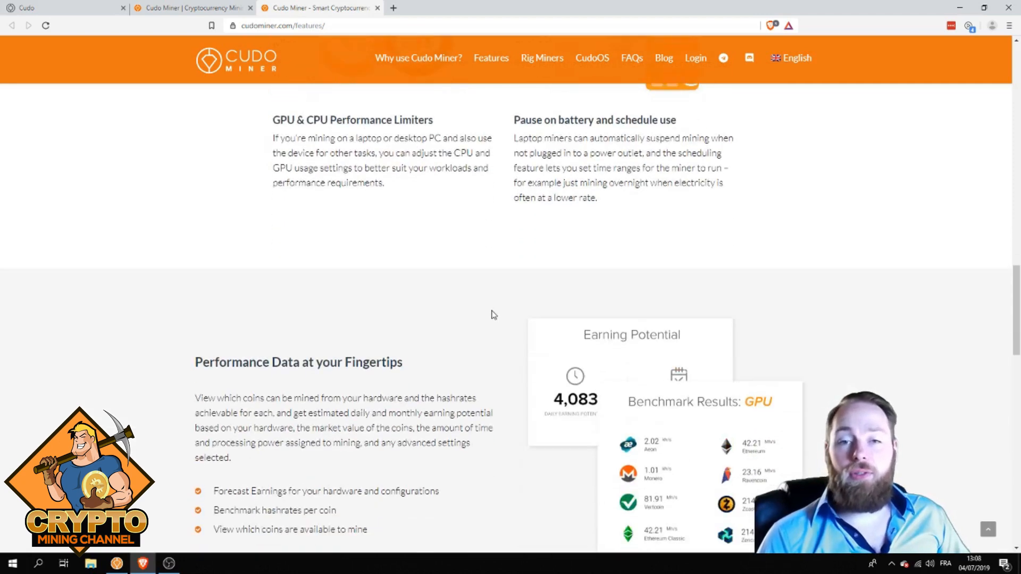
pyautogui.scroll(-3)
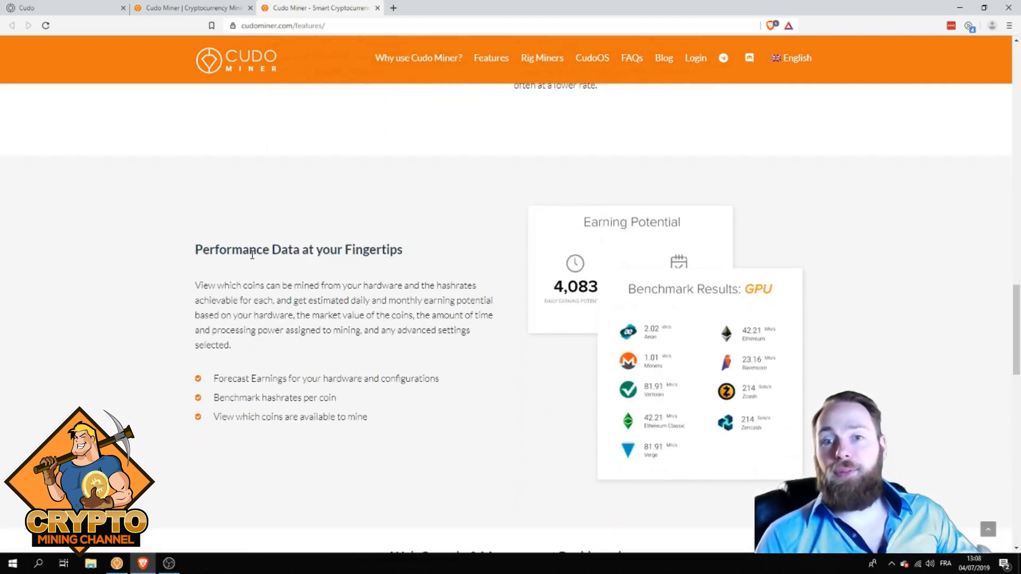
pyautogui.scroll(-3)
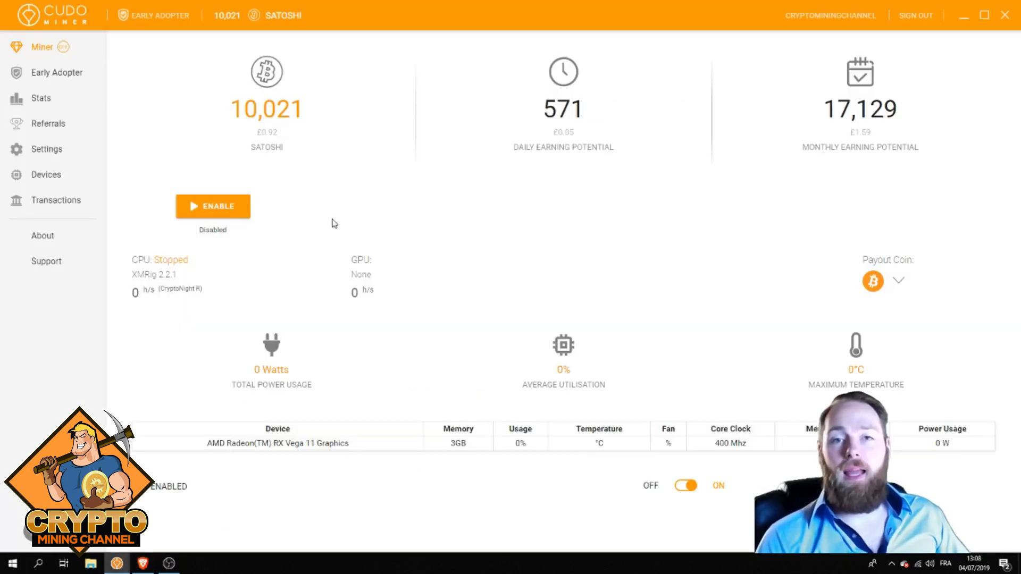
pyautogui.moveTo(254, 115)
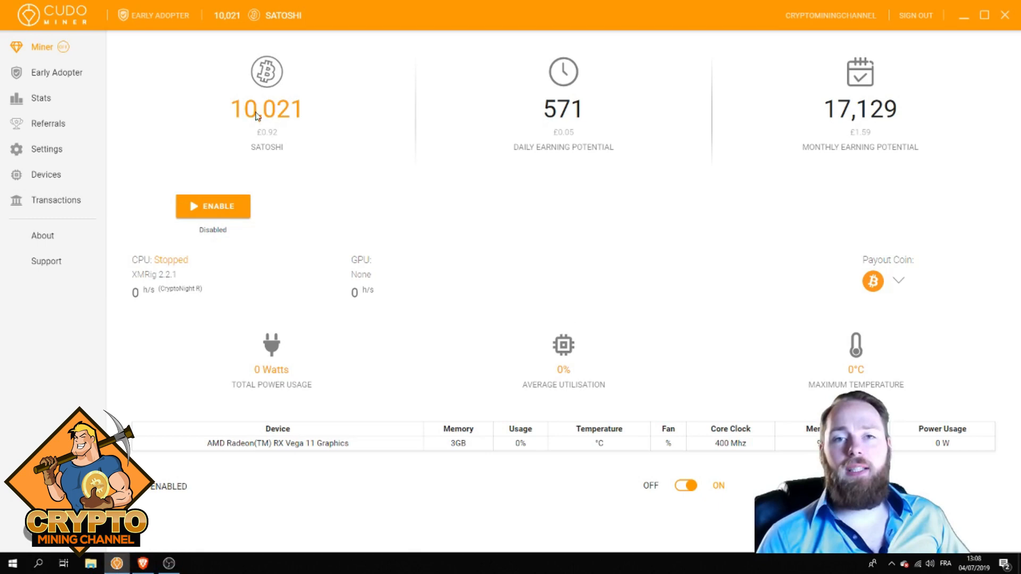
pyautogui.moveTo(276, 120)
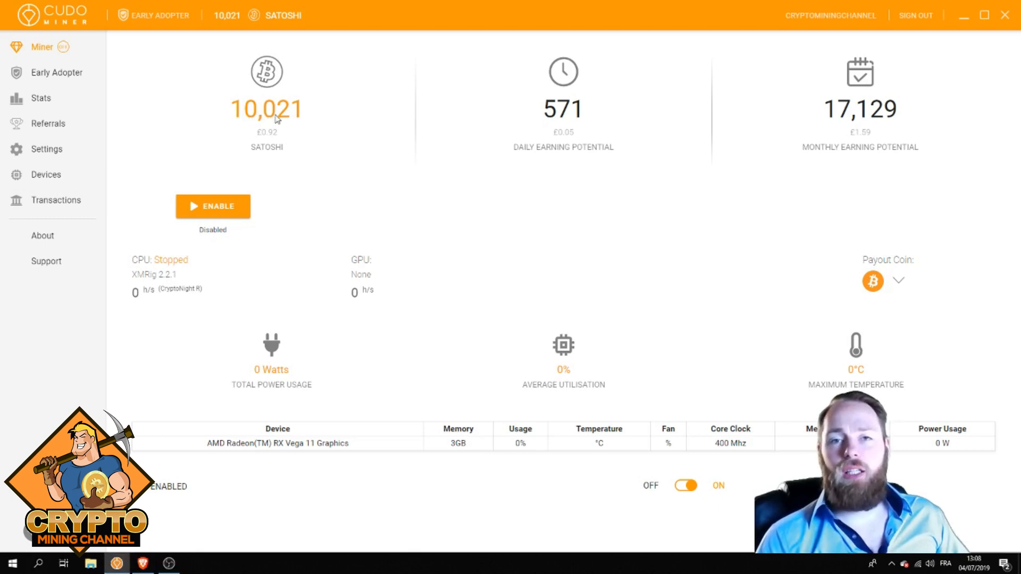
pyautogui.moveTo(277, 119)
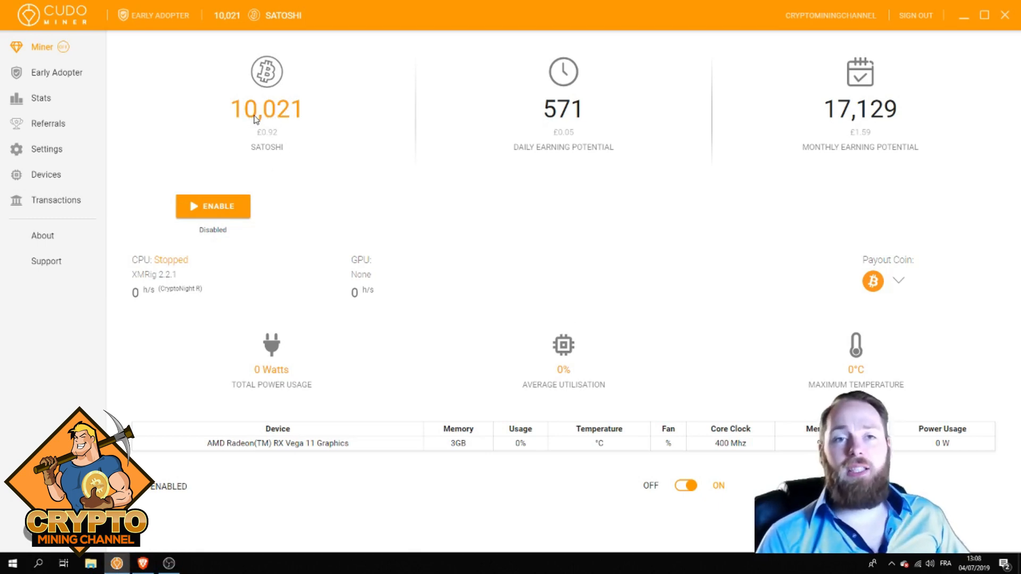
pyautogui.click(56, 73)
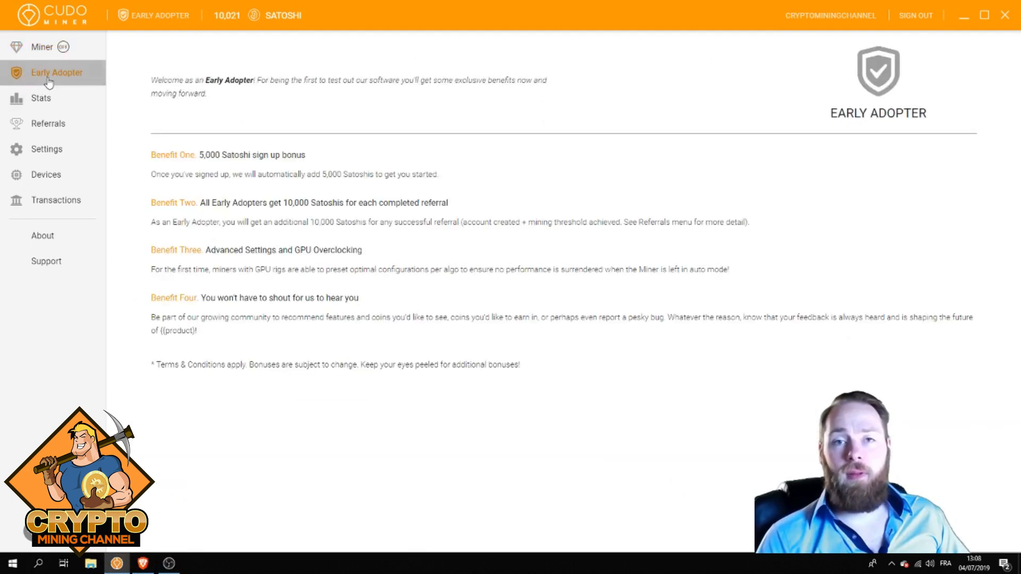
pyautogui.moveTo(157, 161)
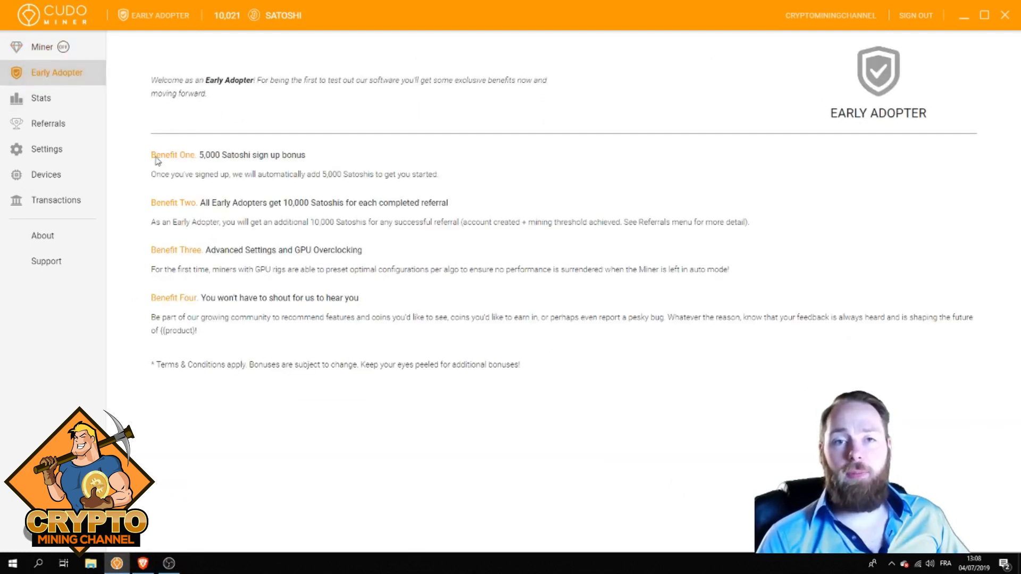
pyautogui.moveTo(206, 161)
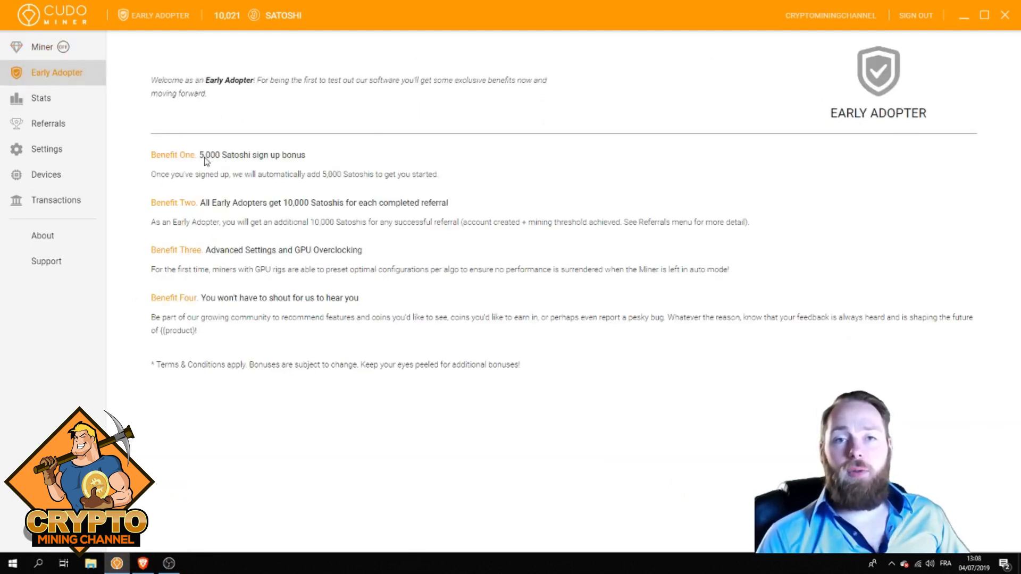
pyautogui.moveTo(228, 162)
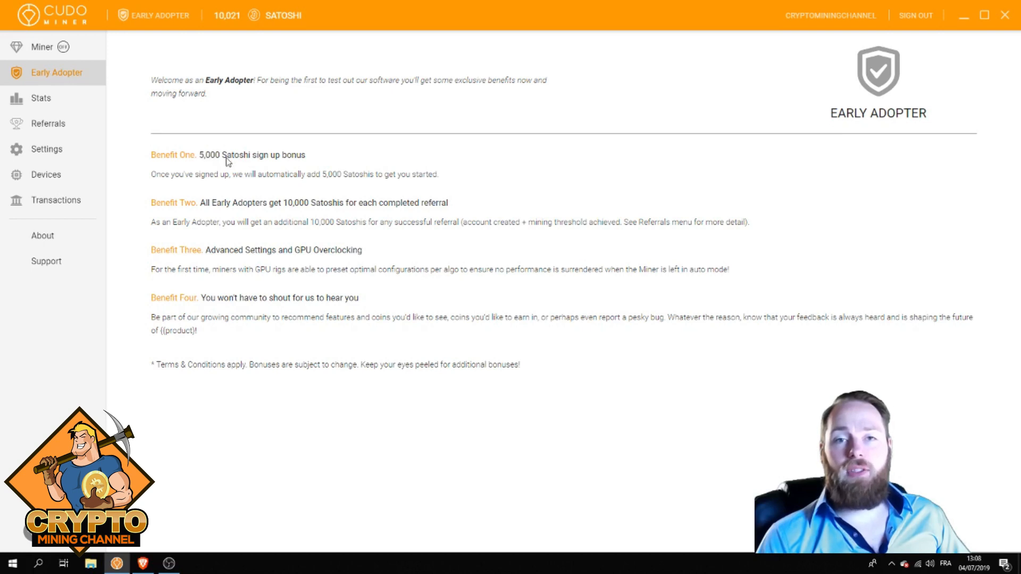
pyautogui.moveTo(221, 211)
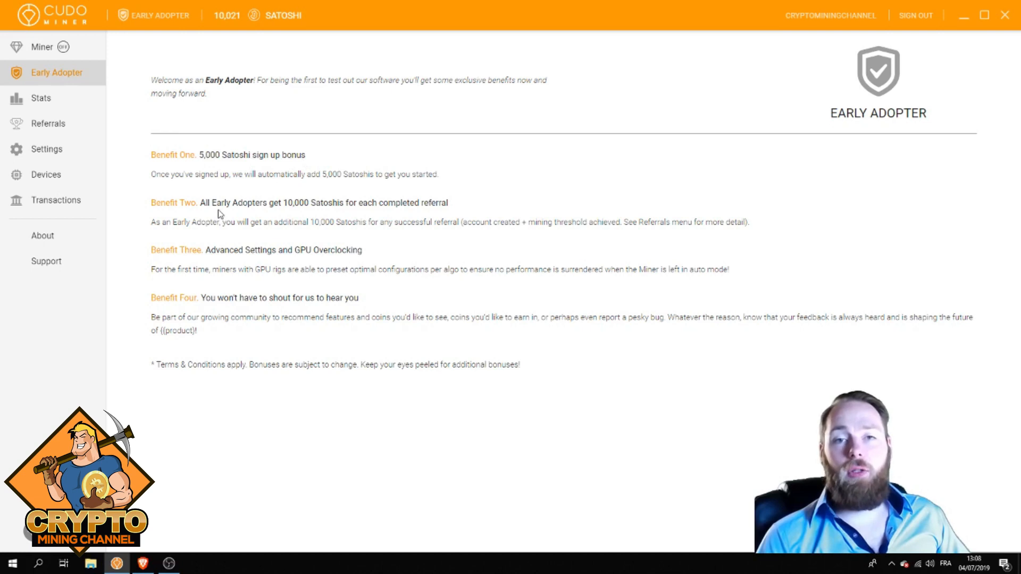
pyautogui.moveTo(329, 210)
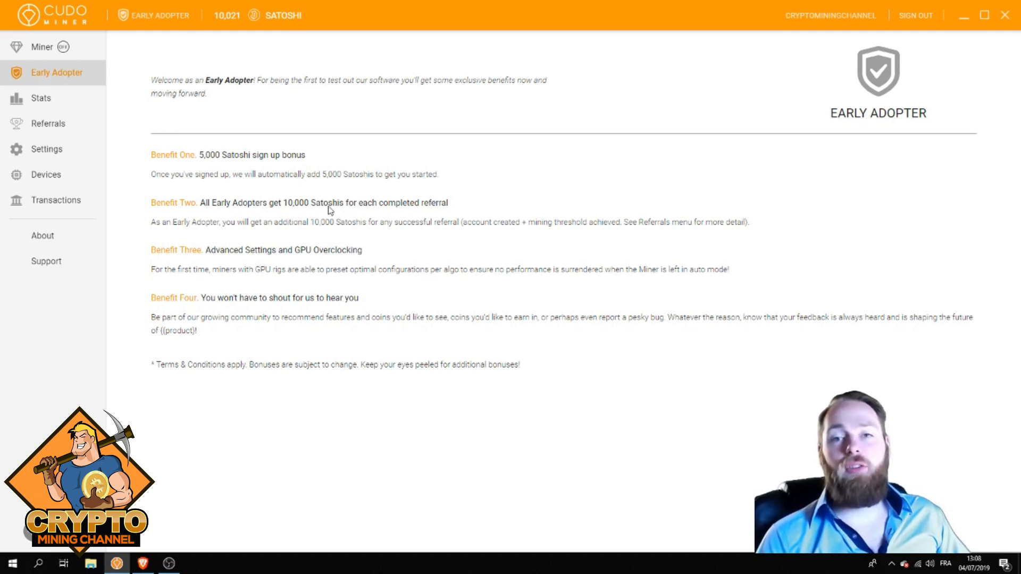
pyautogui.moveTo(444, 209)
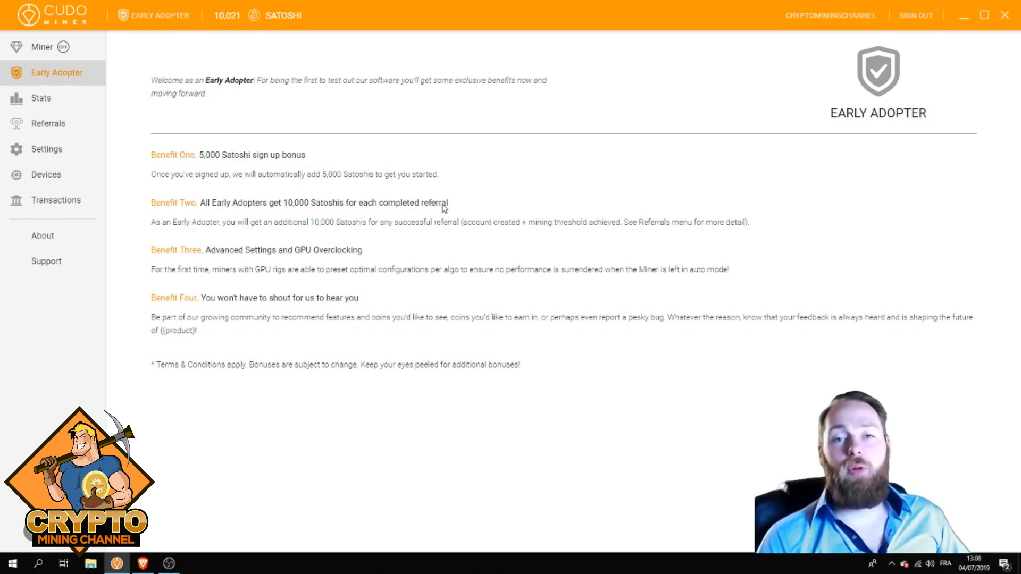
pyautogui.moveTo(48, 124)
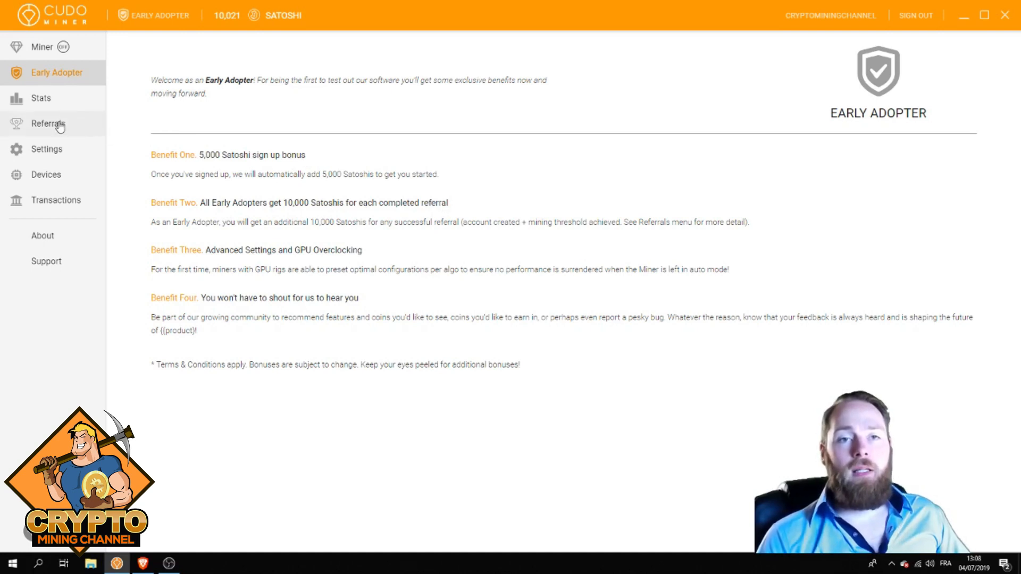
# - Show the Referrals page with 2 completed referrals, the invite link and reward tiers
pyautogui.click(48, 124)
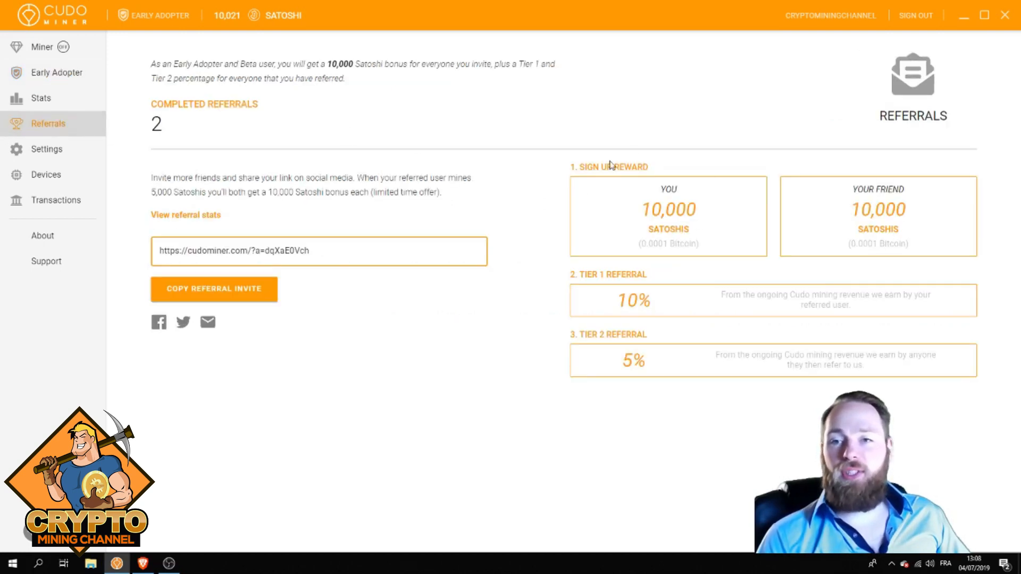
pyautogui.moveTo(702, 253)
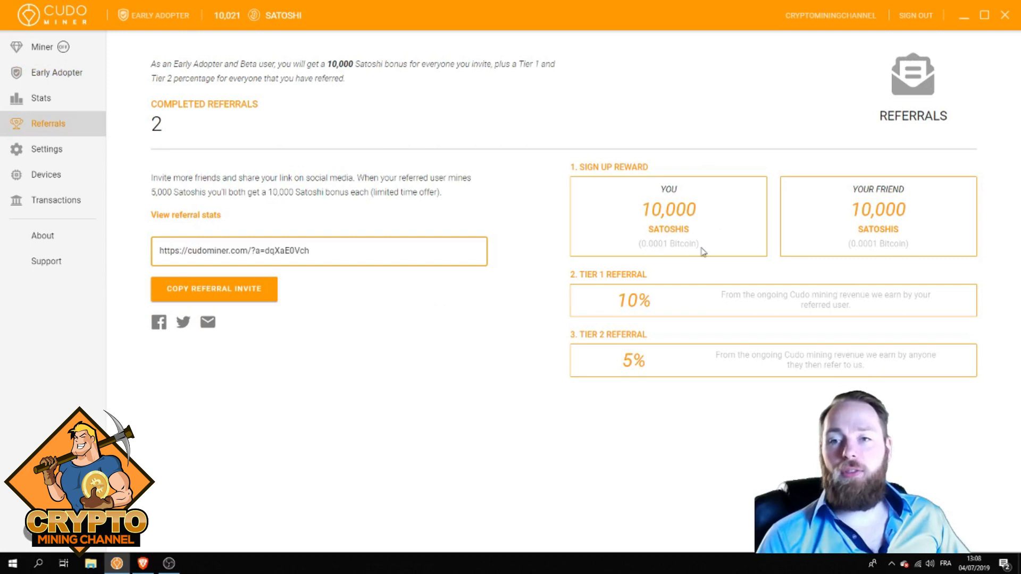
pyautogui.moveTo(668, 234)
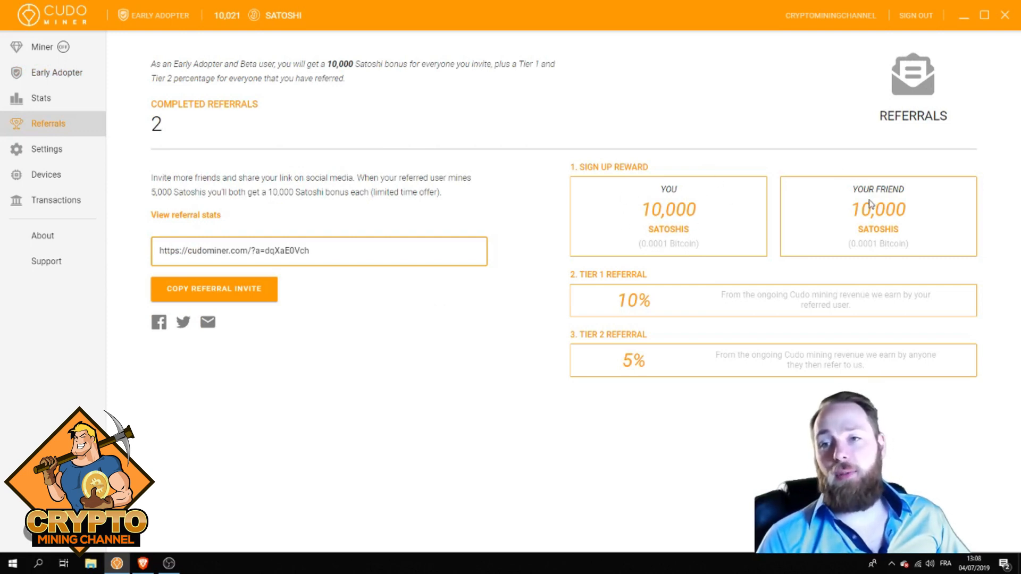
pyautogui.moveTo(874, 249)
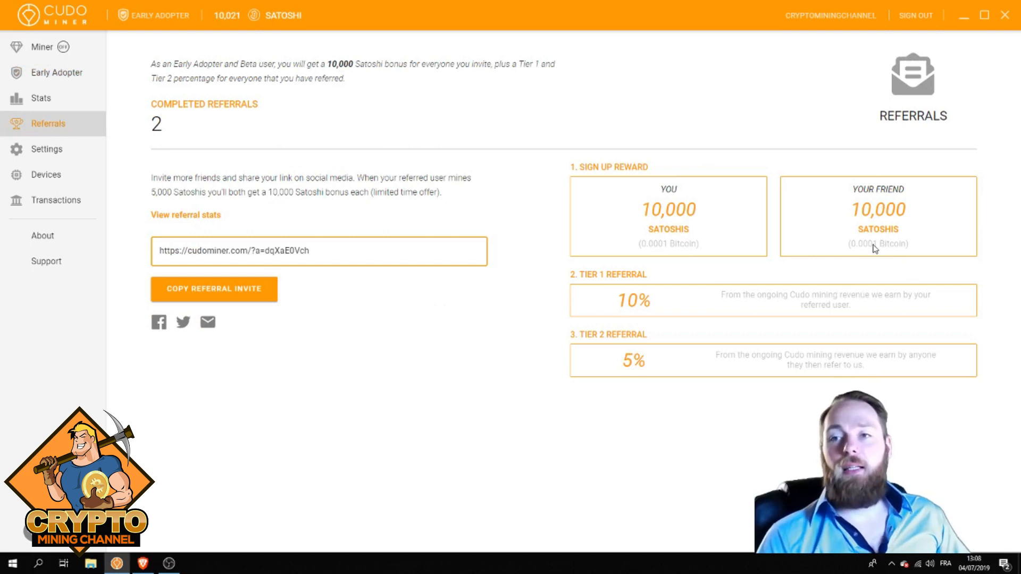
pyautogui.moveTo(895, 192)
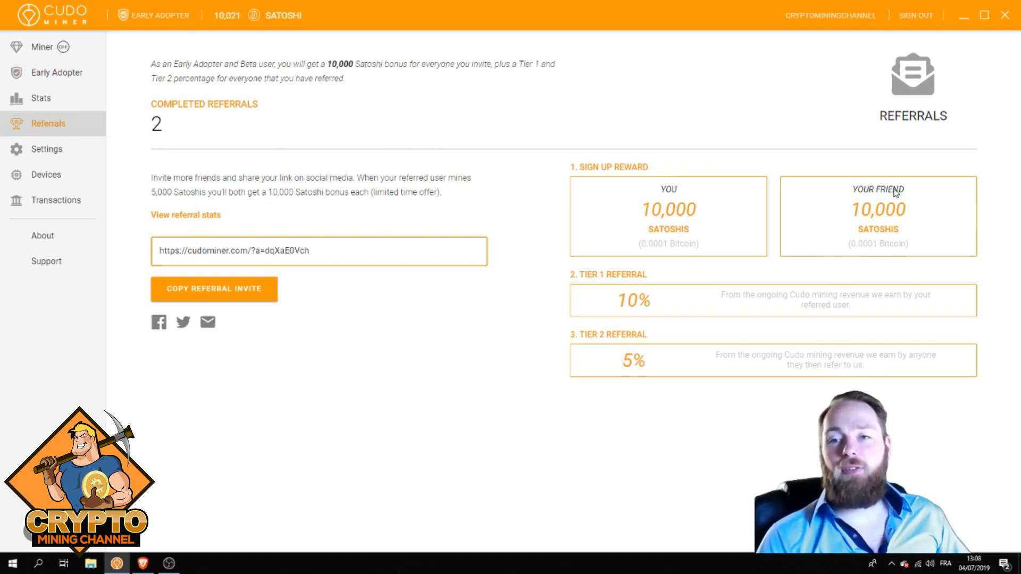
pyautogui.moveTo(619, 280)
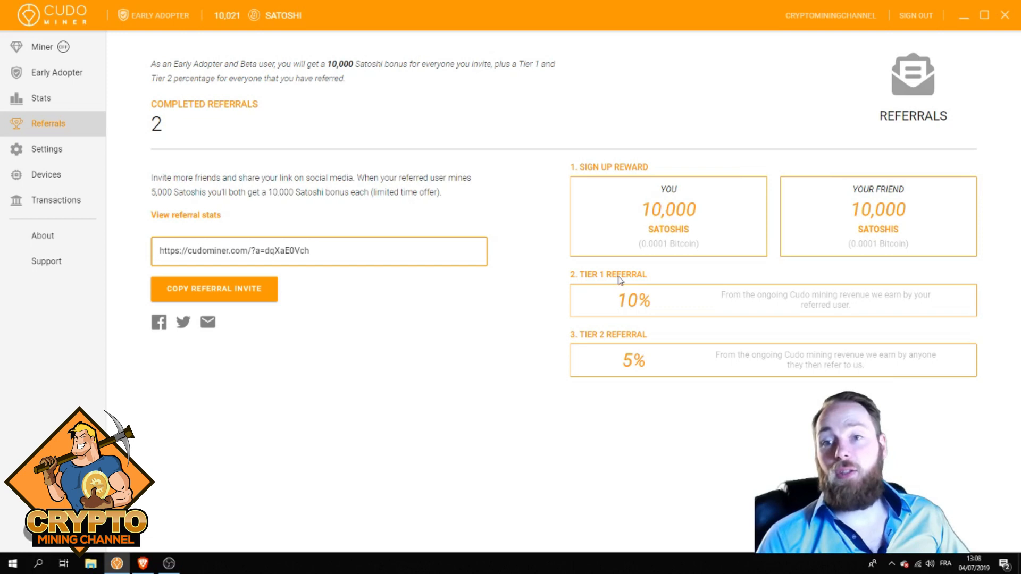
pyautogui.moveTo(731, 308)
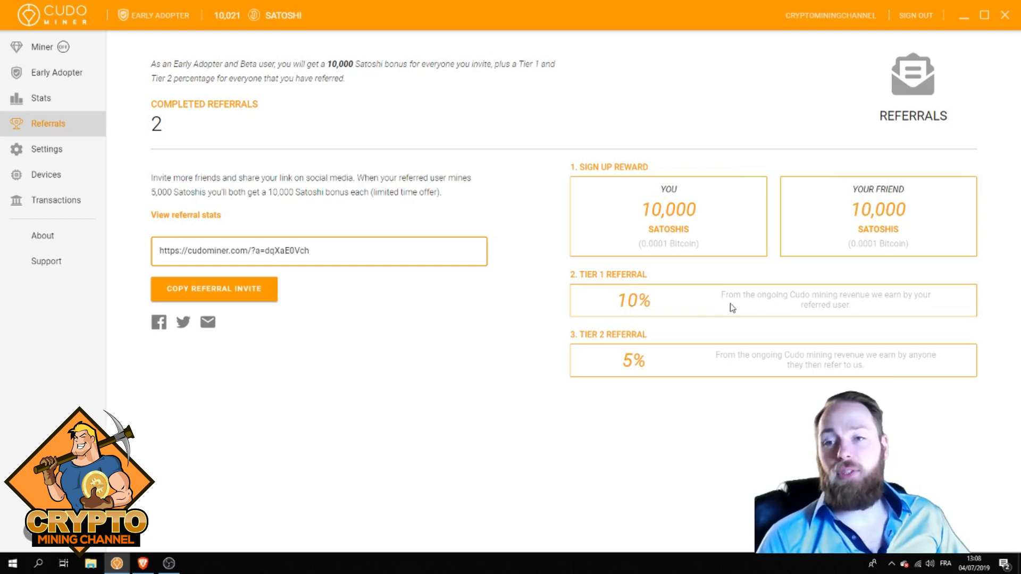
pyautogui.moveTo(794, 303)
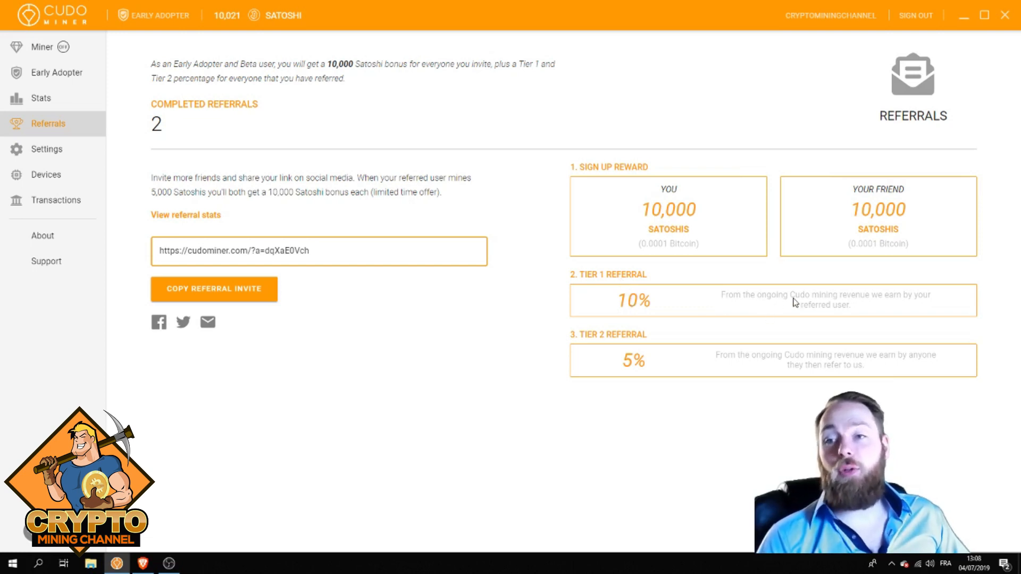
pyautogui.moveTo(883, 305)
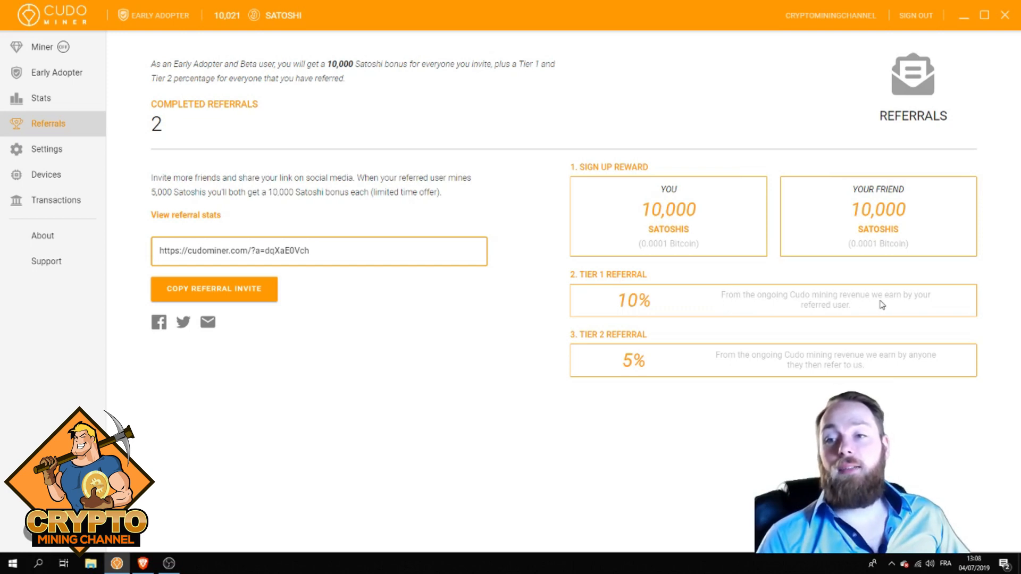
pyautogui.moveTo(848, 304)
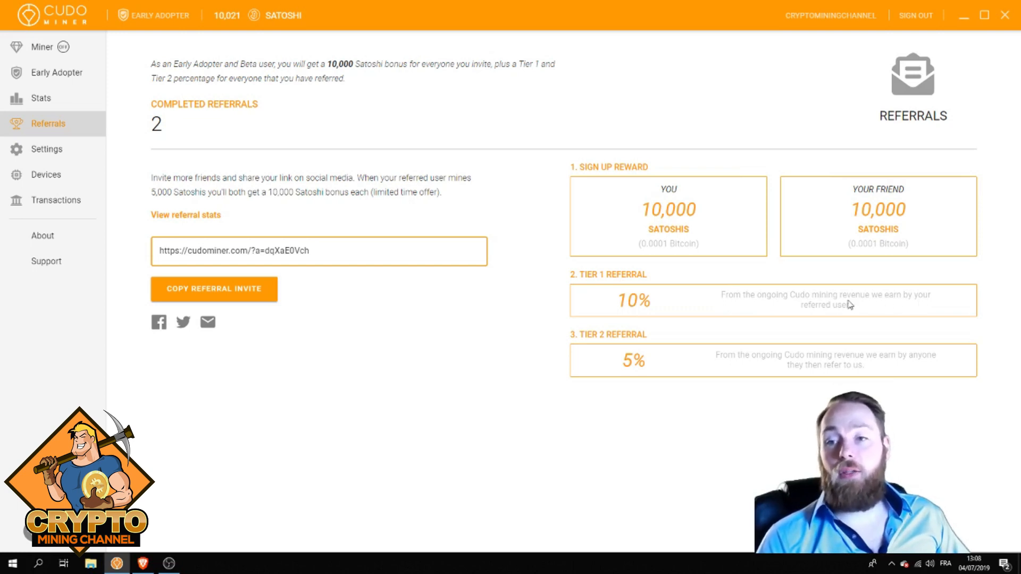
pyautogui.moveTo(828, 283)
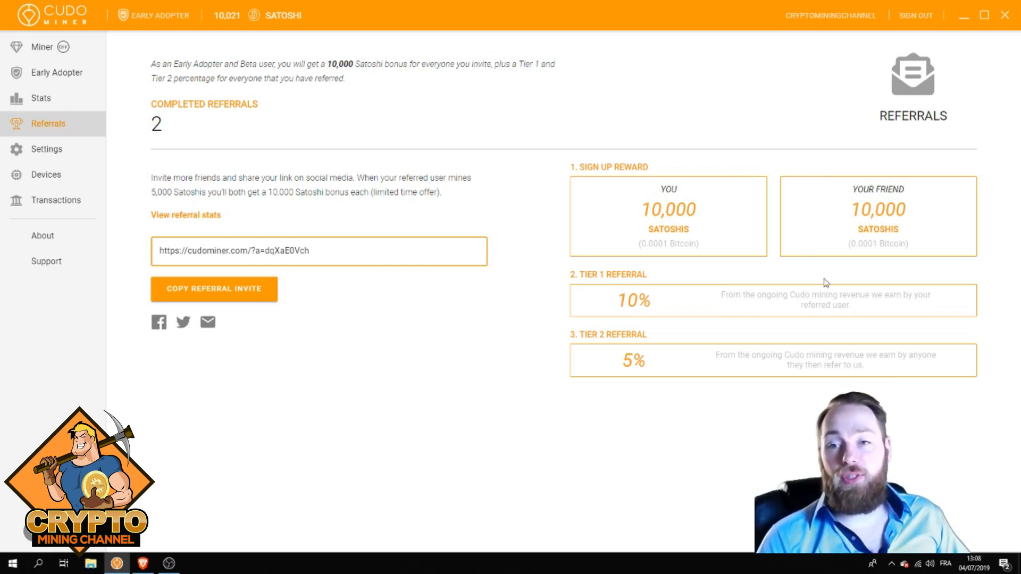
pyautogui.moveTo(649, 358)
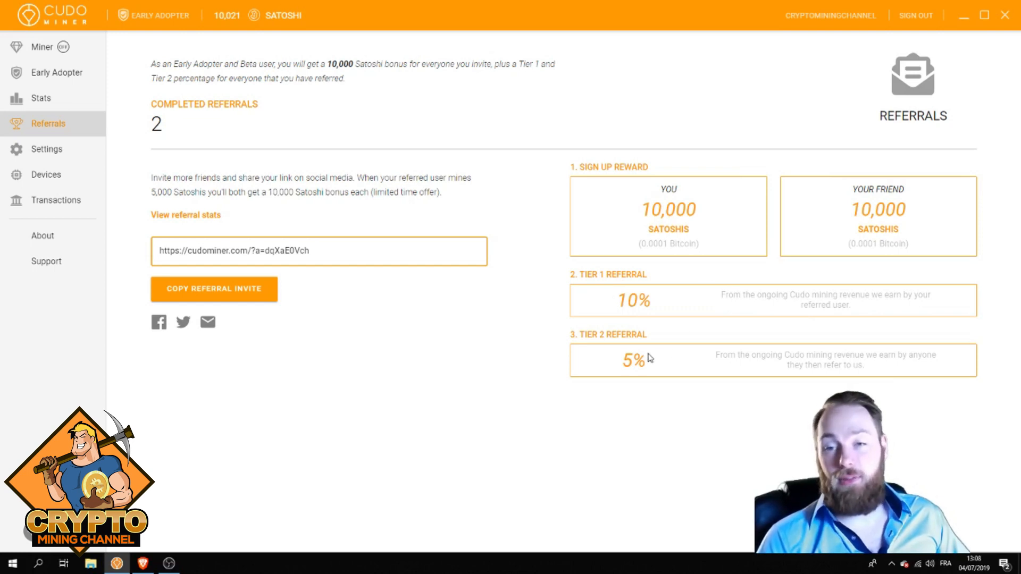
pyautogui.moveTo(631, 306)
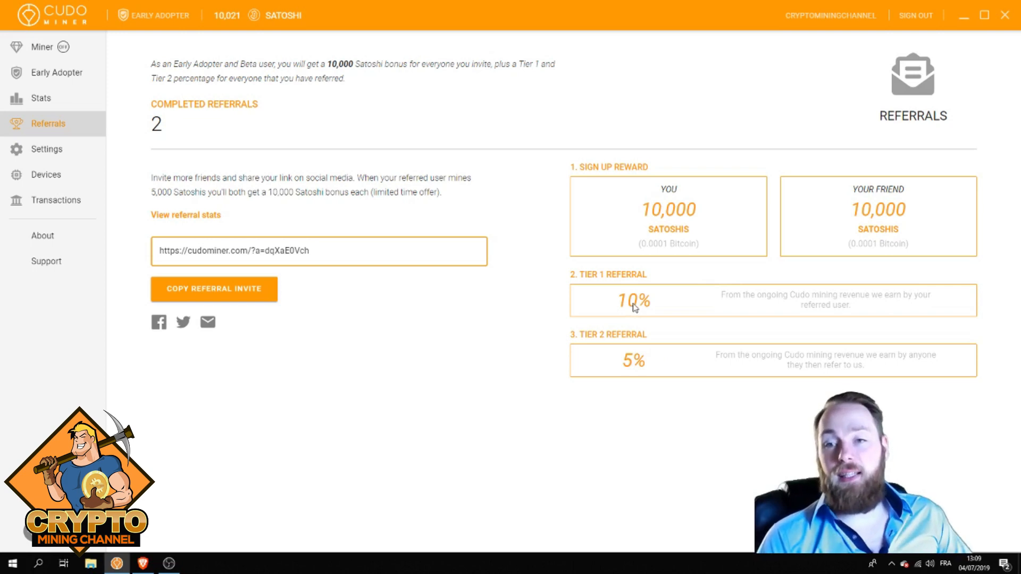
pyautogui.moveTo(653, 318)
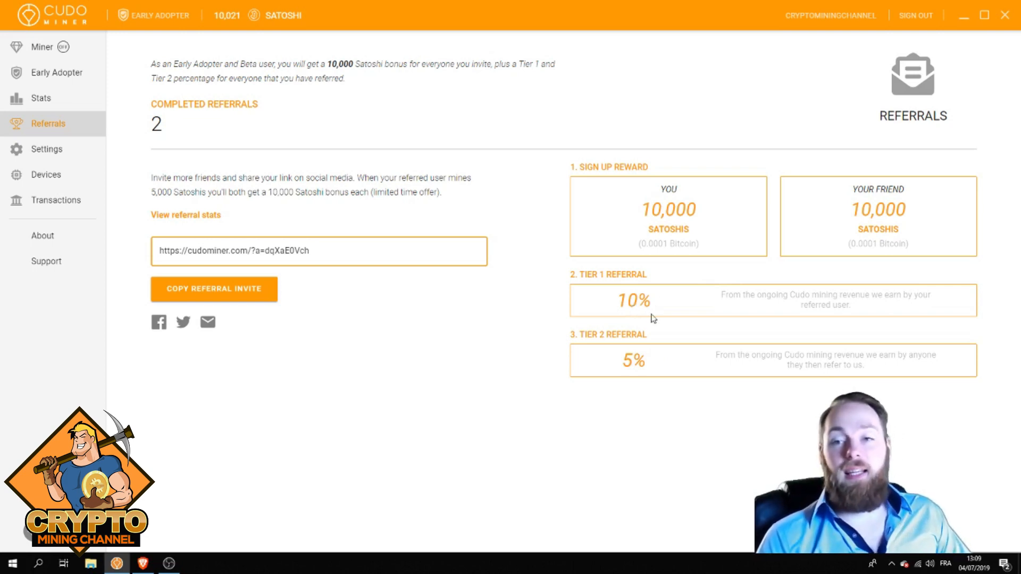
pyautogui.moveTo(630, 369)
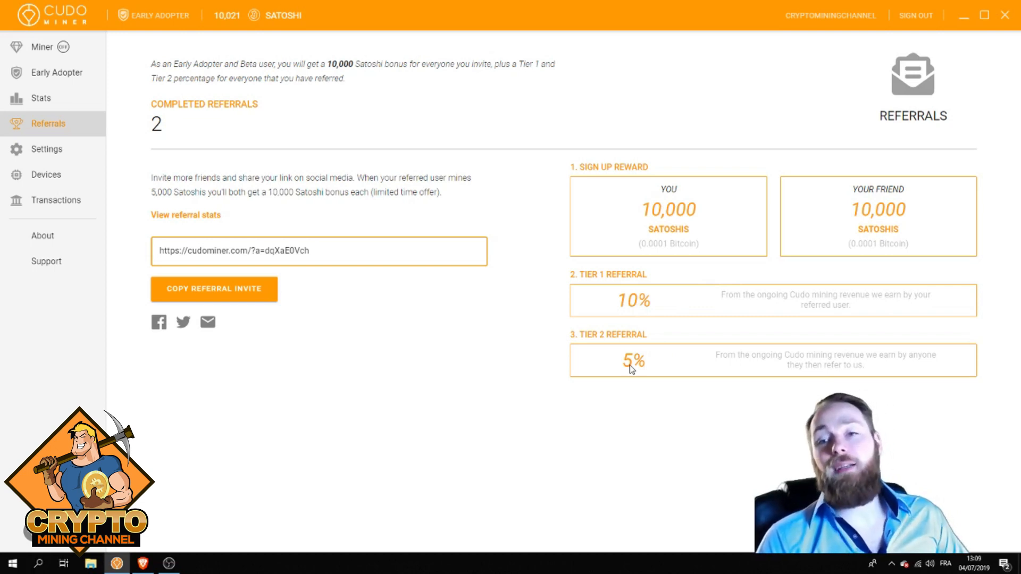
pyautogui.moveTo(731, 367)
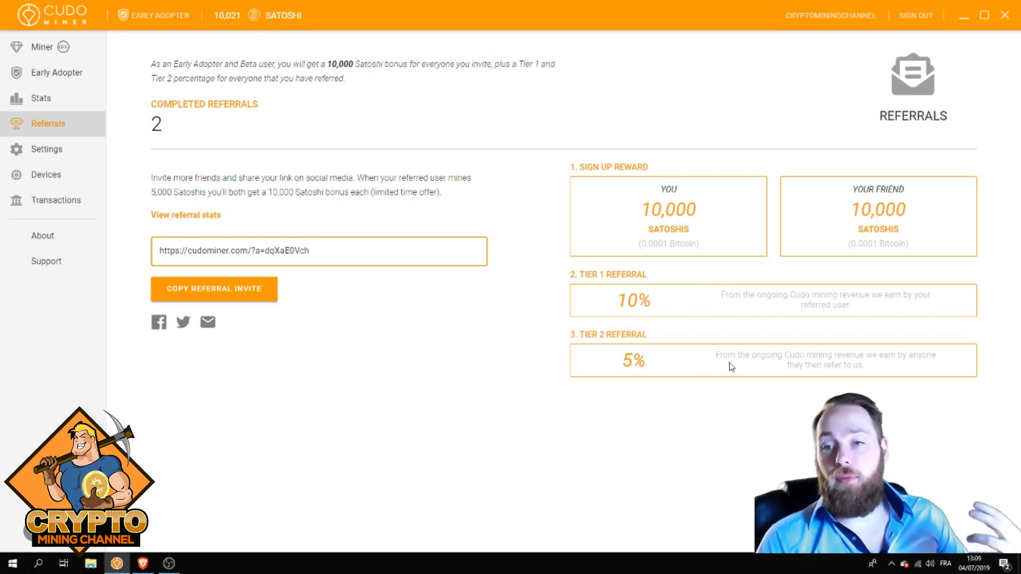
pyautogui.moveTo(773, 365)
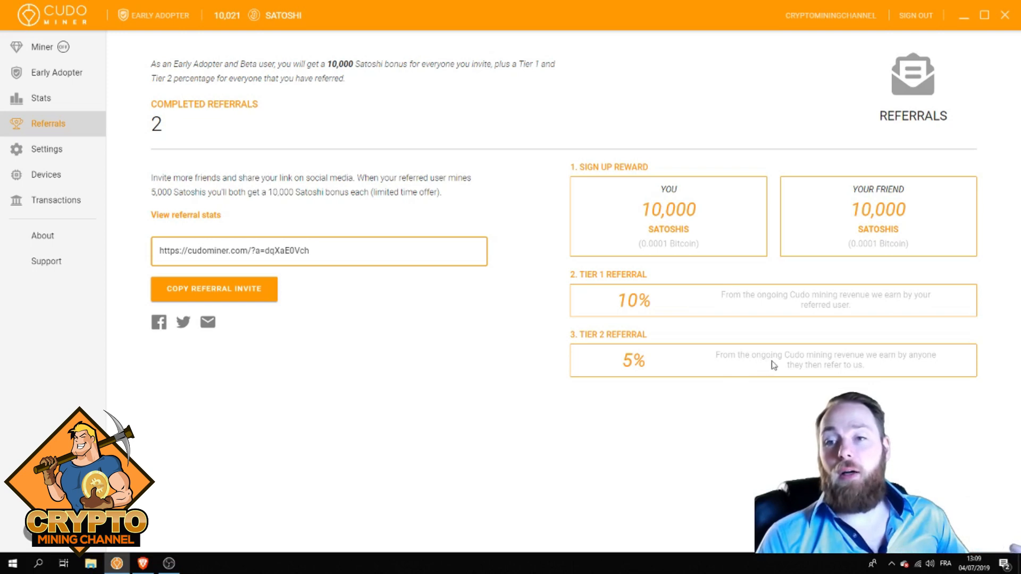
pyautogui.moveTo(816, 364)
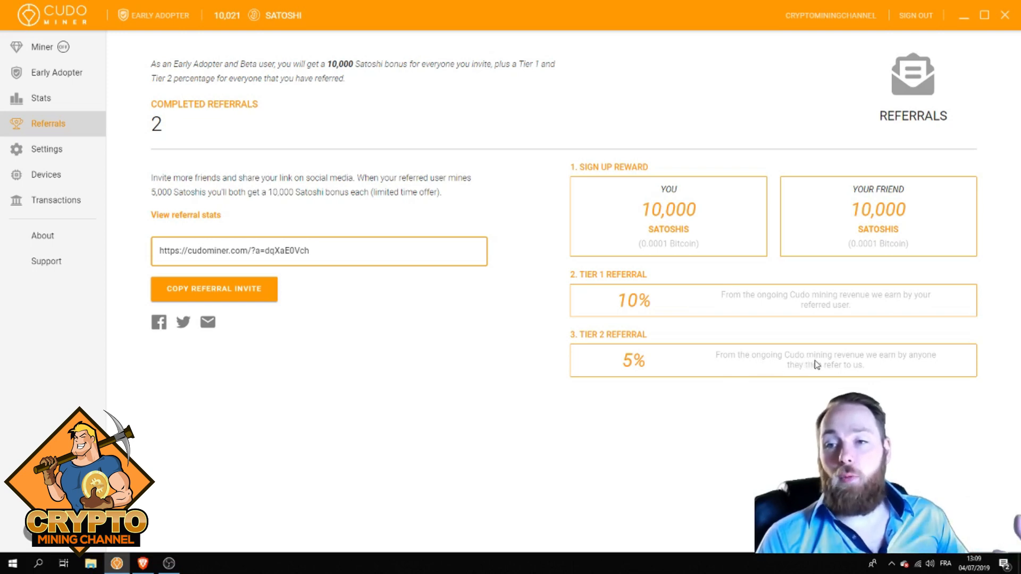
pyautogui.moveTo(845, 361)
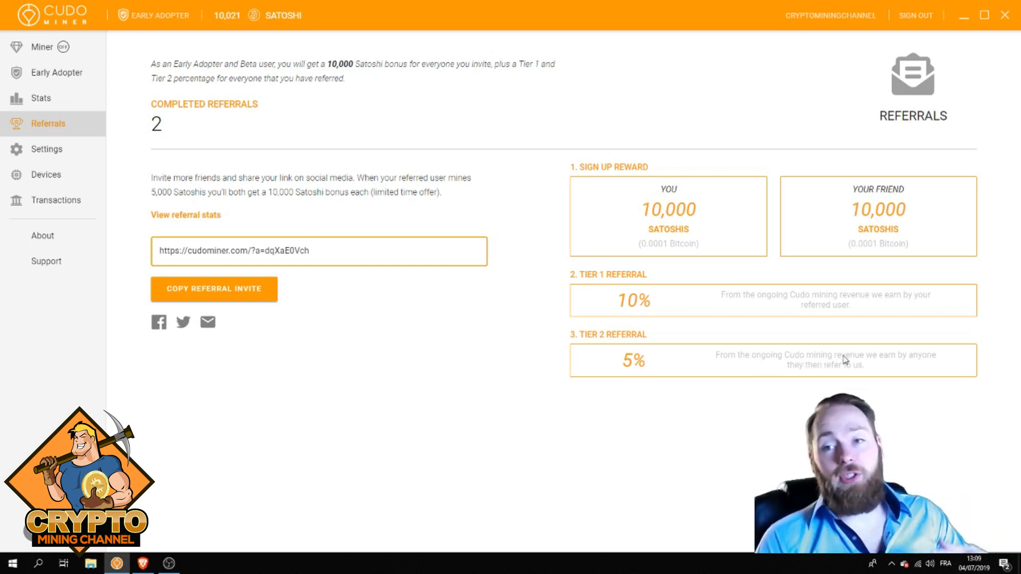
pyautogui.moveTo(87, 142)
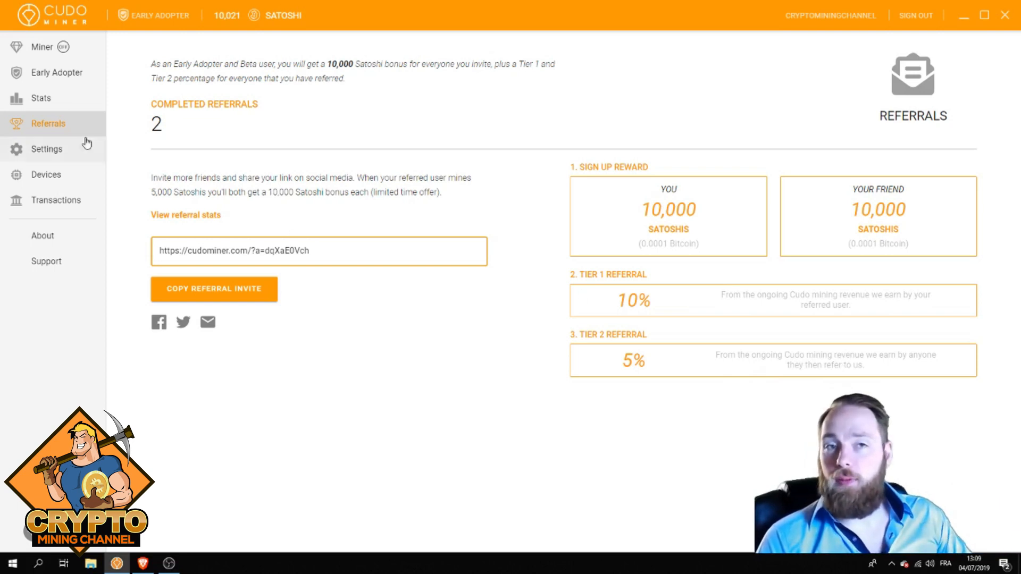
# - Return to the Miner dashboard showing mining disabled and a 10,021 satoshi balance
pyautogui.click(41, 46)
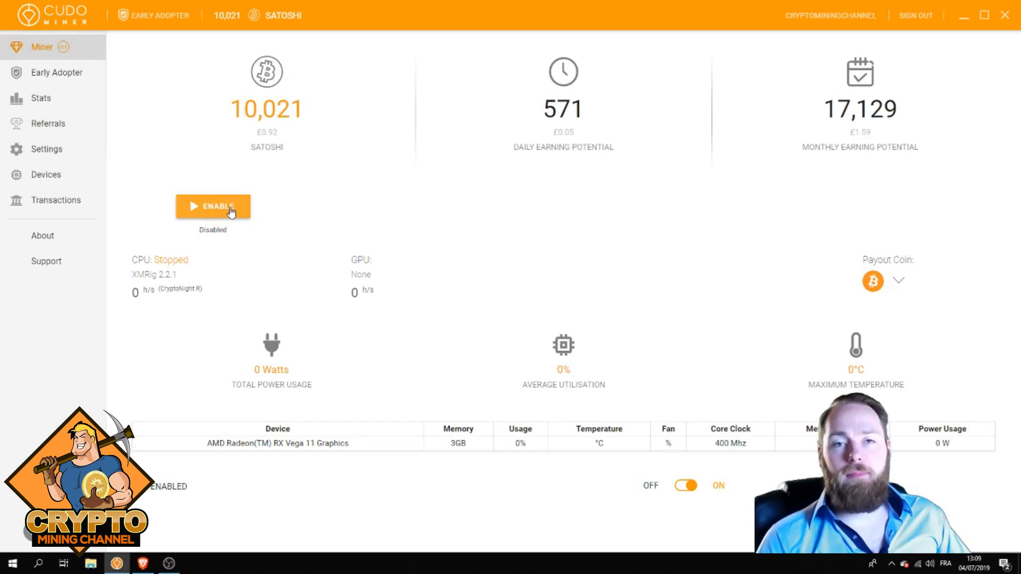
pyautogui.moveTo(546, 266)
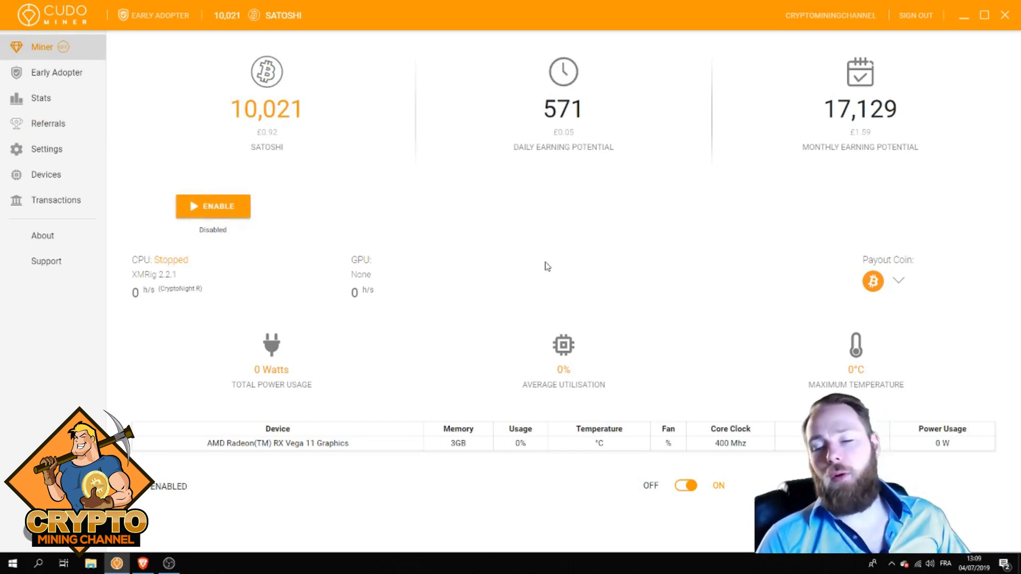
pyautogui.moveTo(439, 271)
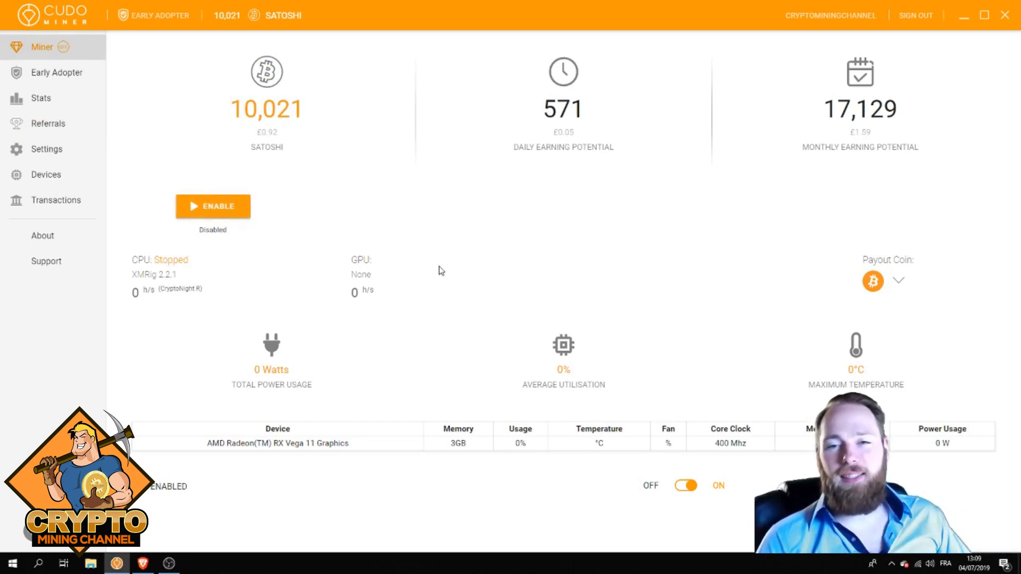
pyautogui.moveTo(315, 457)
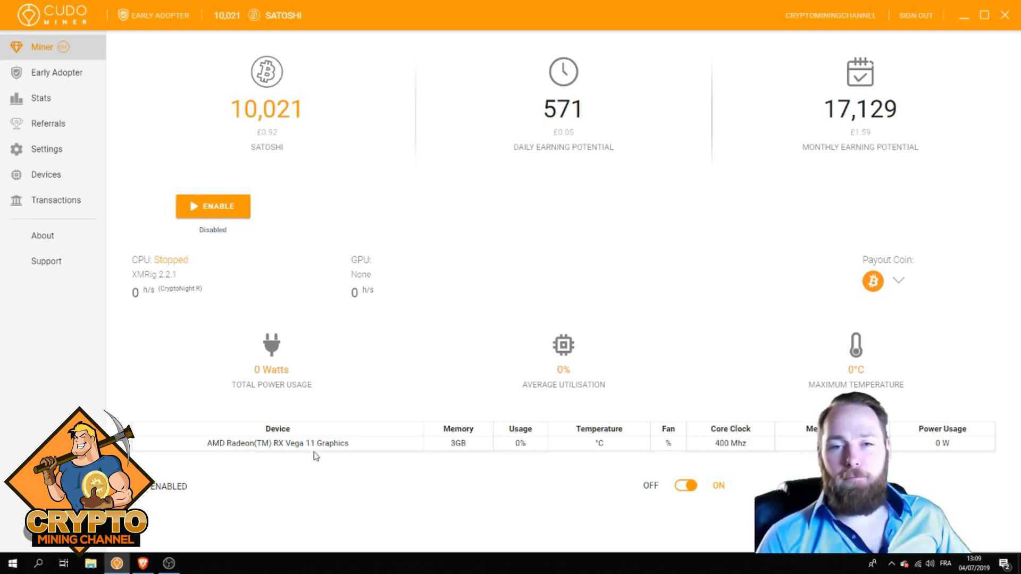
pyautogui.moveTo(493, 459)
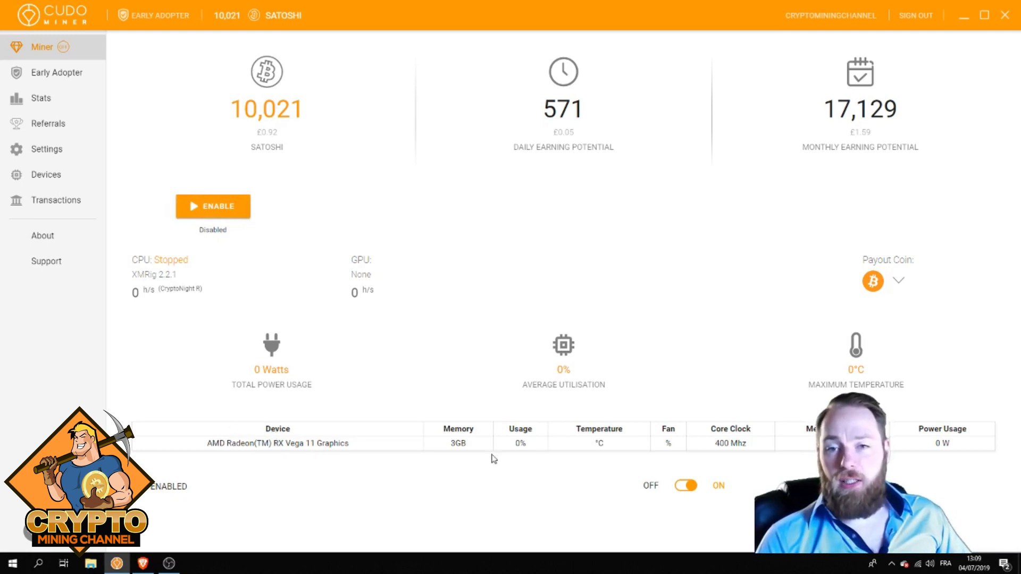
pyautogui.moveTo(714, 422)
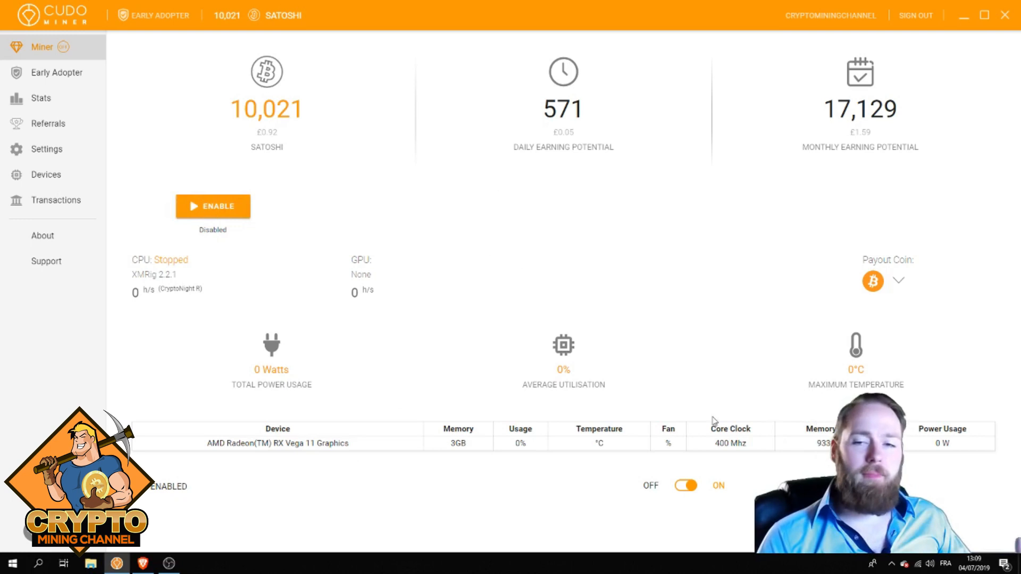
pyautogui.moveTo(642, 420)
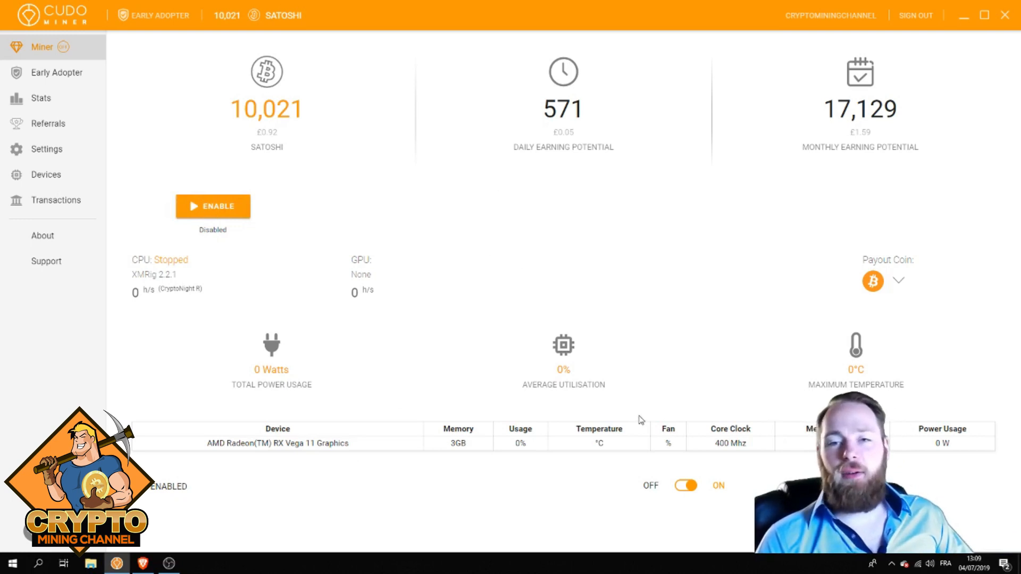
pyautogui.moveTo(601, 407)
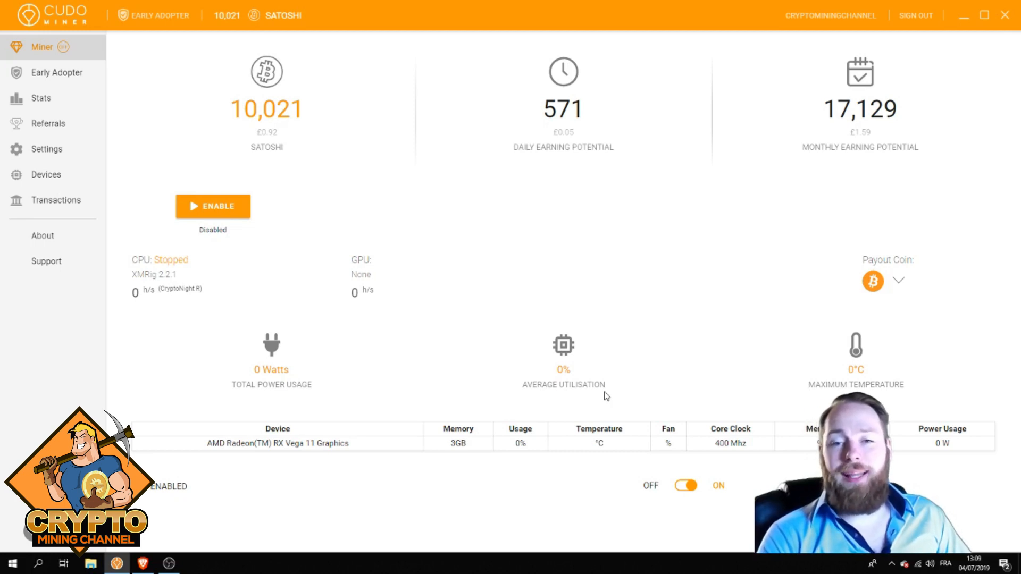
pyautogui.moveTo(520, 340)
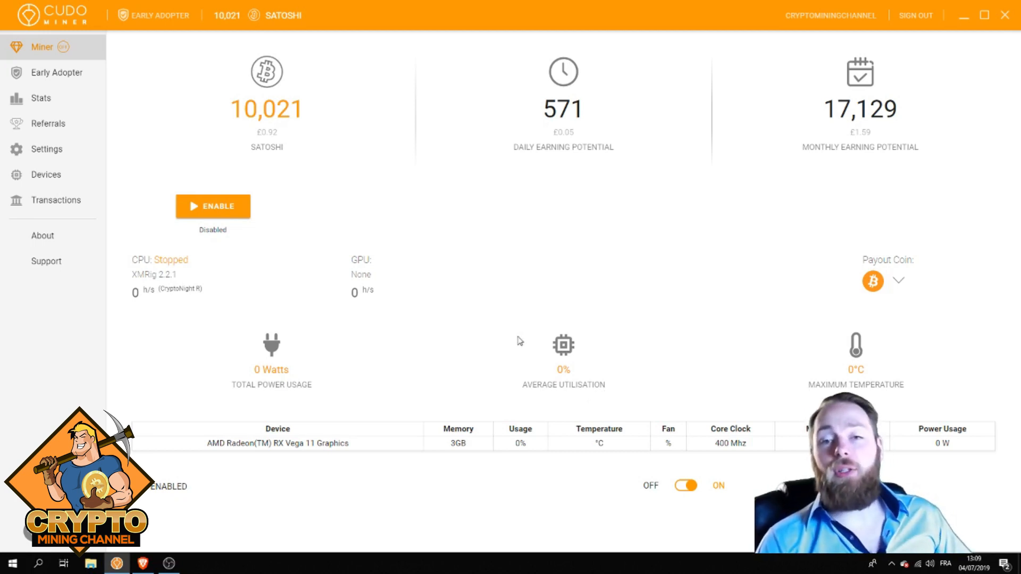
pyautogui.moveTo(156, 160)
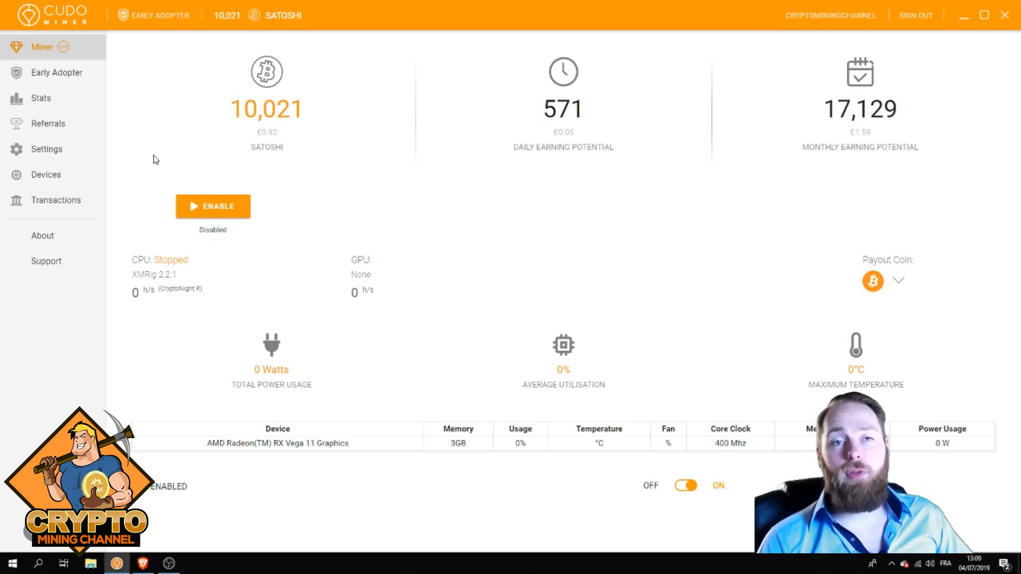
pyautogui.moveTo(61, 75)
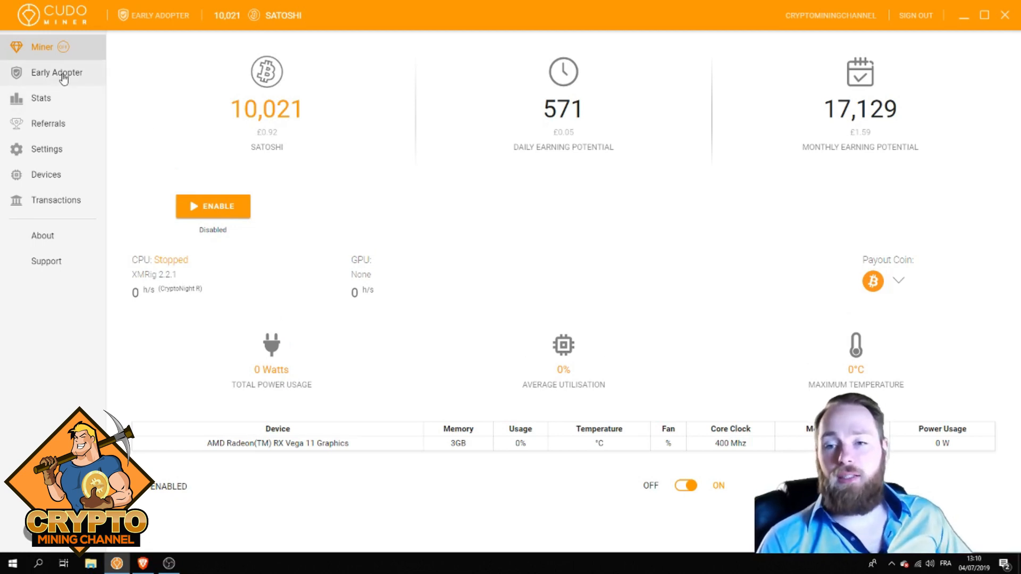
pyautogui.moveTo(58, 175)
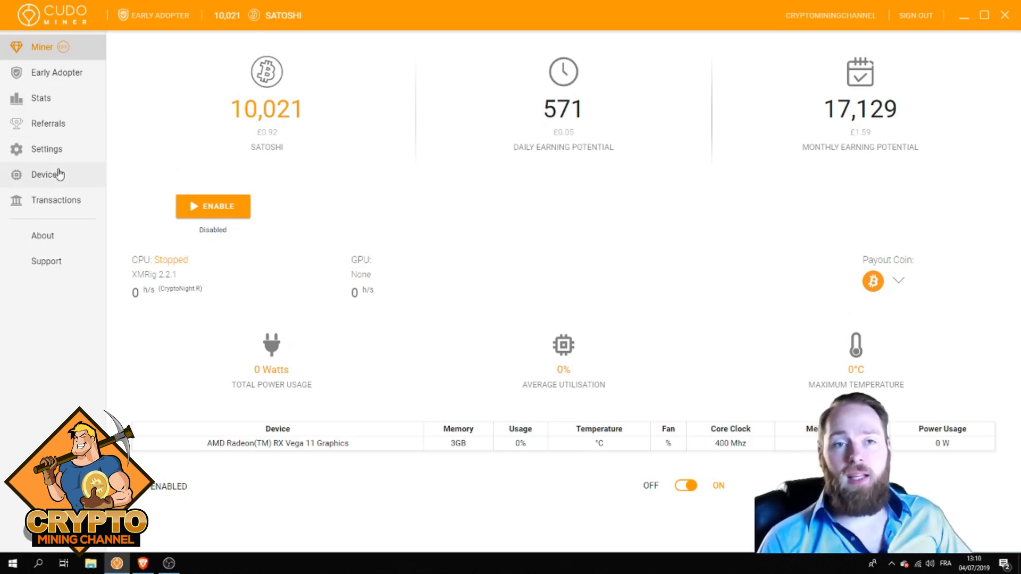
pyautogui.moveTo(46, 148)
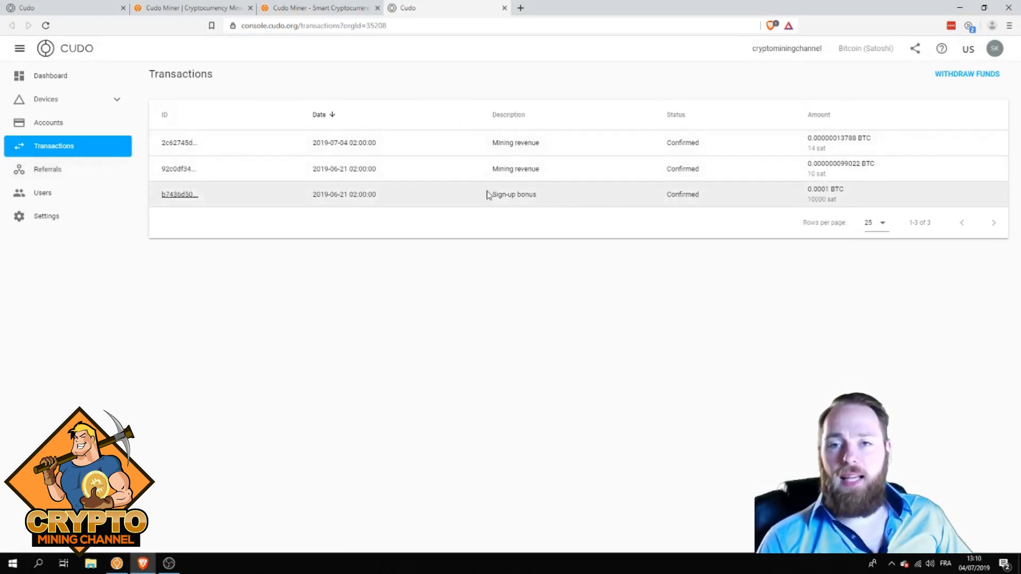
pyautogui.moveTo(829, 200)
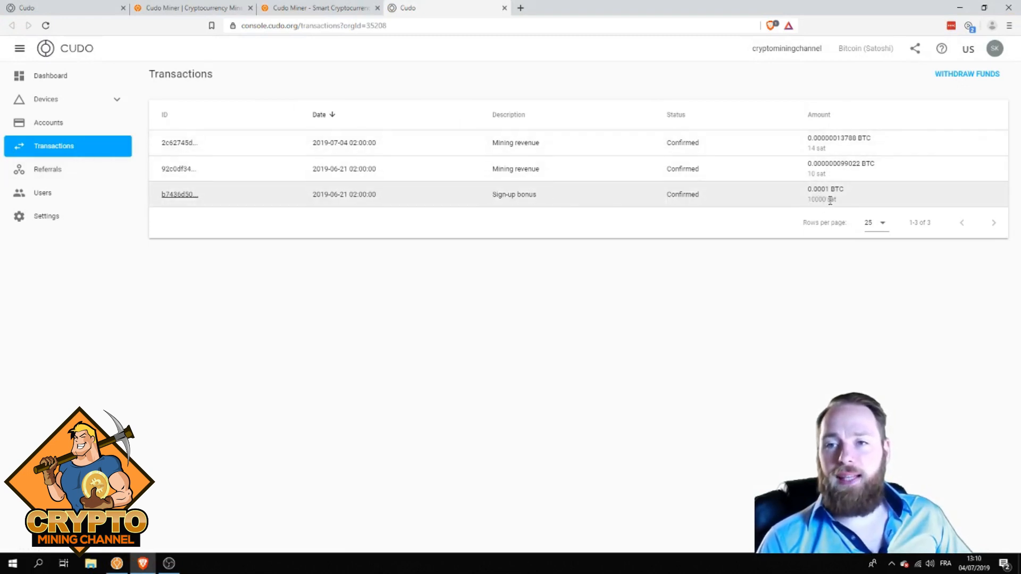
pyautogui.moveTo(407, 166)
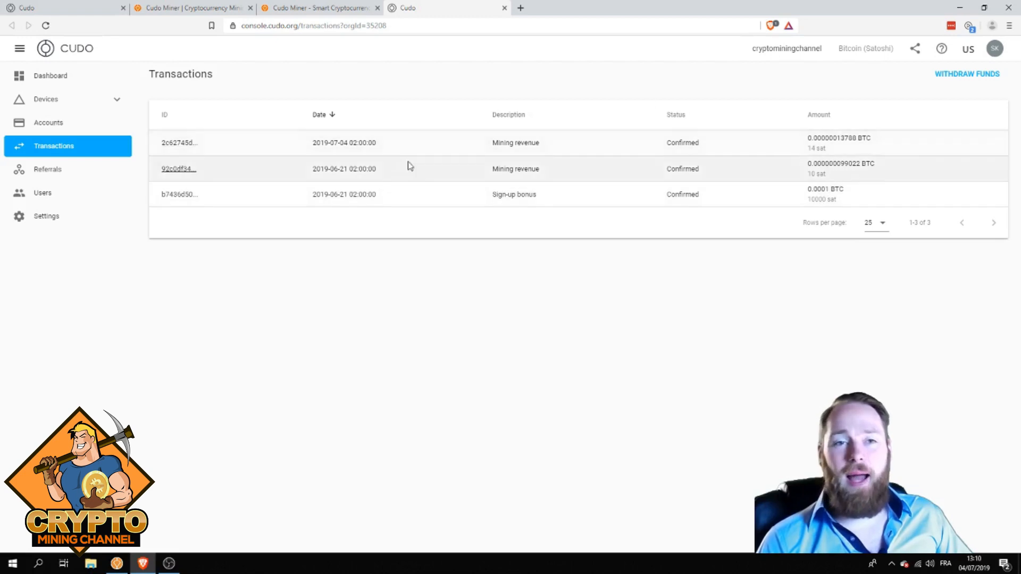
# - Show the Cudo Console dashboard with its 10,023 sat balance and 21 Jun revenue bar
pyautogui.click(50, 76)
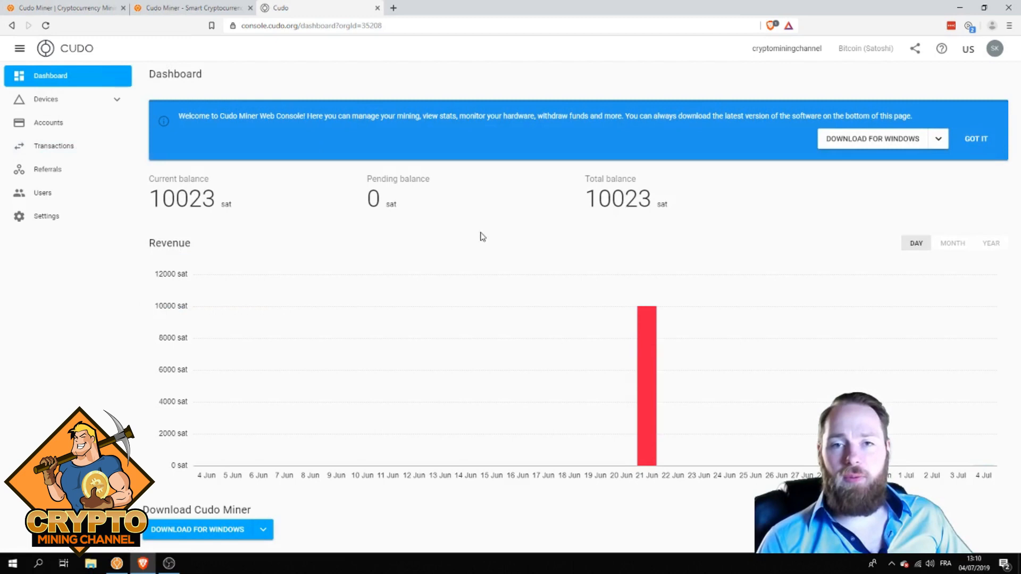
pyautogui.moveTo(646, 384)
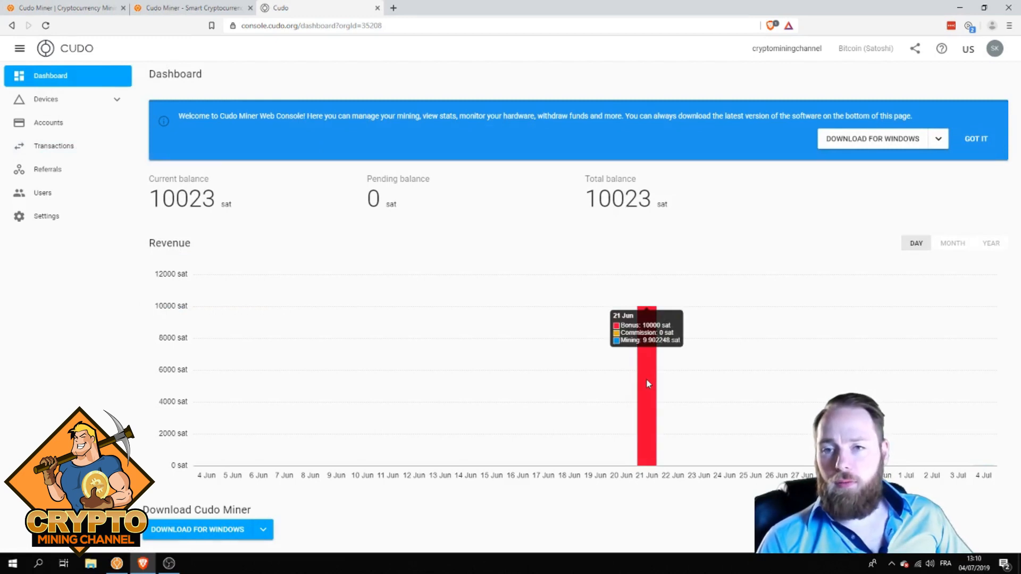
pyautogui.moveTo(672, 357)
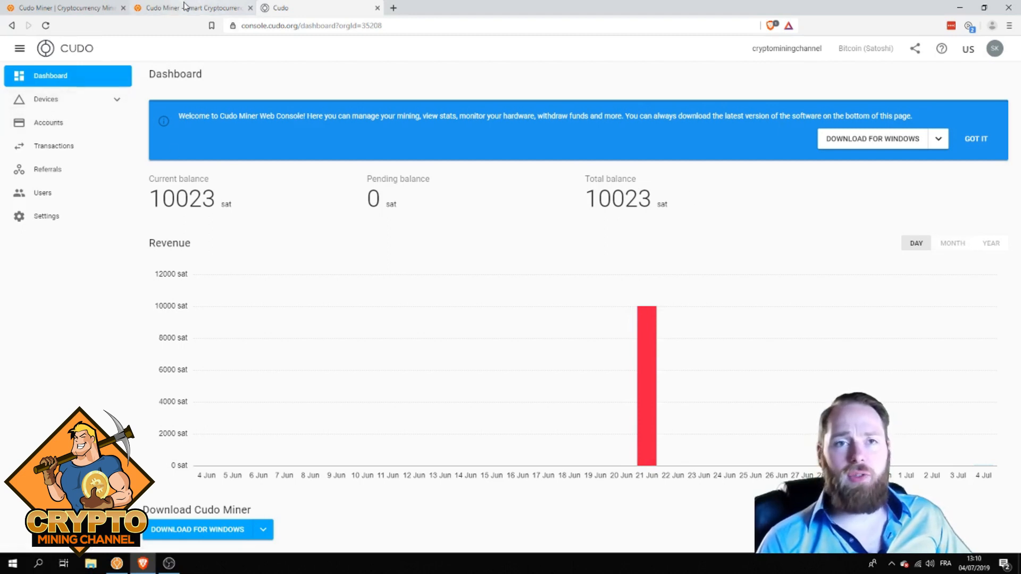
pyautogui.click(117, 564)
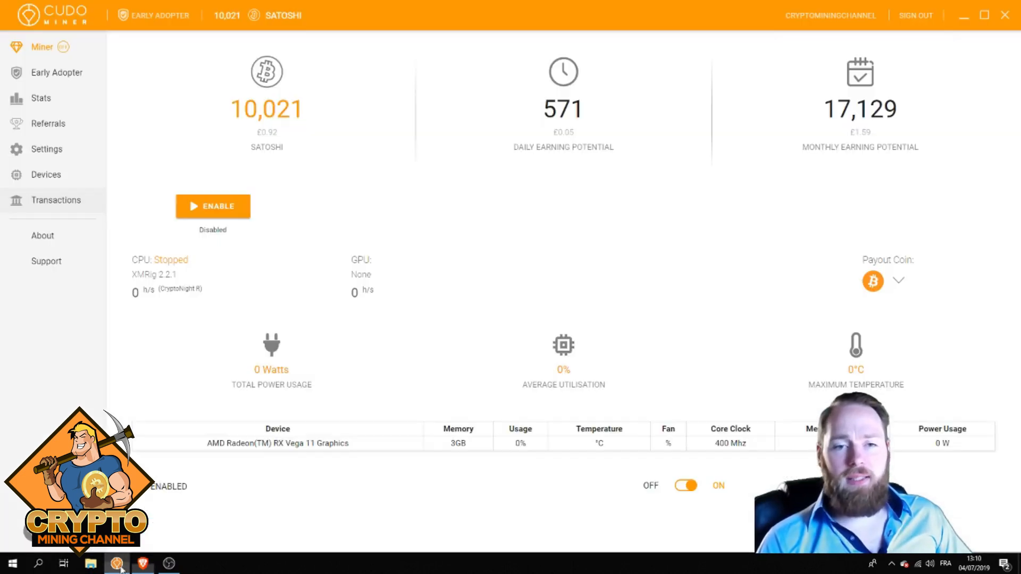
pyautogui.moveTo(620, 333)
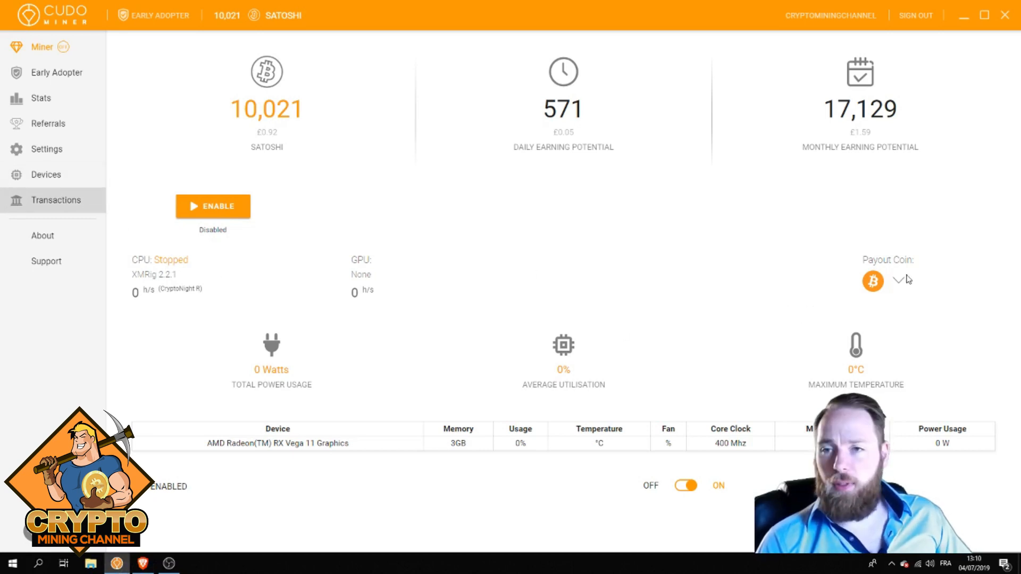
pyautogui.click(901, 281)
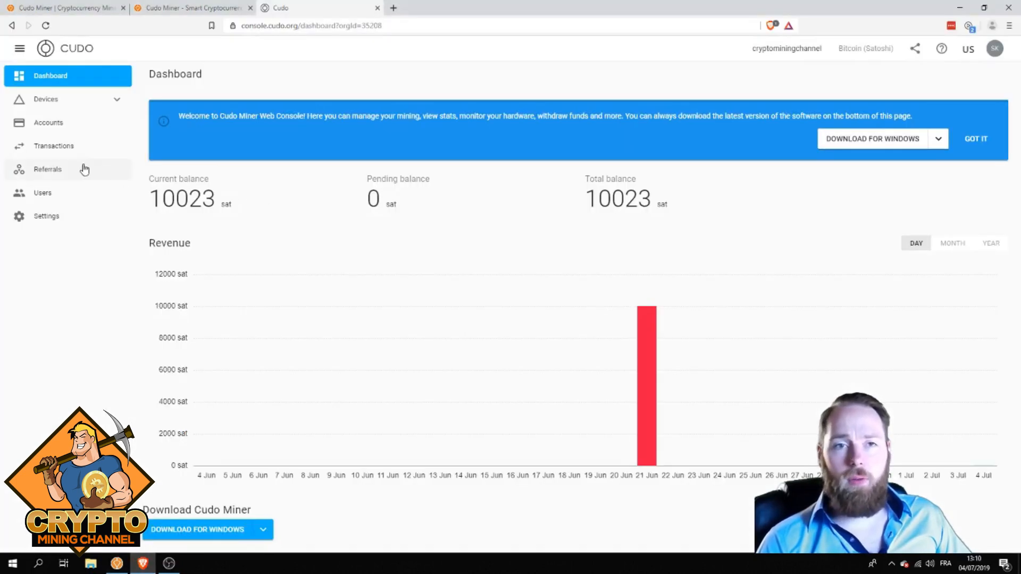
# - Keep Bitcoin as the payout coin in console settings, then review Users, Transactions, Accounts and Devices
pyautogui.click(46, 216)
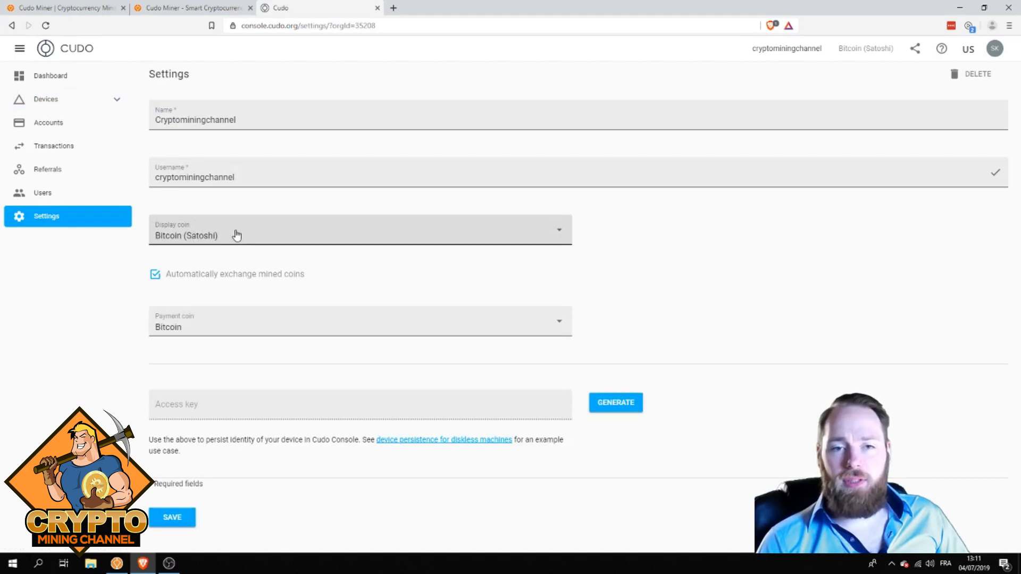
pyautogui.moveTo(490, 329)
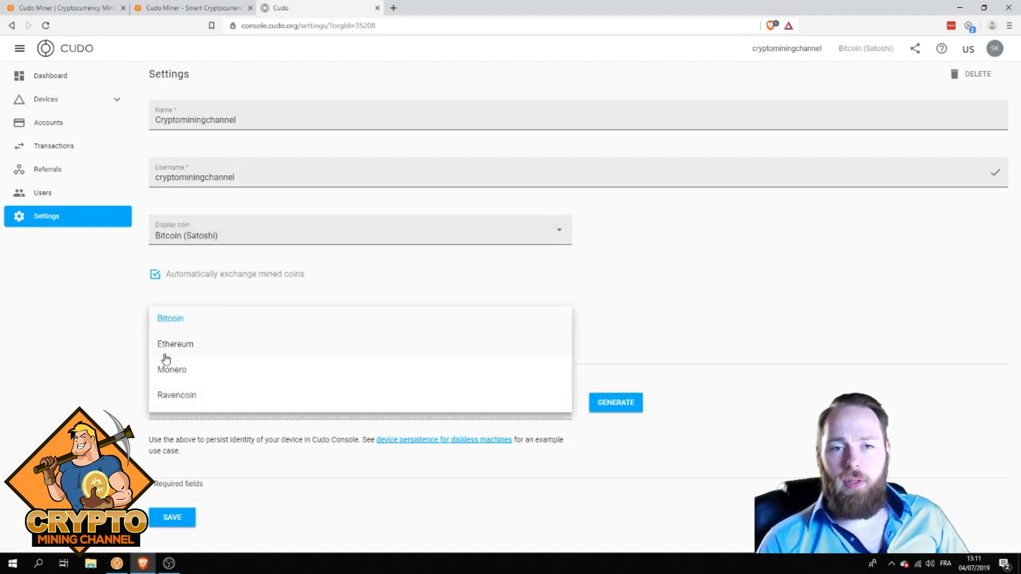
pyautogui.click(171, 318)
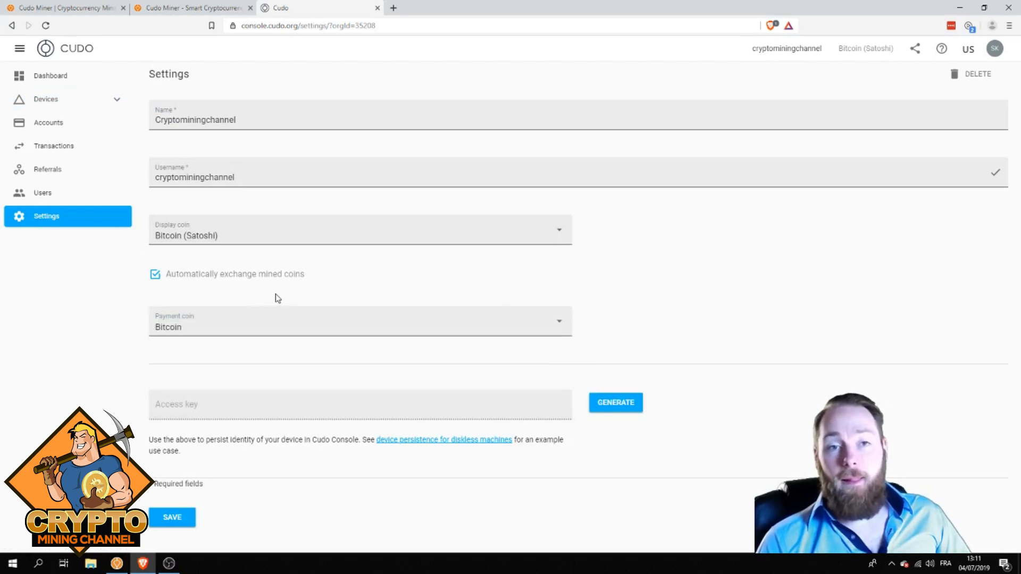
pyautogui.moveTo(42, 192)
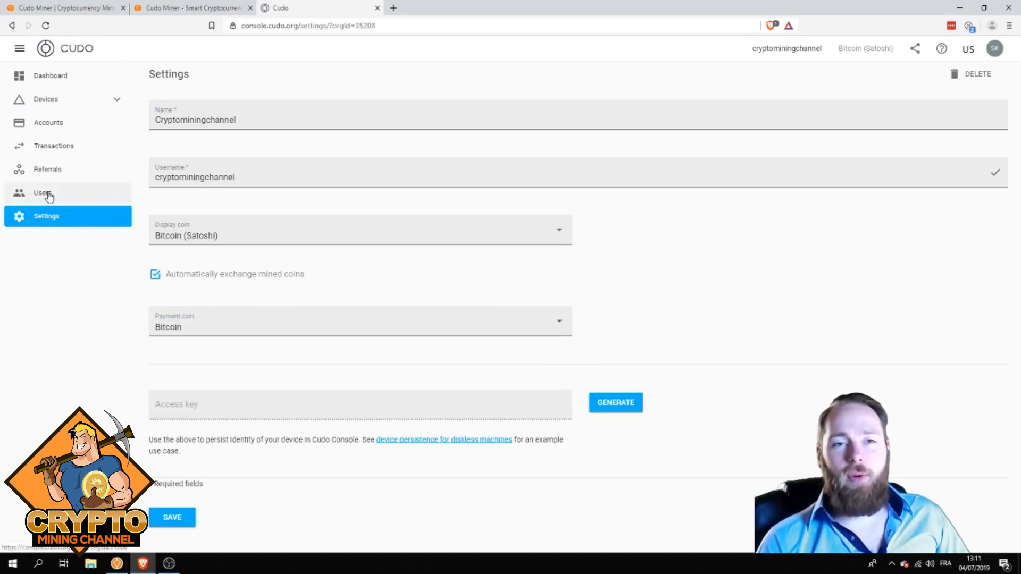
pyautogui.click(47, 169)
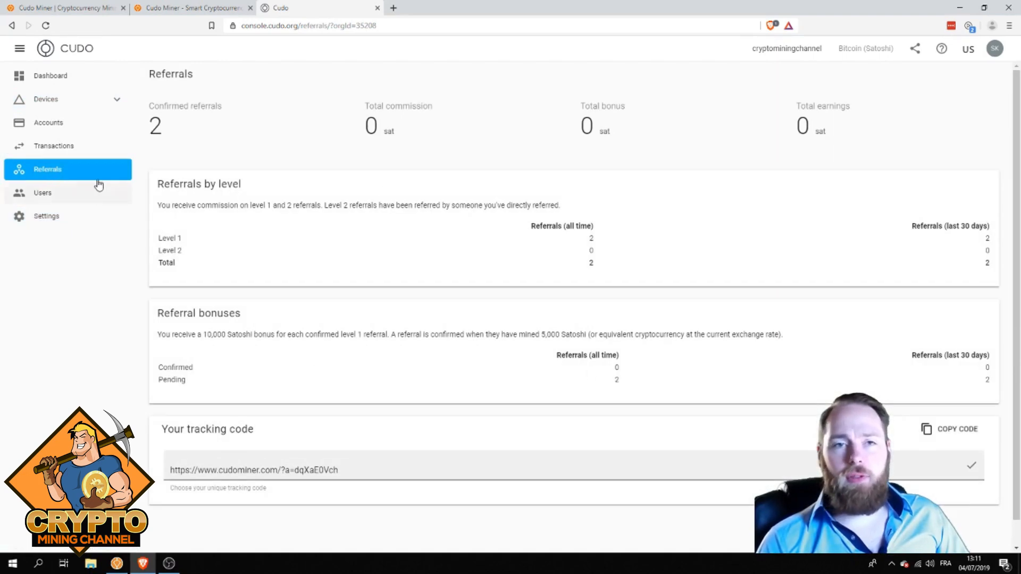
pyautogui.click(47, 122)
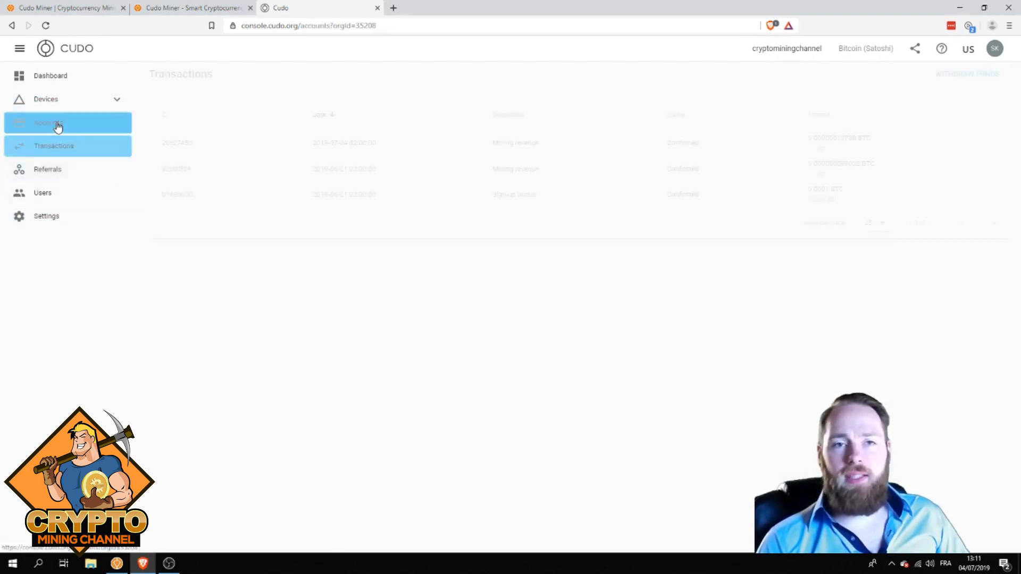
pyautogui.click(48, 122)
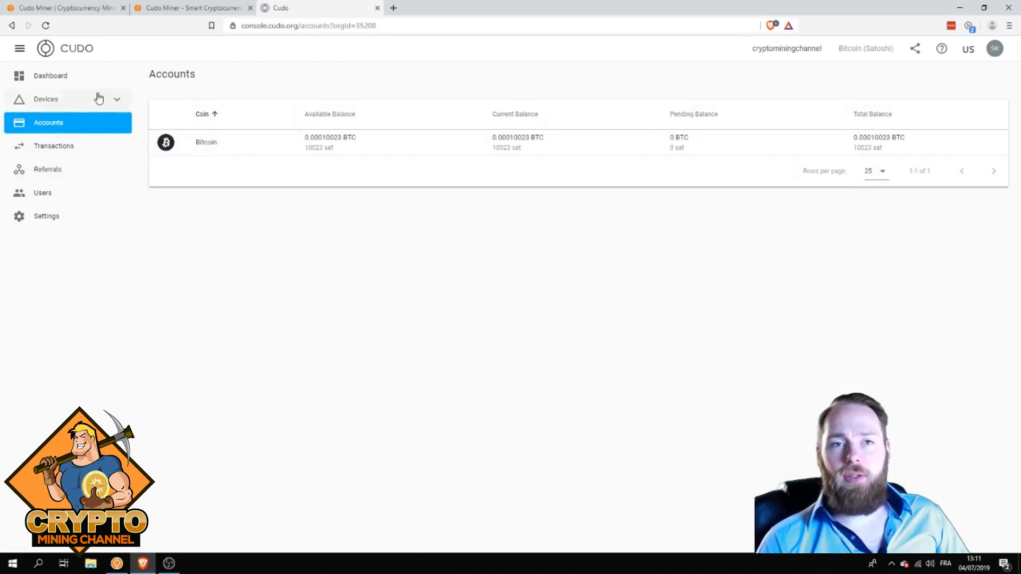
pyautogui.click(46, 99)
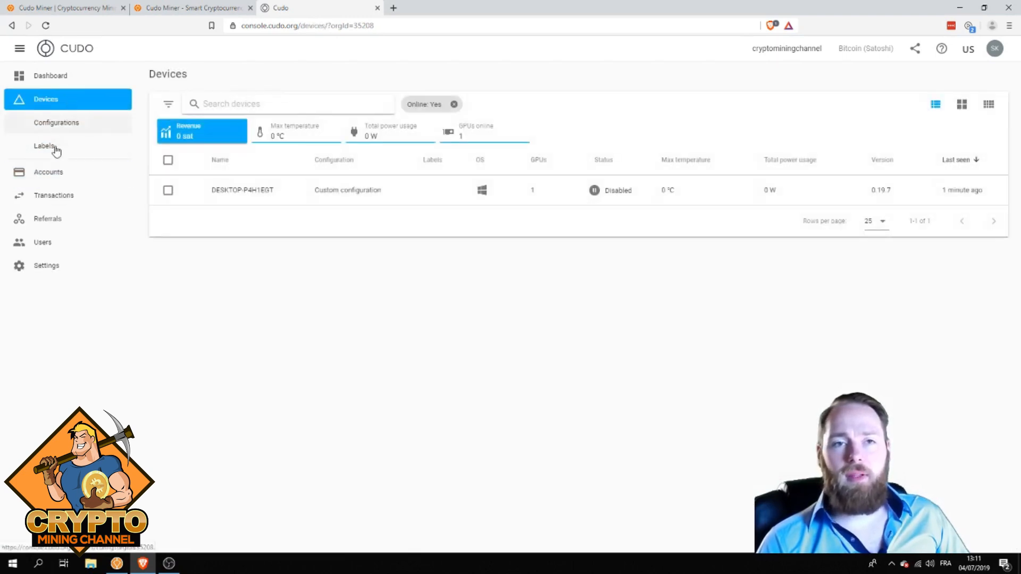
pyautogui.click(50, 76)
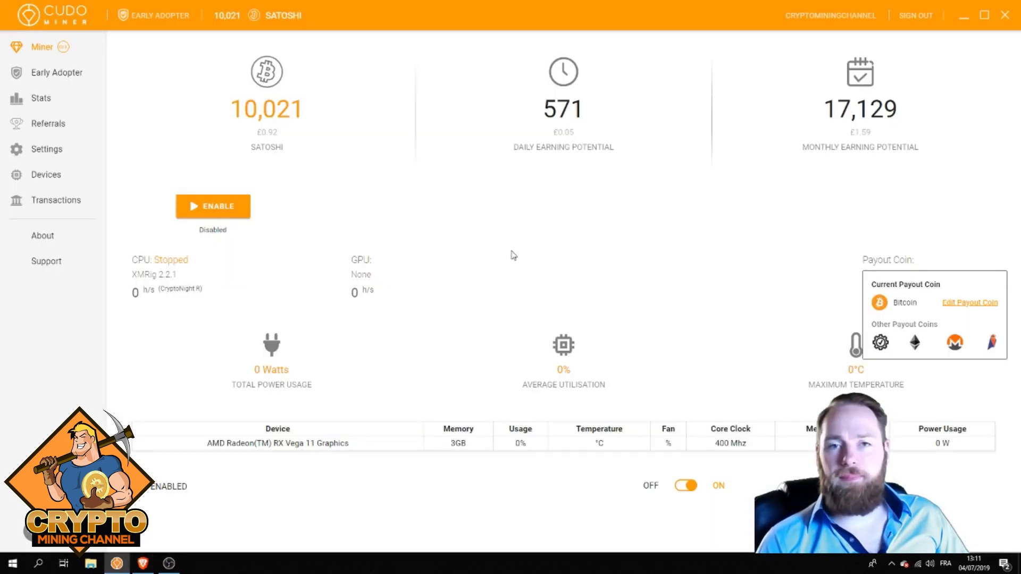
pyautogui.moveTo(46, 47)
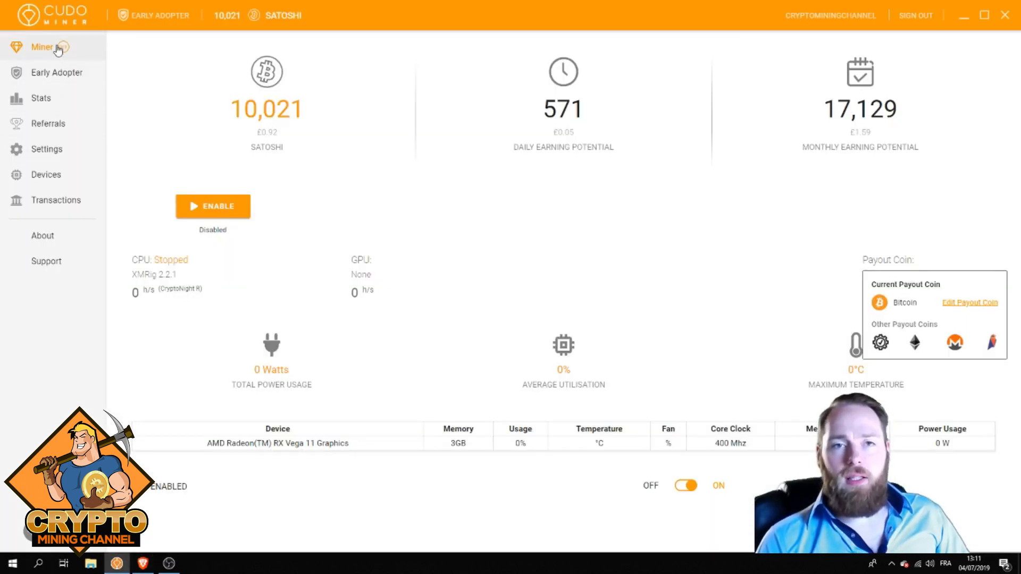
pyautogui.moveTo(218, 212)
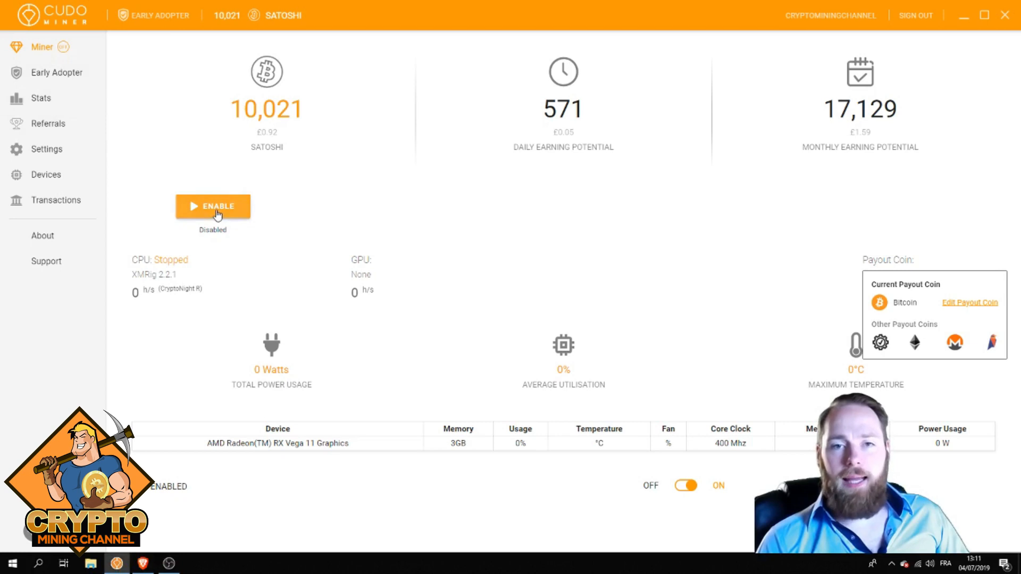
pyautogui.moveTo(277, 222)
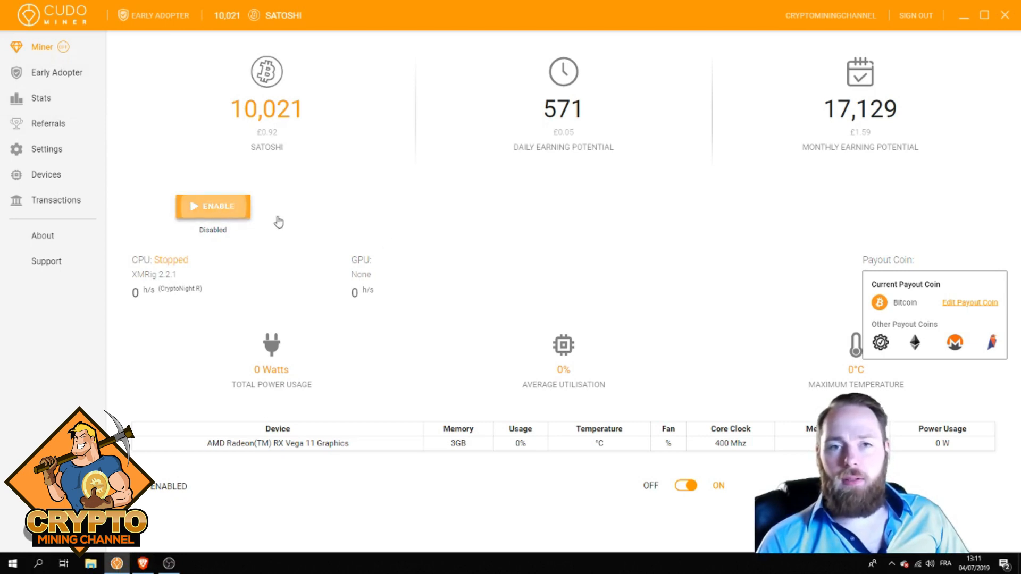
# - Enable mining for a brief Monero CPU run at about 60 h/s, then disable it again
pyautogui.click(213, 206)
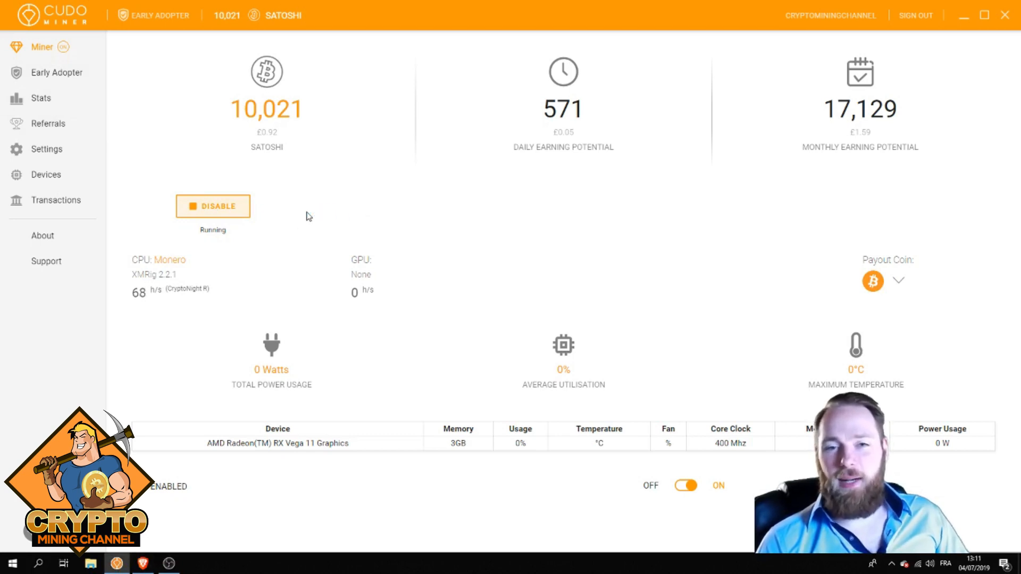
pyautogui.moveTo(587, 210)
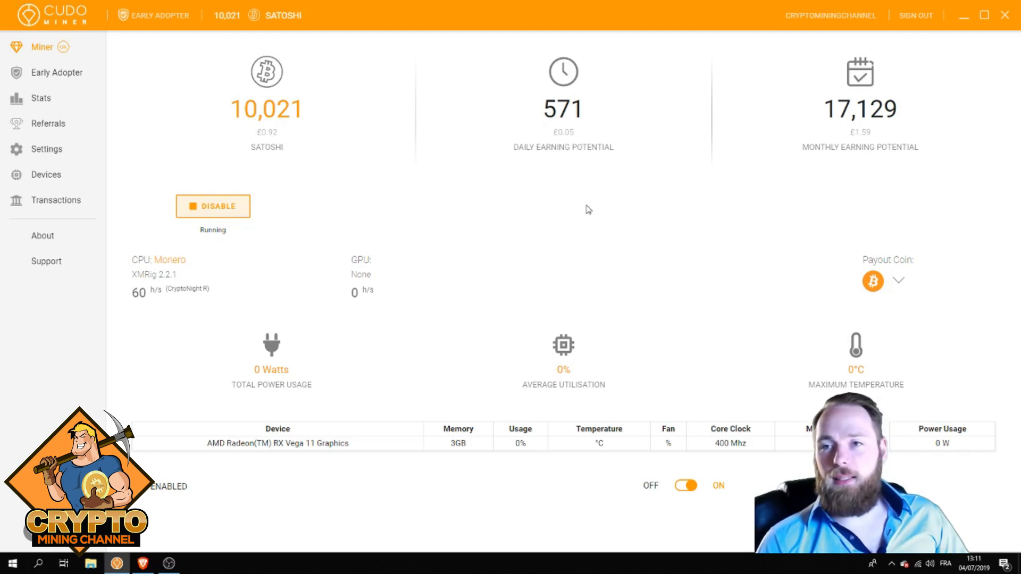
pyautogui.moveTo(234, 215)
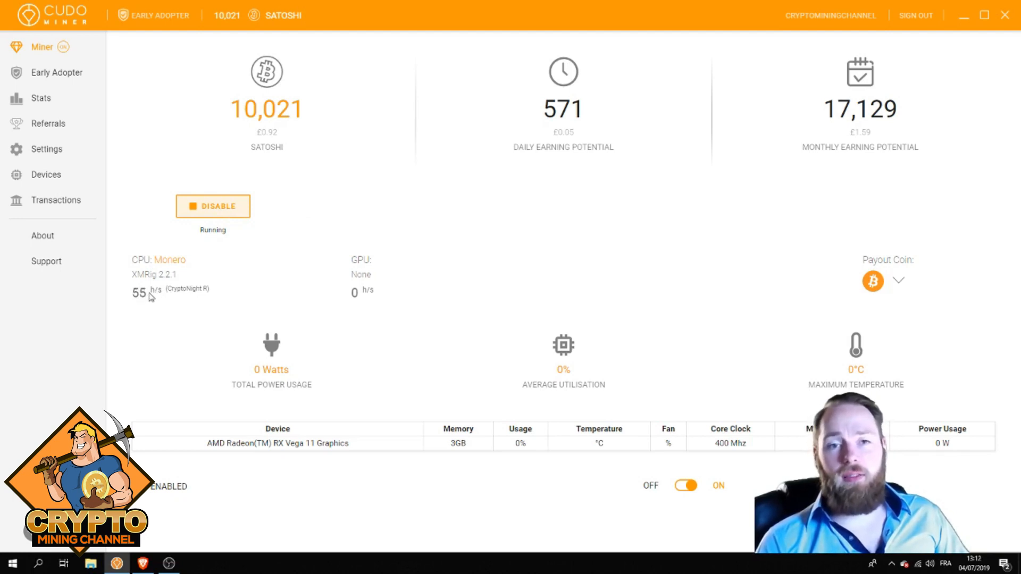
pyautogui.moveTo(204, 277)
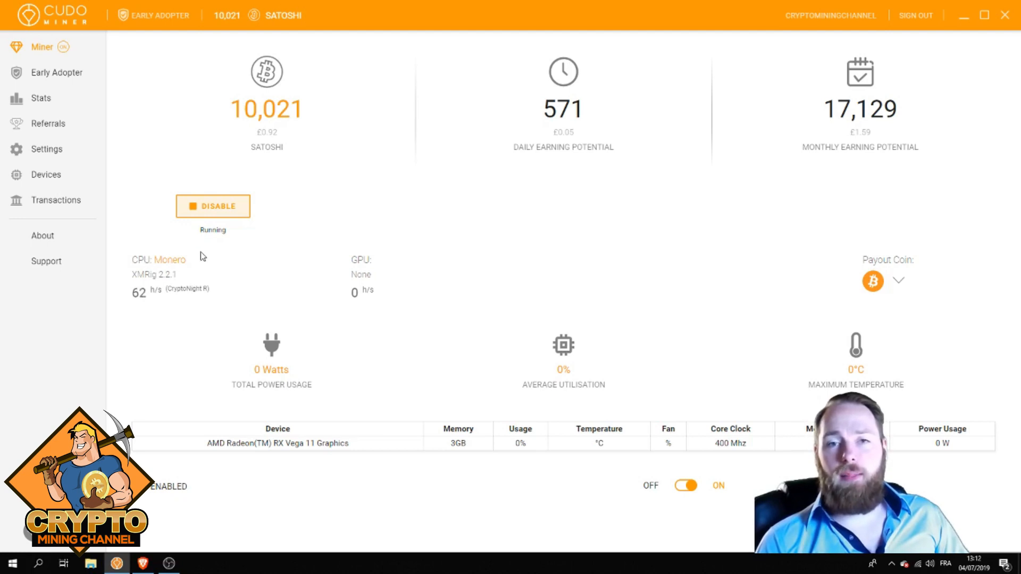
pyautogui.click(212, 207)
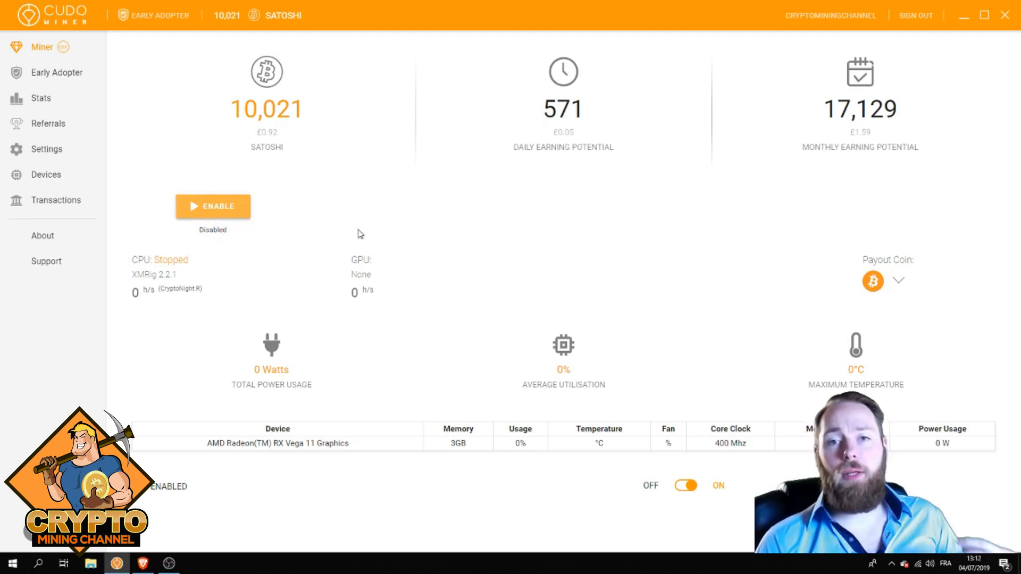
pyautogui.moveTo(301, 216)
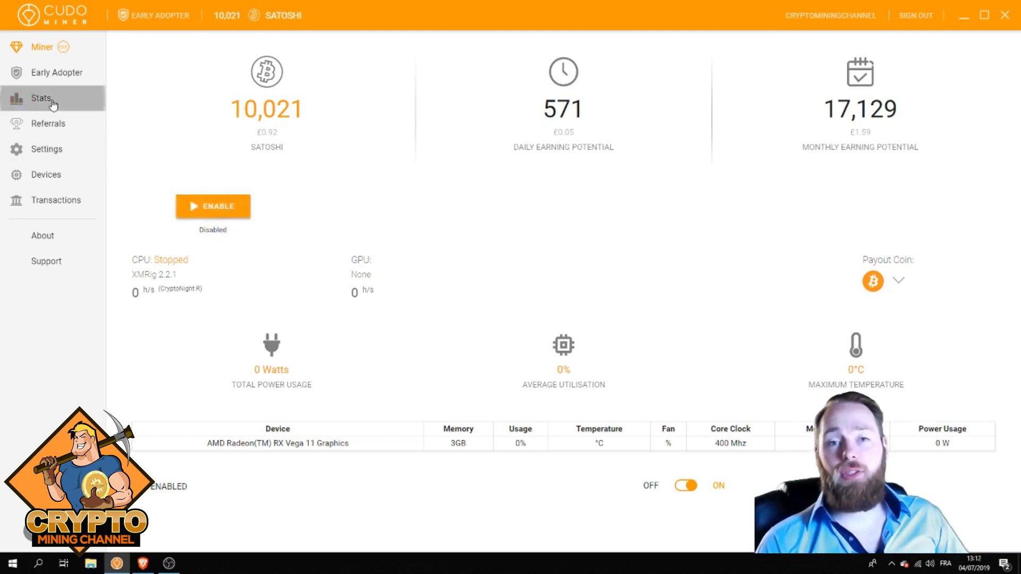
# - View the Stats page with the satoshis-per-minute graph and 74 h/s Monero benchmark, then return to the website
pyautogui.click(41, 98)
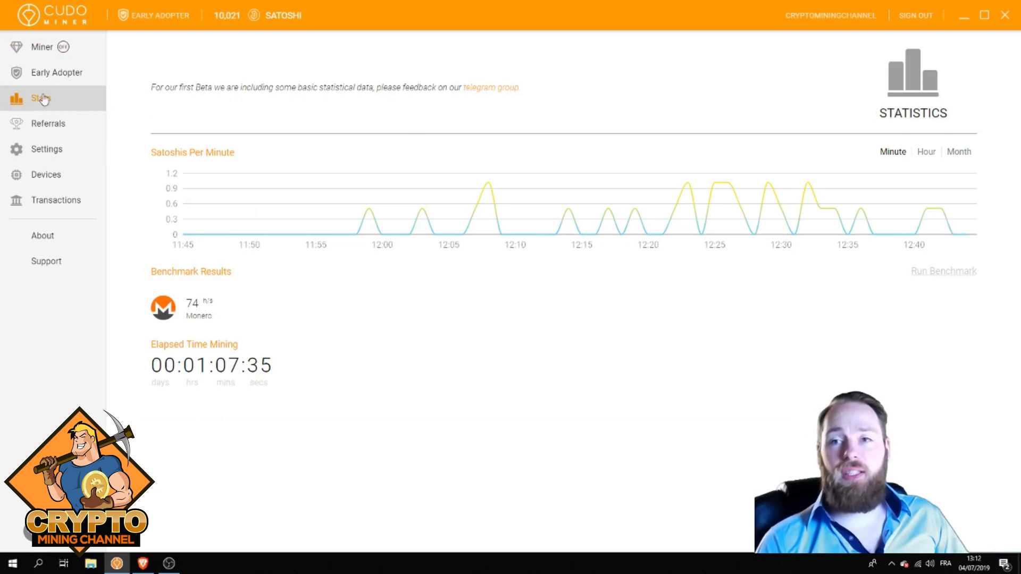
pyautogui.moveTo(892, 152)
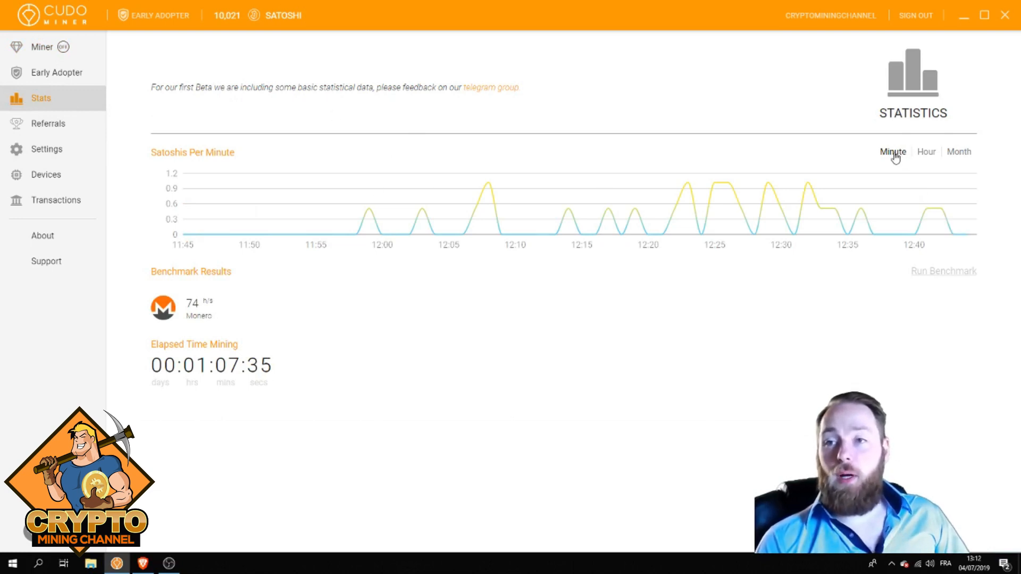
pyautogui.moveTo(319, 223)
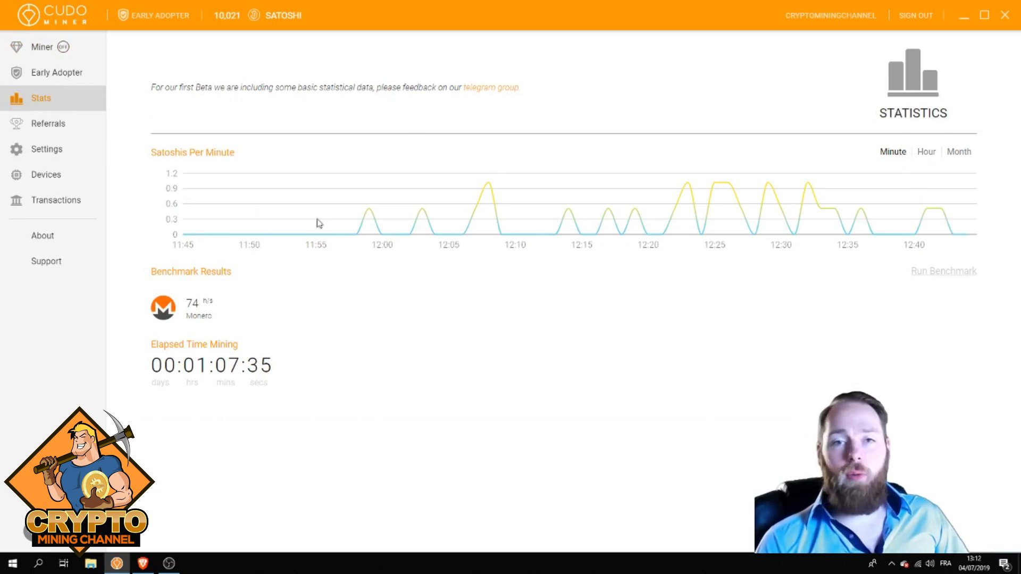
pyautogui.moveTo(975, 554)
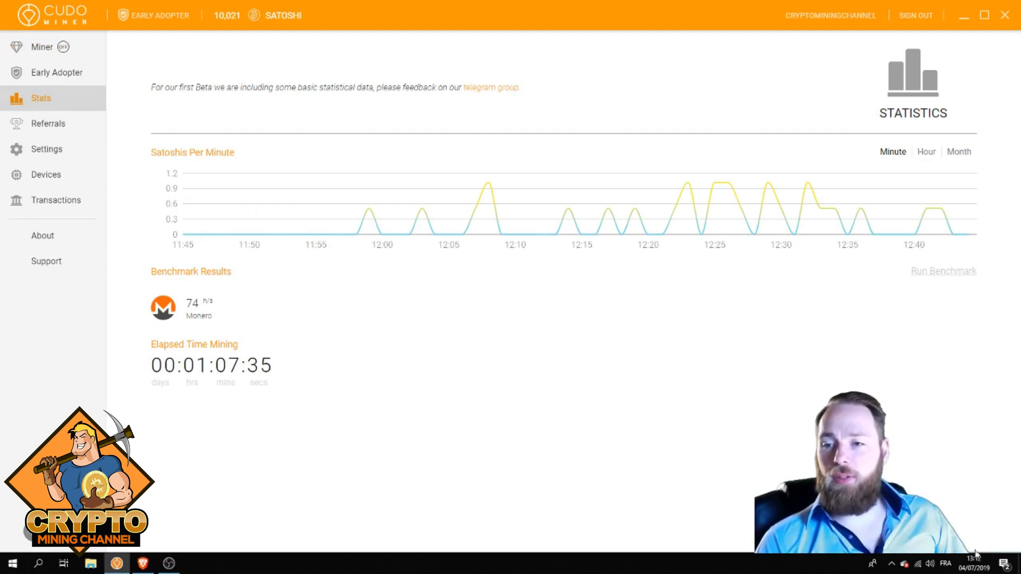
pyautogui.moveTo(565, 318)
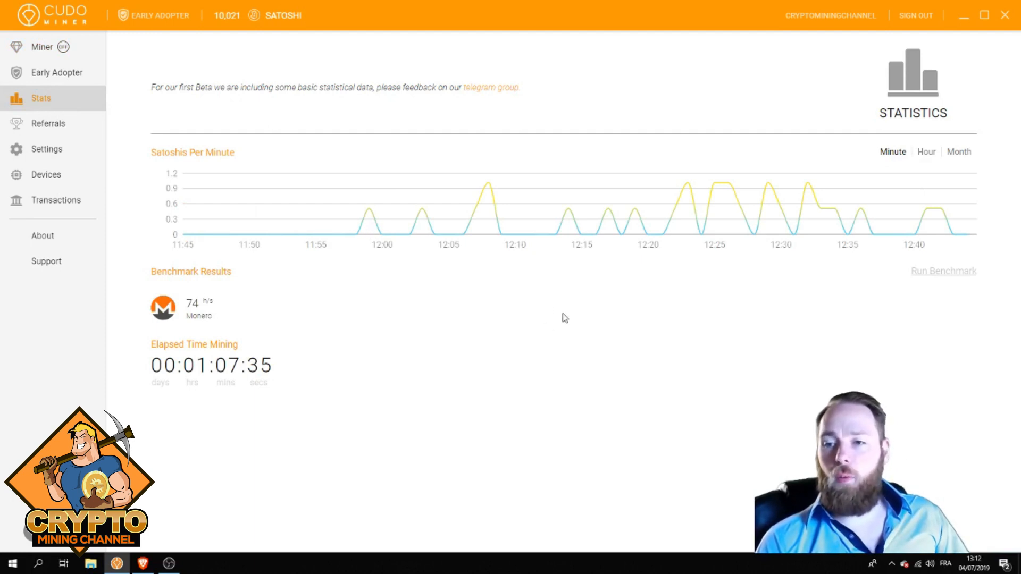
pyautogui.moveTo(420, 208)
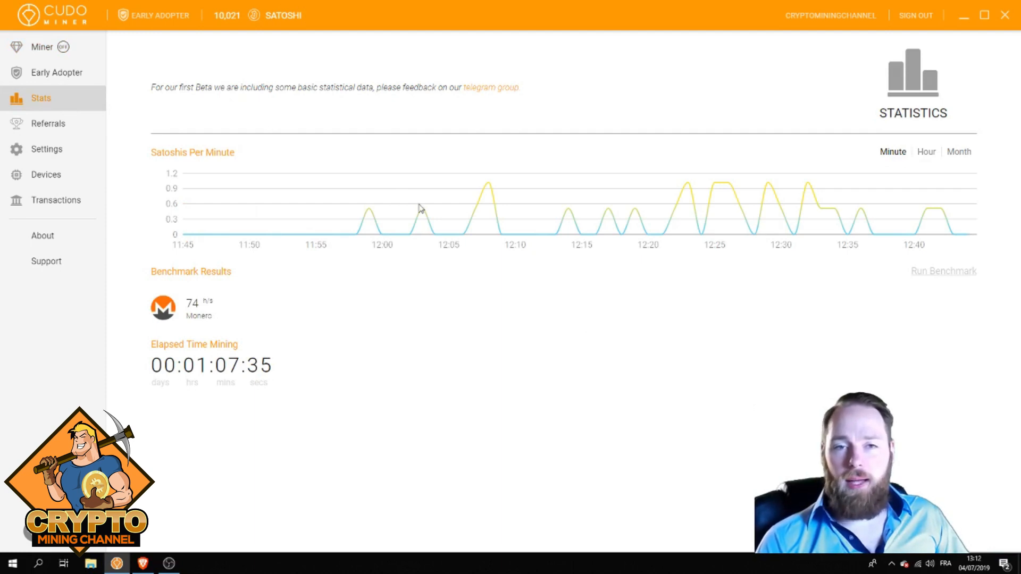
pyautogui.moveTo(378, 165)
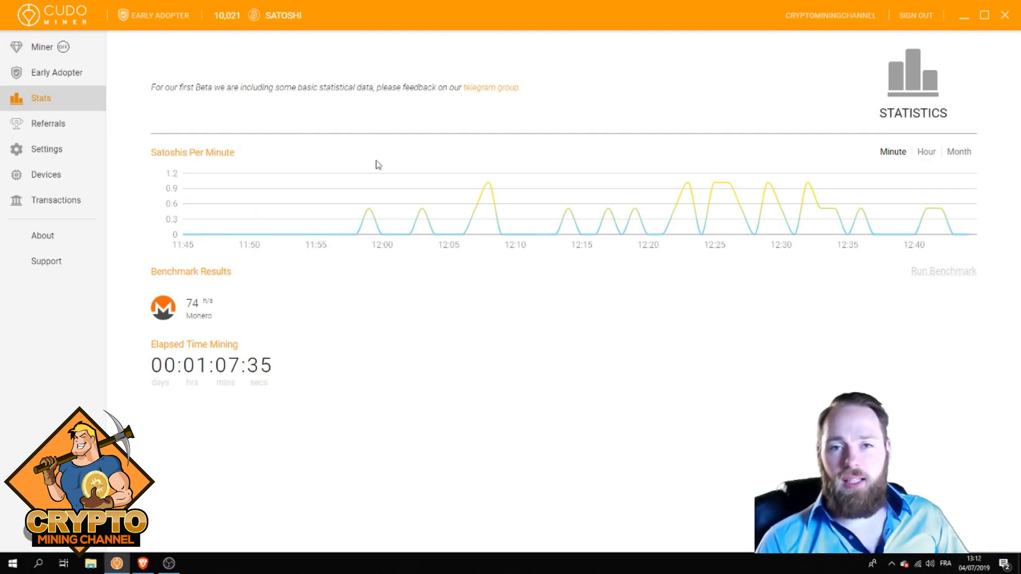
pyautogui.moveTo(815, 208)
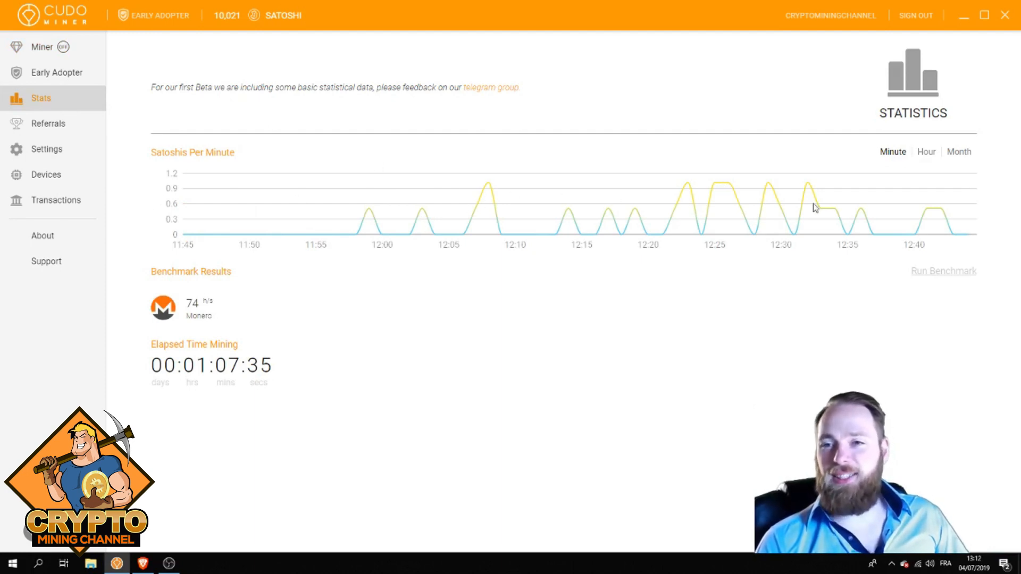
pyautogui.moveTo(402, 188)
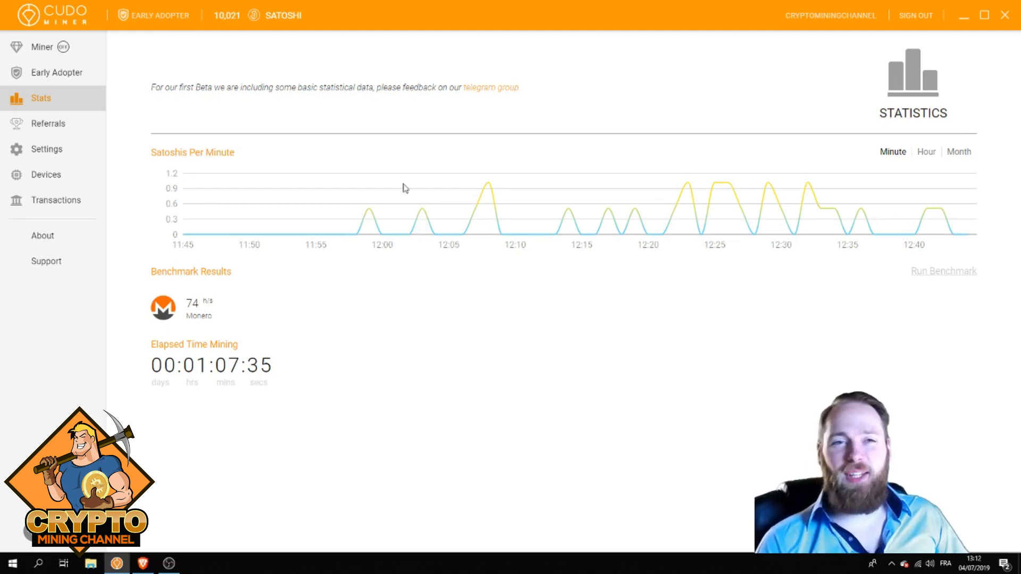
pyautogui.click(142, 563)
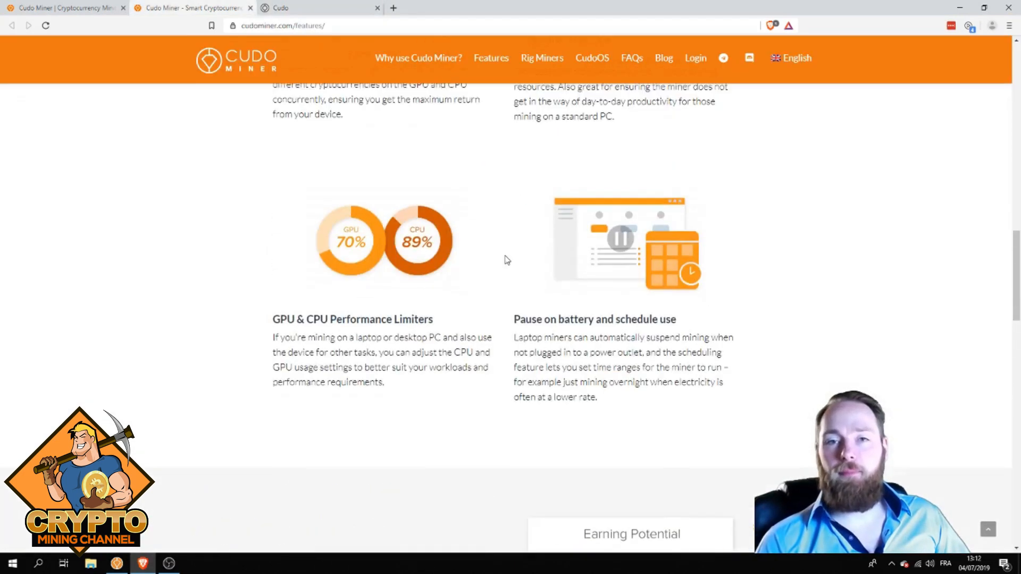
# - Browse the website's home page app preview and return to the Features page
pyautogui.click(236, 60)
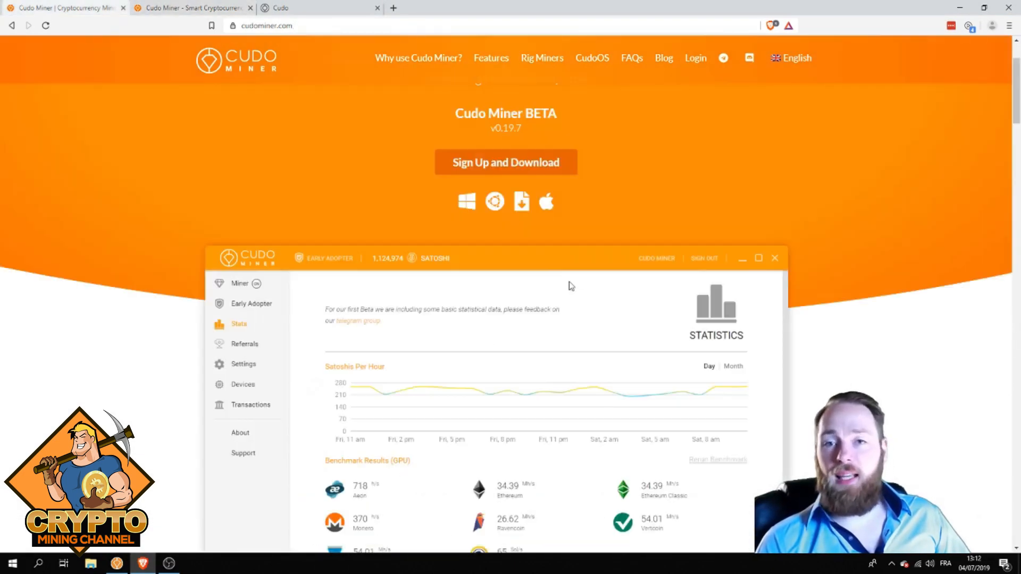
pyautogui.moveTo(637, 248)
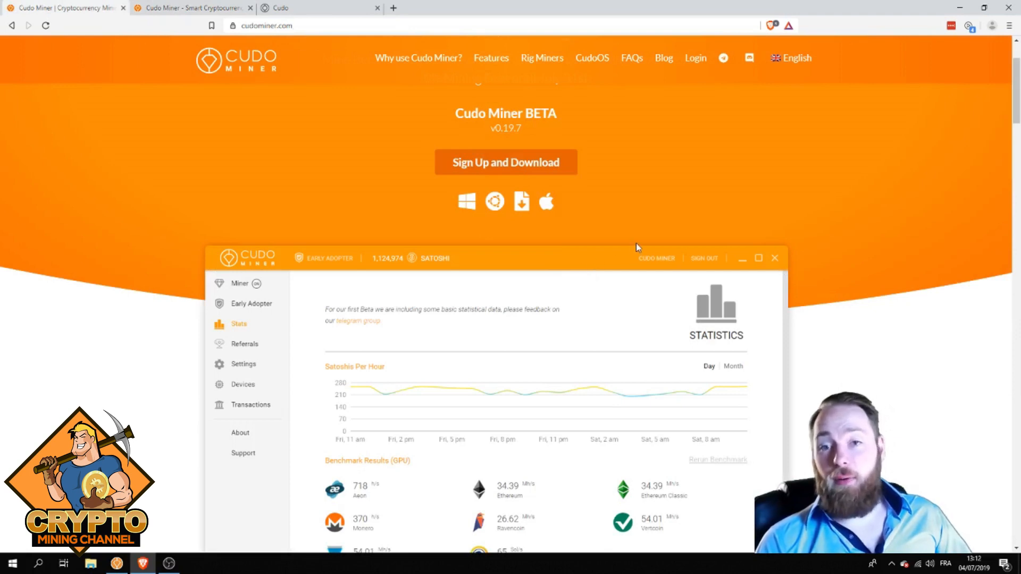
pyautogui.scroll(-3)
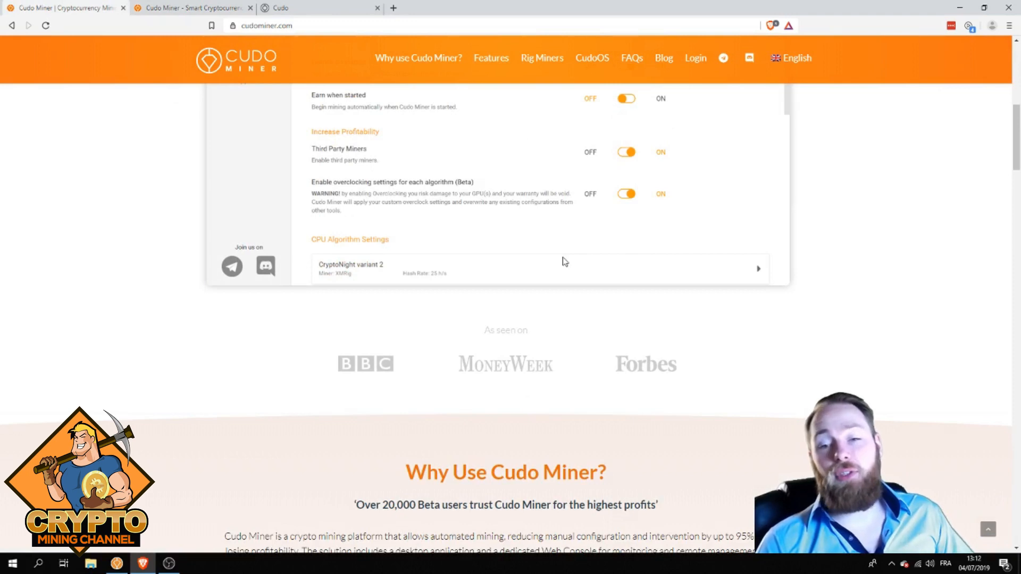
pyautogui.moveTo(554, 257)
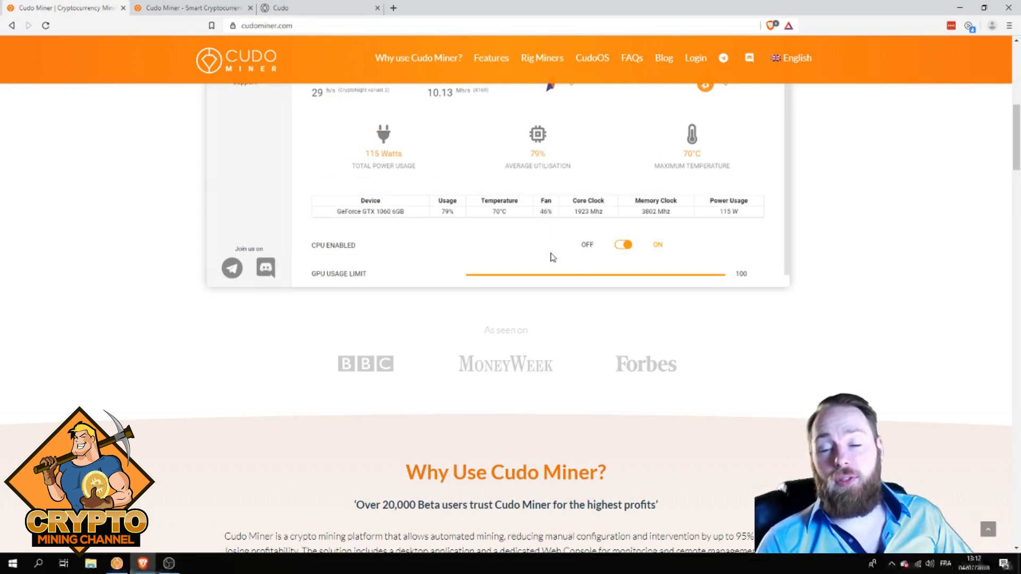
pyautogui.moveTo(727, 361)
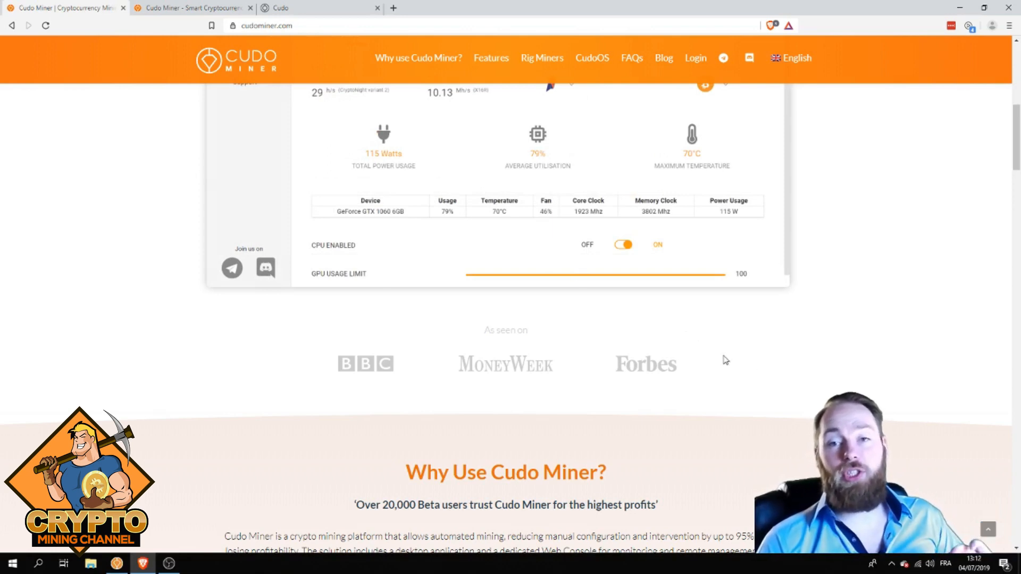
pyautogui.scroll(3)
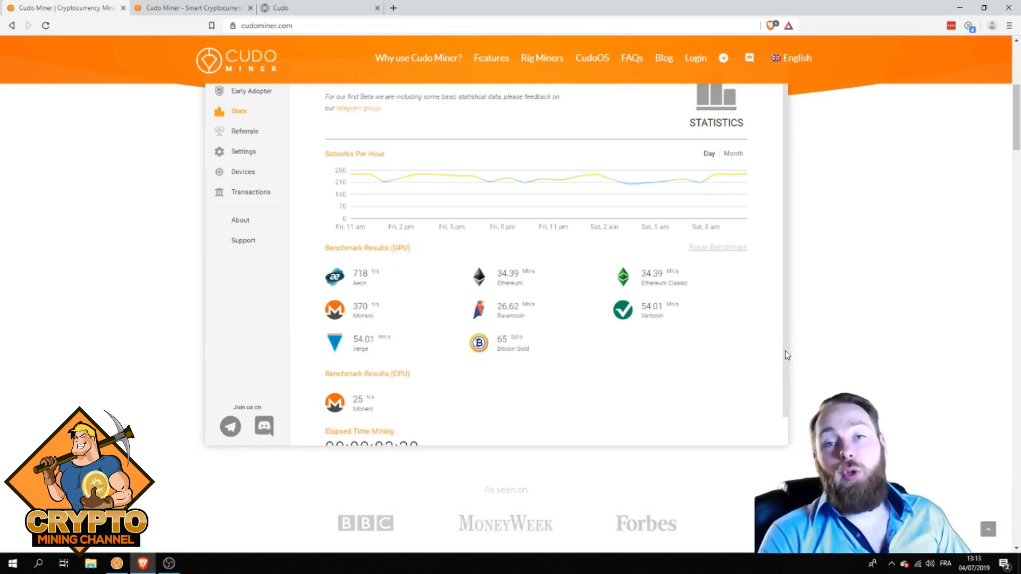
pyautogui.click(244, 150)
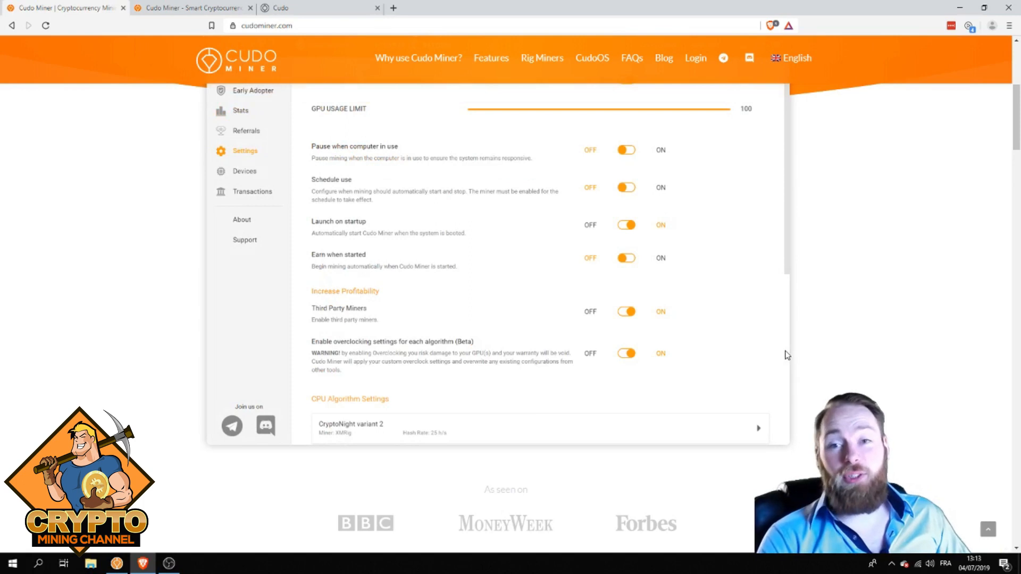
pyautogui.scroll(3)
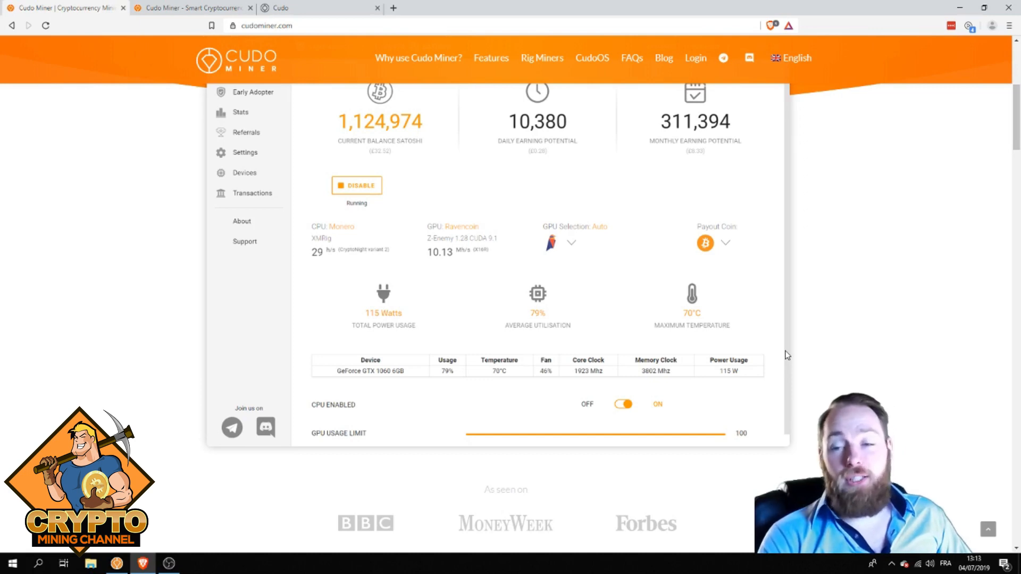
pyautogui.click(239, 110)
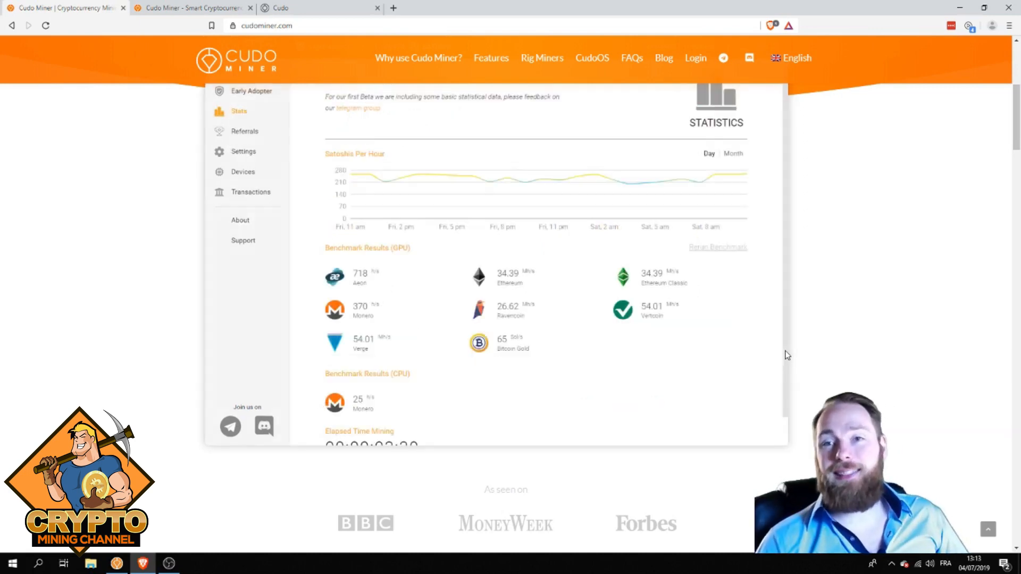
pyautogui.click(491, 57)
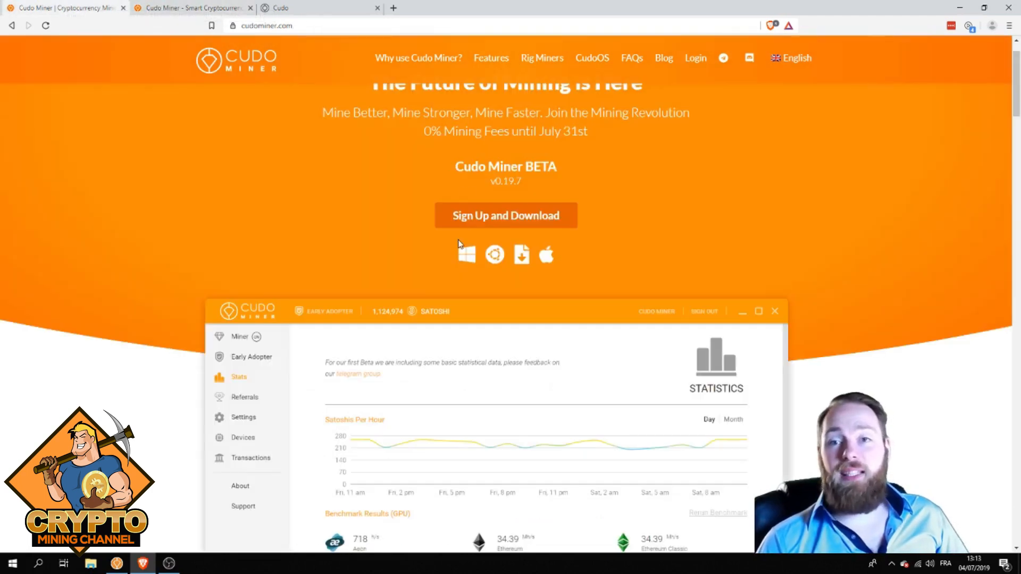
pyautogui.moveTo(621, 249)
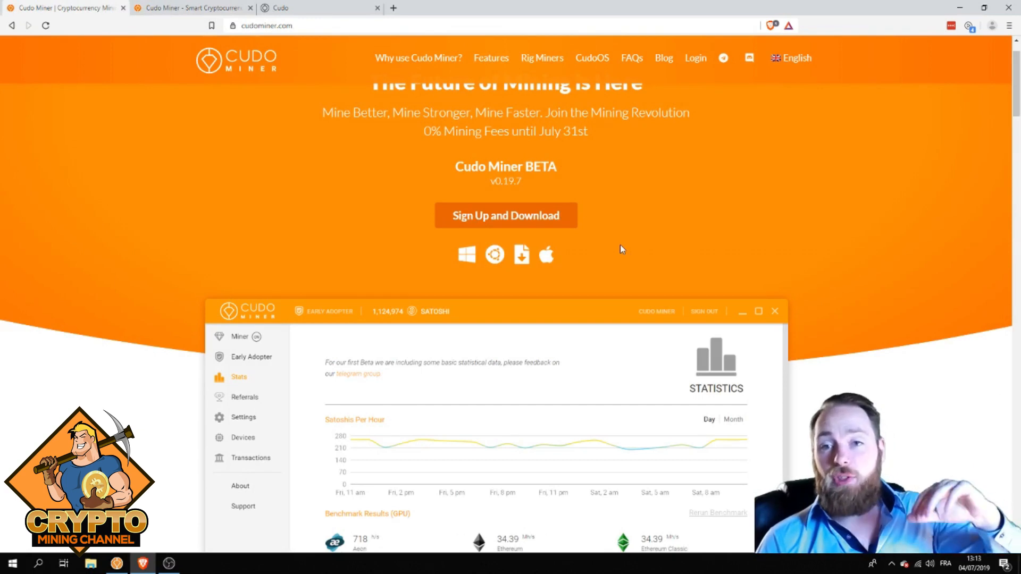
# - Switch to the Cudo Miner desktop app and show its Settings page with the mining toggles
pyautogui.click(243, 417)
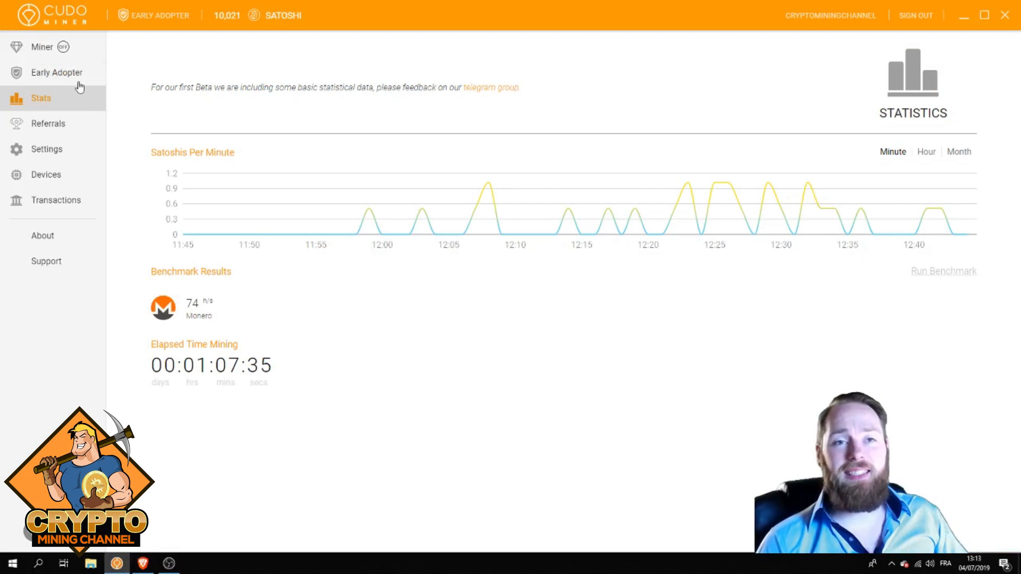
pyautogui.click(42, 46)
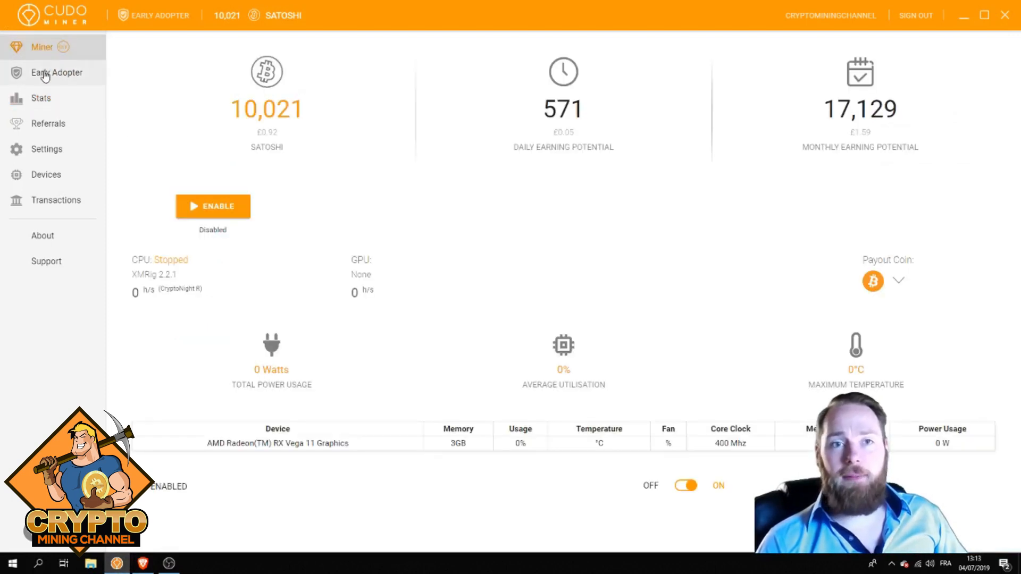
pyautogui.click(46, 149)
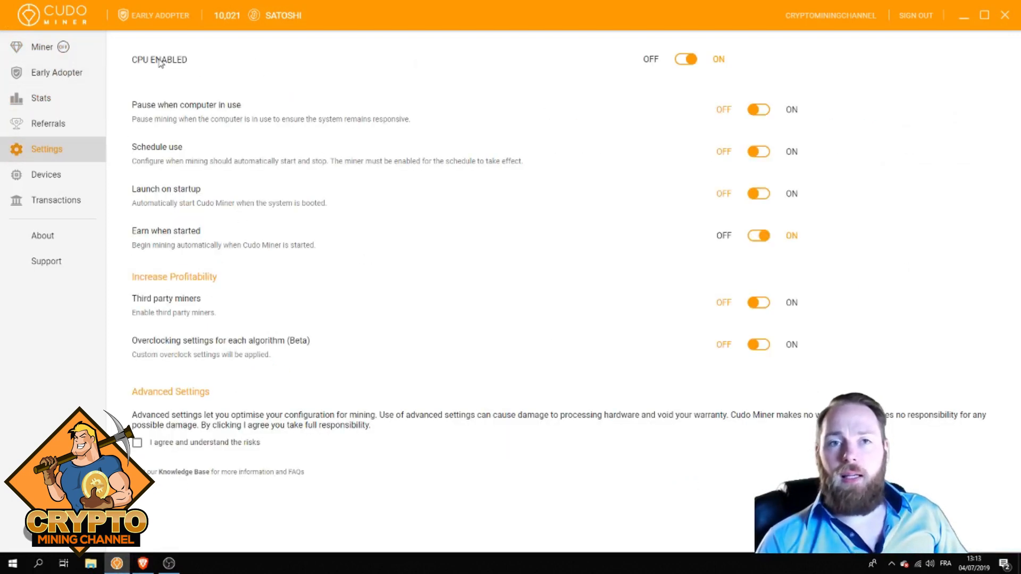
pyautogui.moveTo(169, 79)
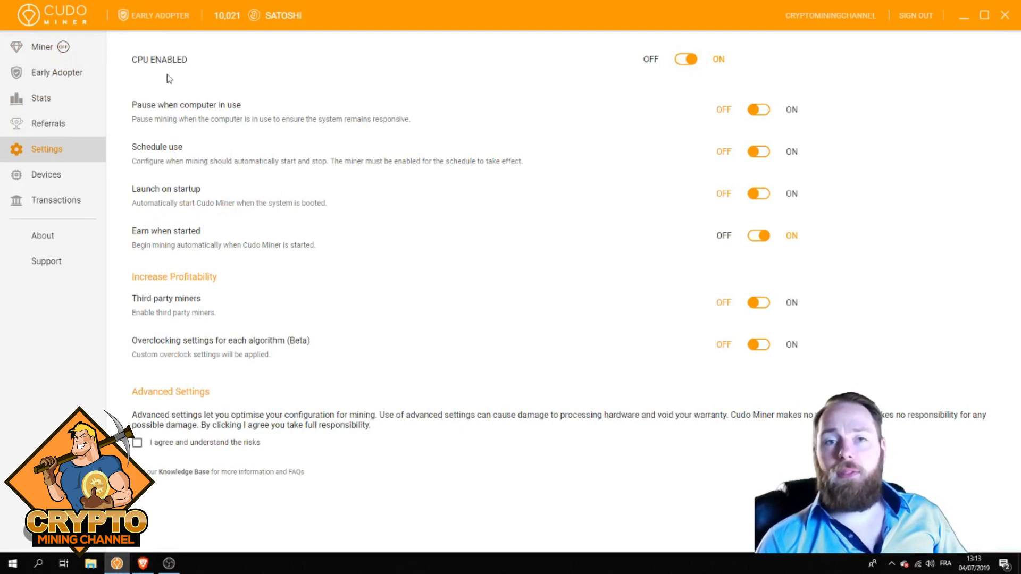
pyautogui.moveTo(681, 118)
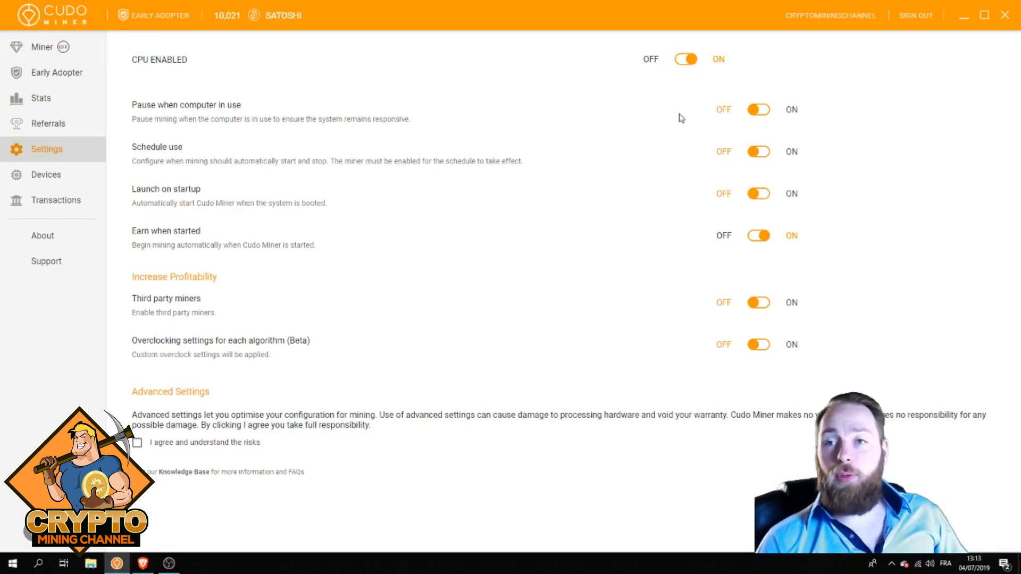
pyautogui.moveTo(574, 118)
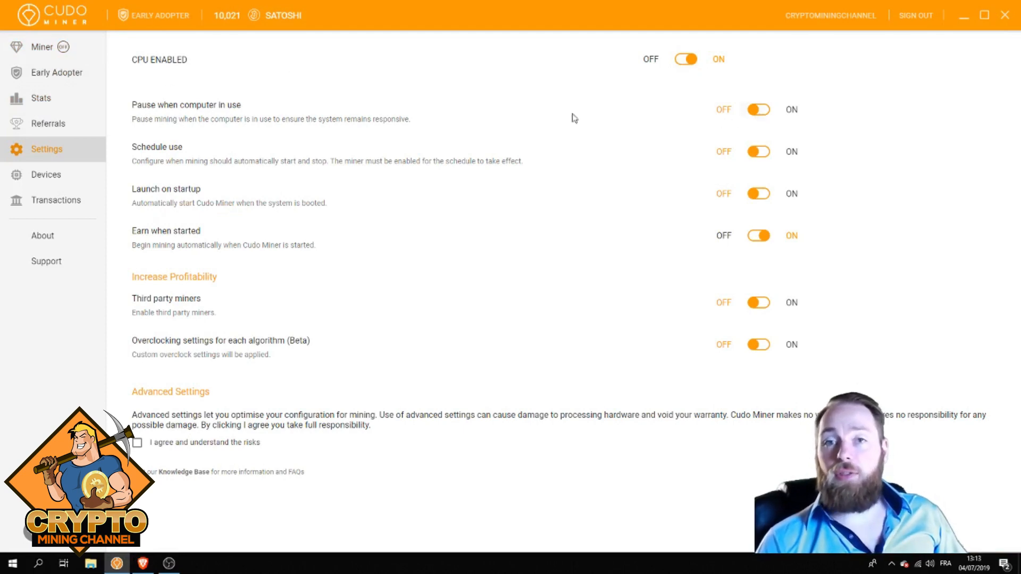
pyautogui.moveTo(445, 121)
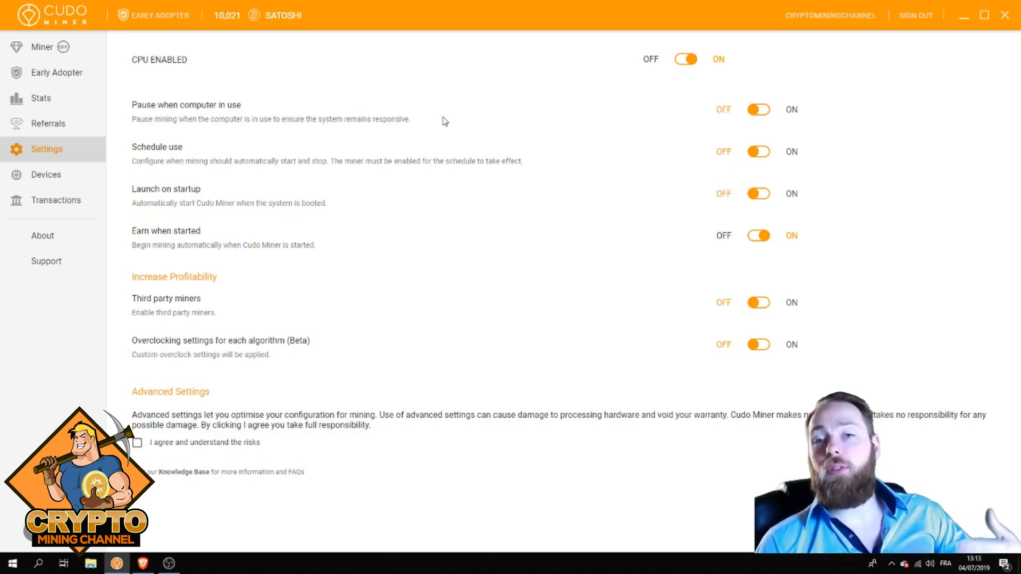
pyautogui.moveTo(449, 123)
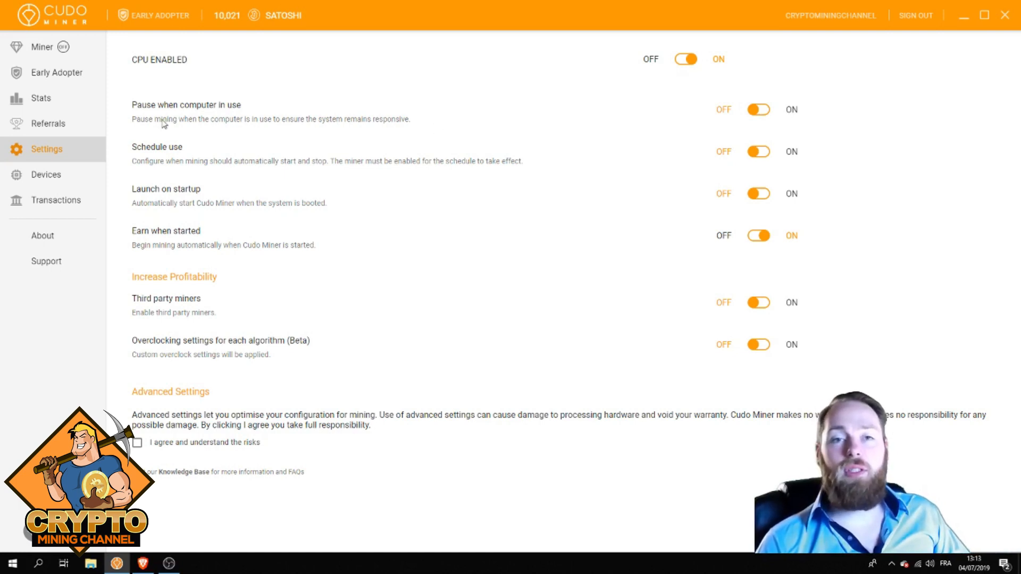
pyautogui.moveTo(147, 174)
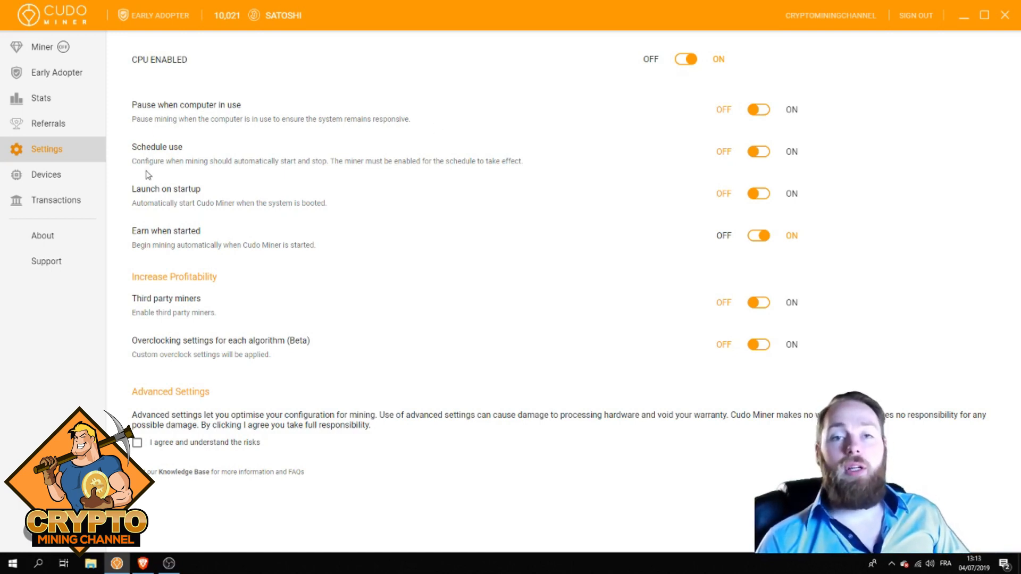
pyautogui.moveTo(126, 237)
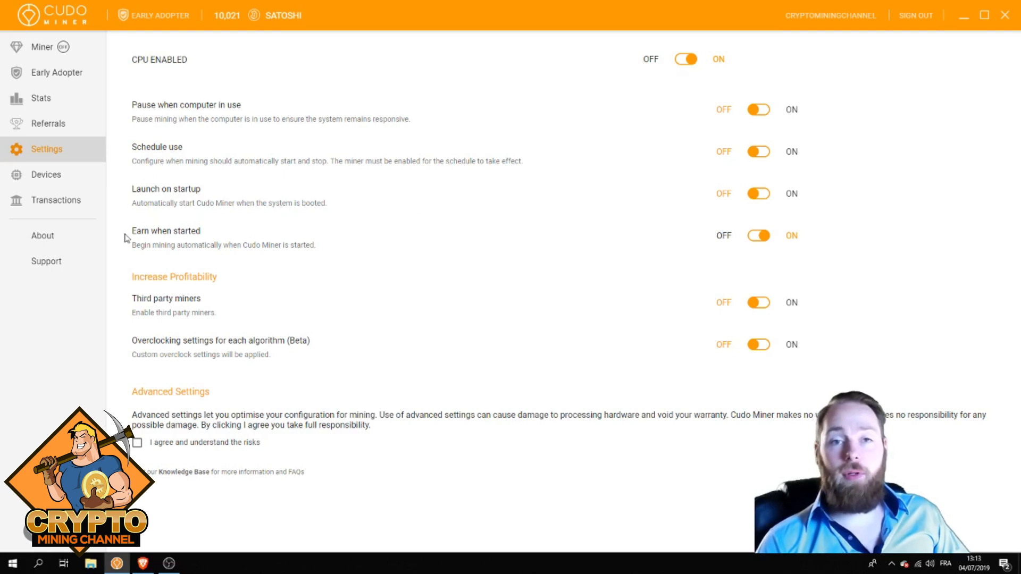
pyautogui.moveTo(177, 318)
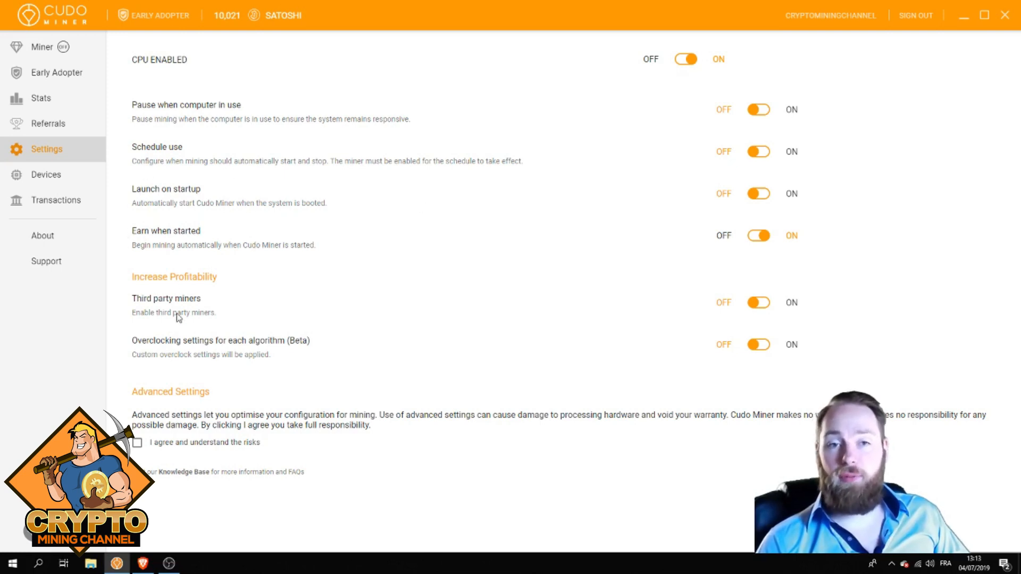
pyautogui.moveTo(183, 349)
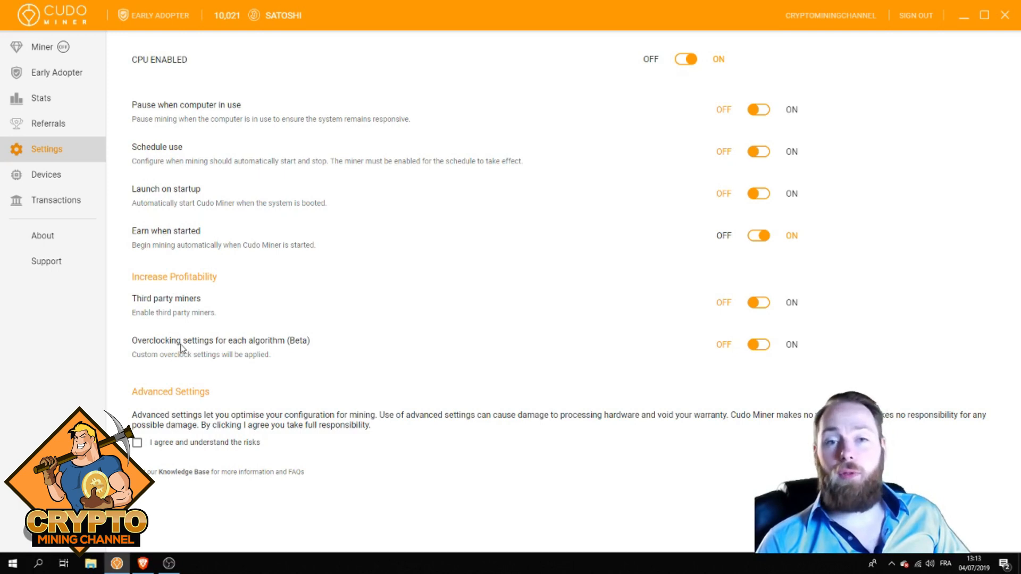
pyautogui.moveTo(196, 402)
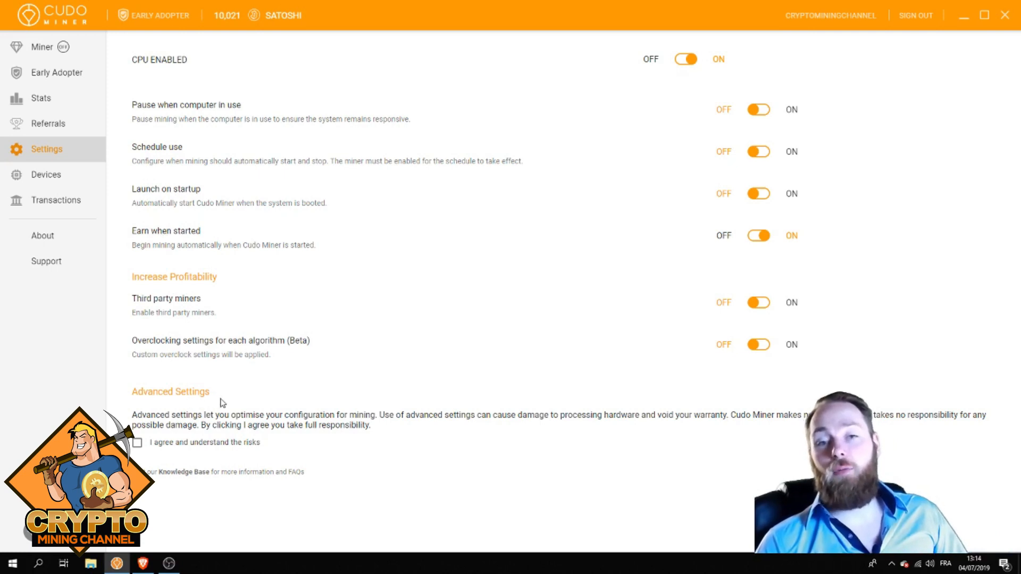
pyautogui.moveTo(176, 395)
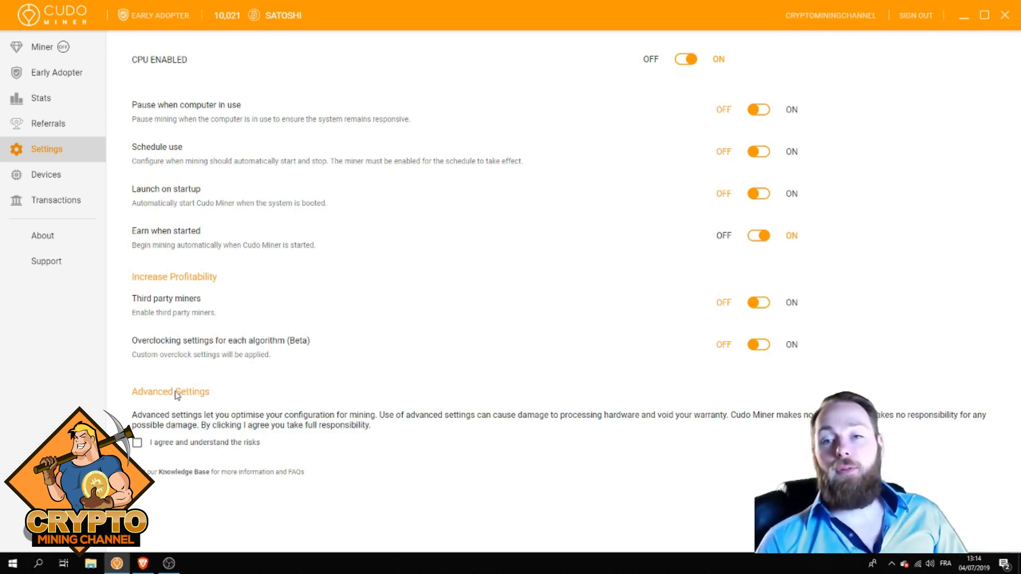
pyautogui.moveTo(430, 344)
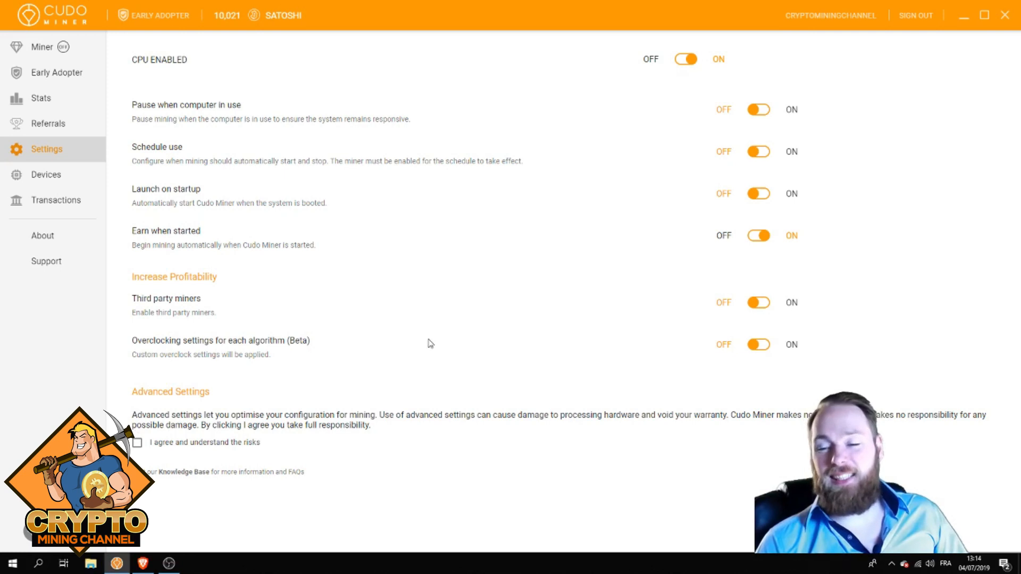
pyautogui.moveTo(462, 318)
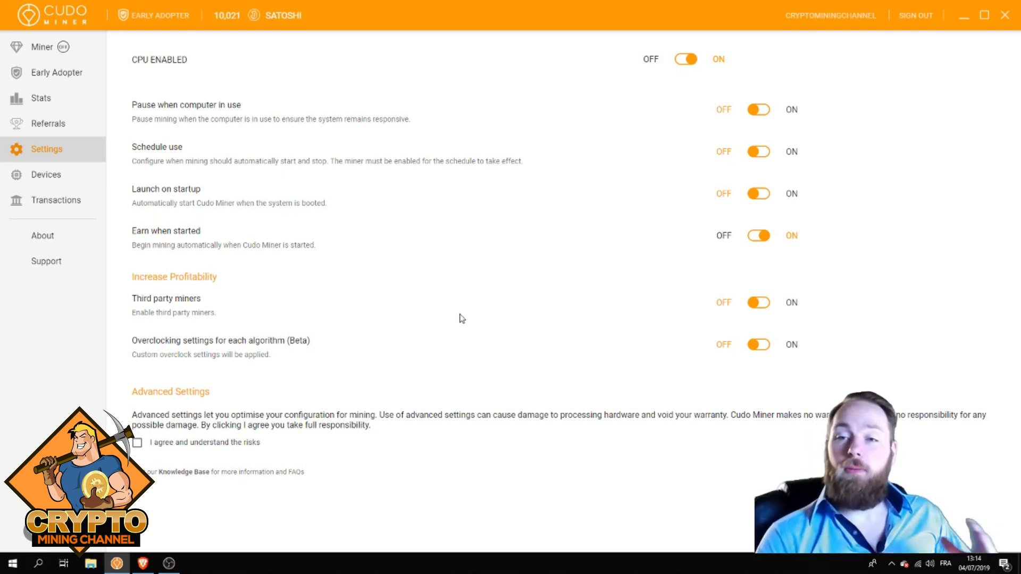